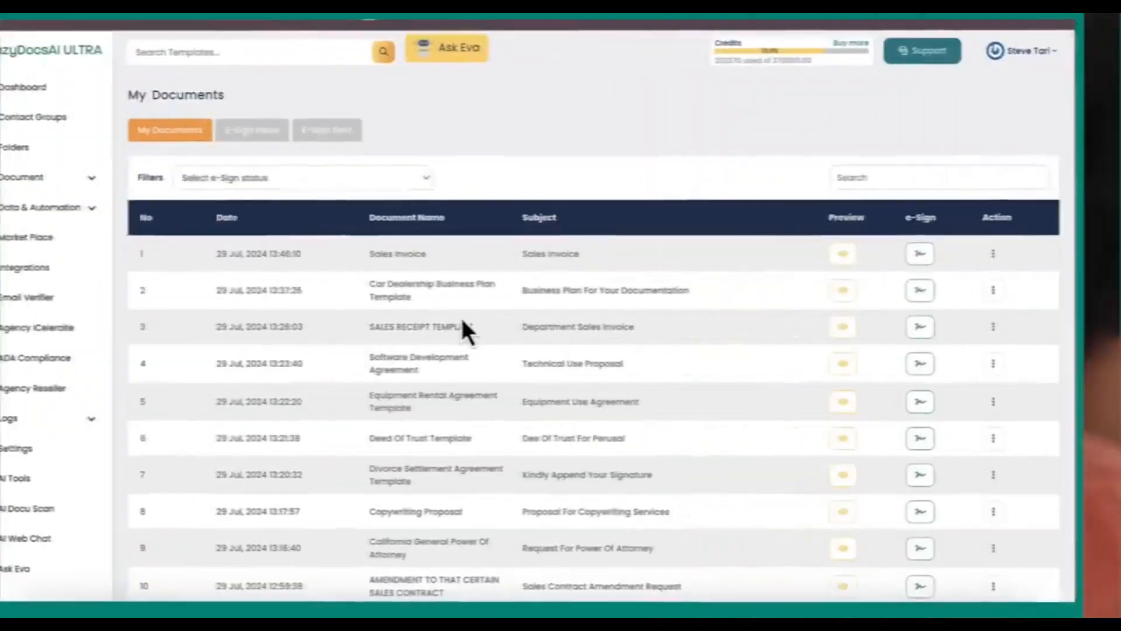
Step: Request an e-signature for the Car Dealership Business Plan Template by entering the client email and submitting
left_click(1027, 256)
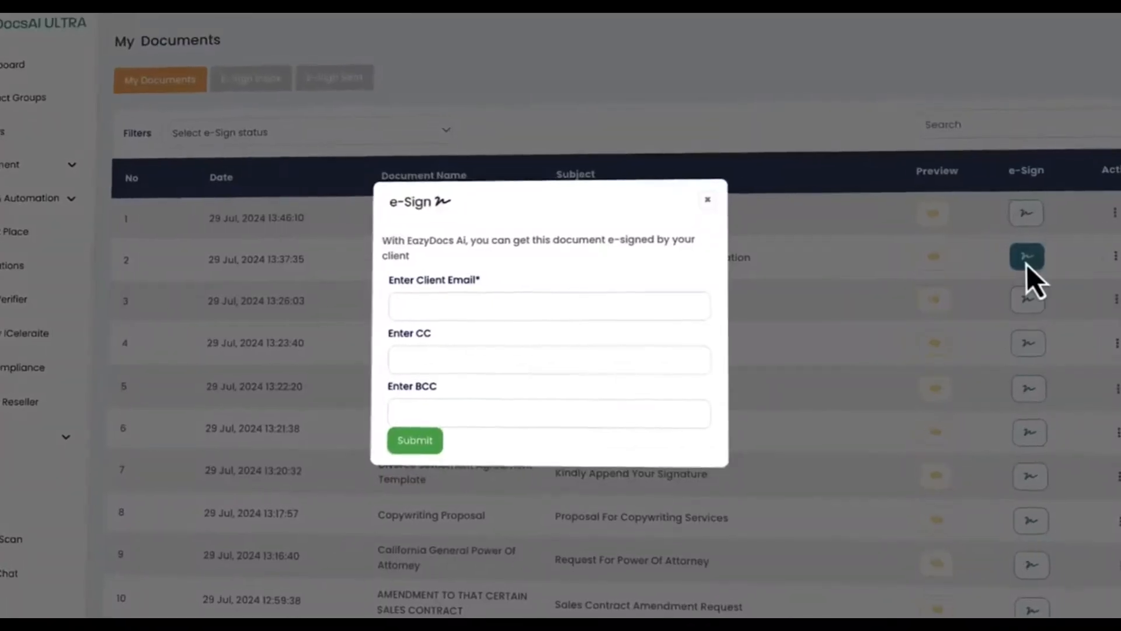
left_click(415, 440)
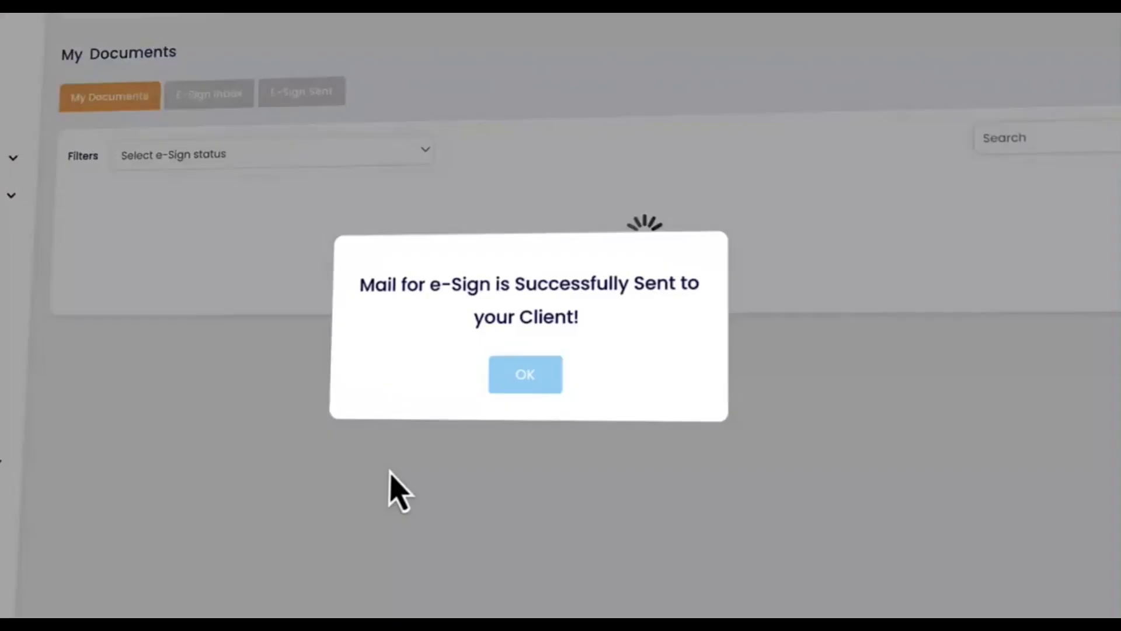
left_click(524, 374)
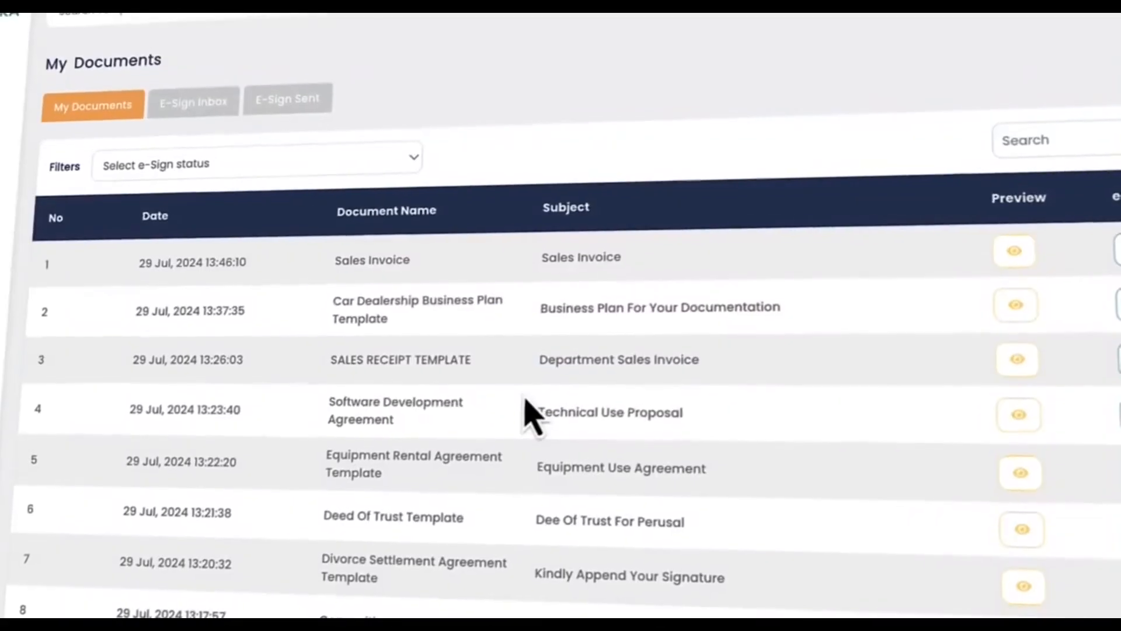
left_click(287, 98)
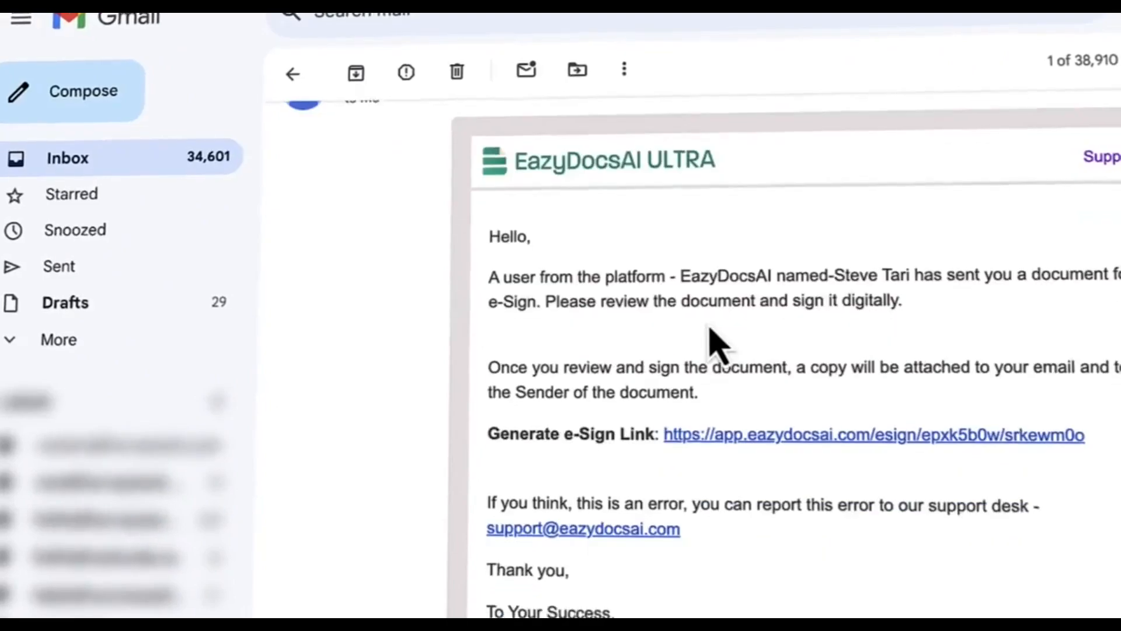
Step: Follow the emailed e-sign link, review the car dealership plan and submit a drawn signature
left_click(873, 434)
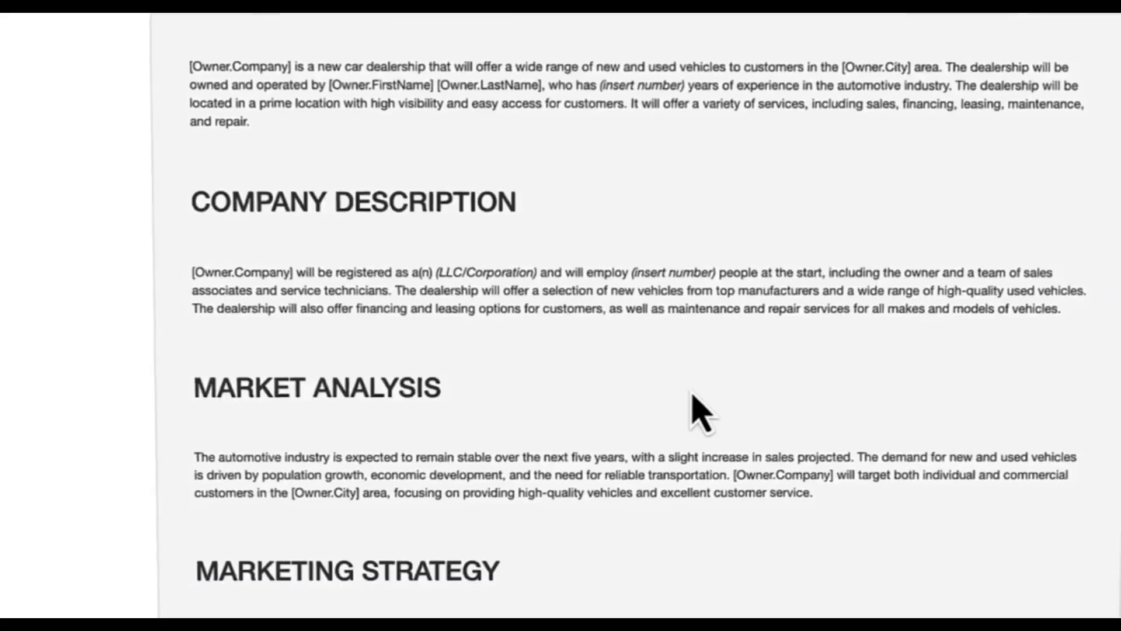
scroll("up", 3)
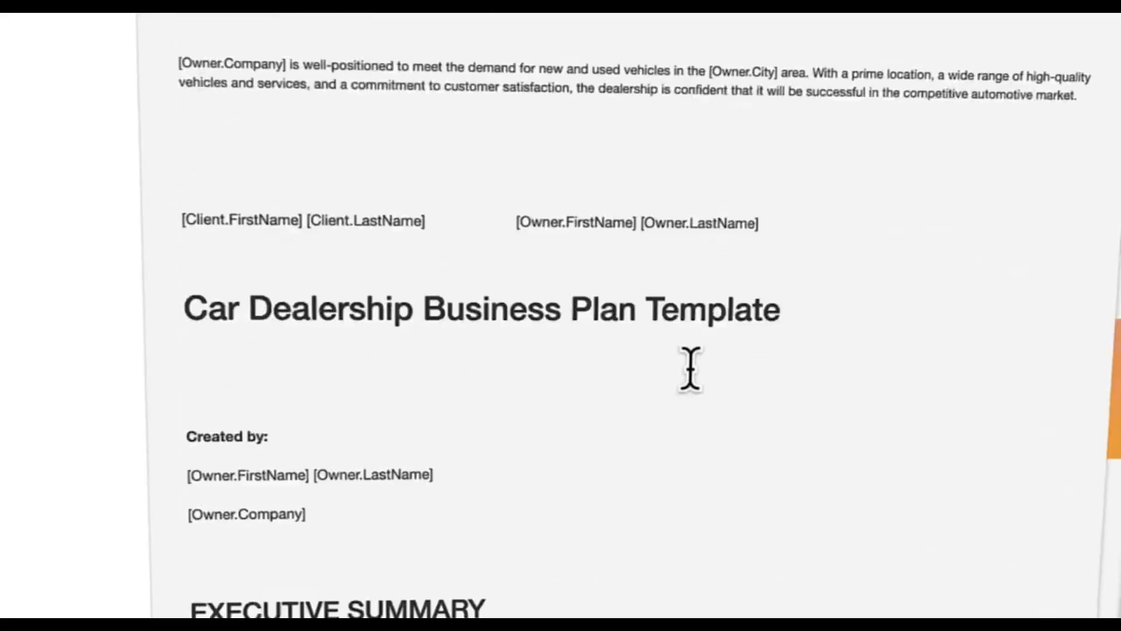
scroll("down", 3)
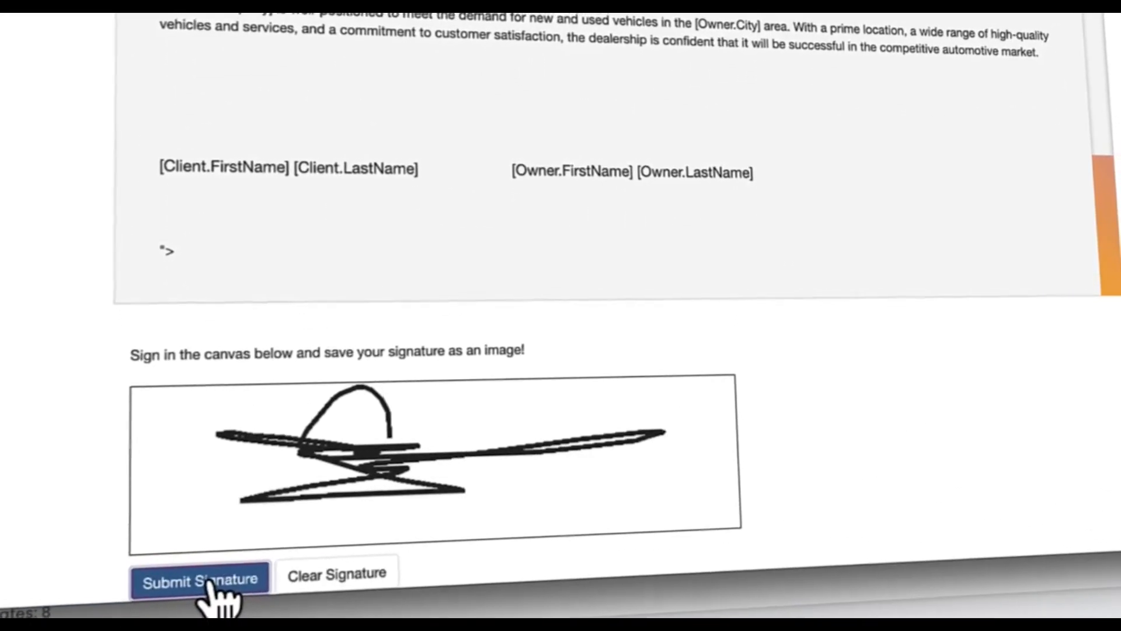
left_click(201, 577)
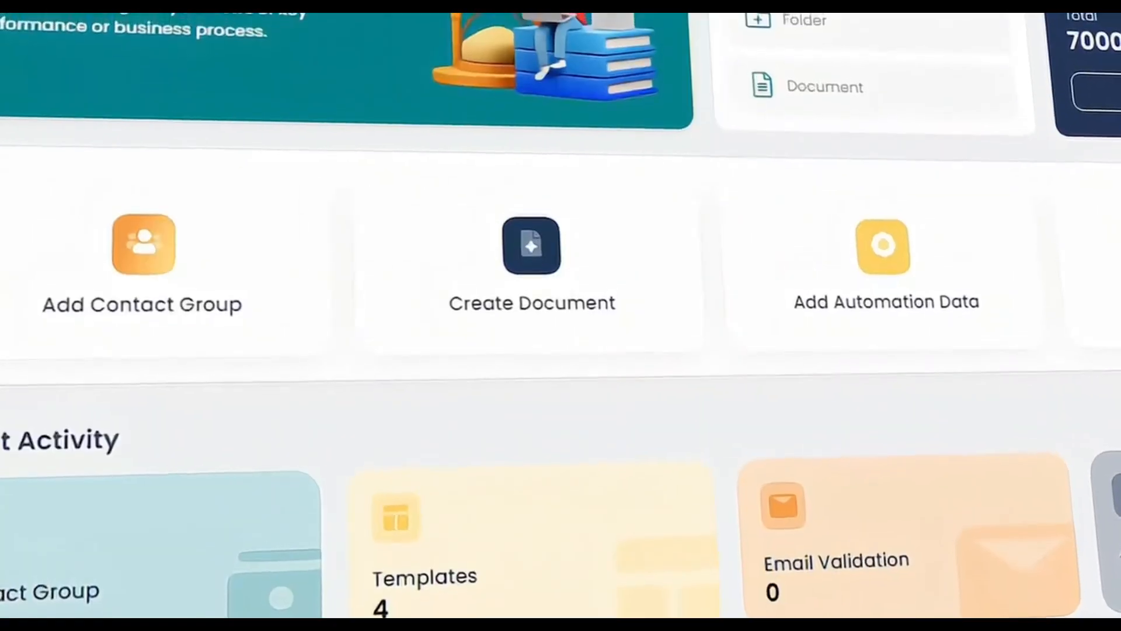
Step: Search templates for 'marketing' and choose the Facebook Marketing Proposal Template
scroll("up", 3)
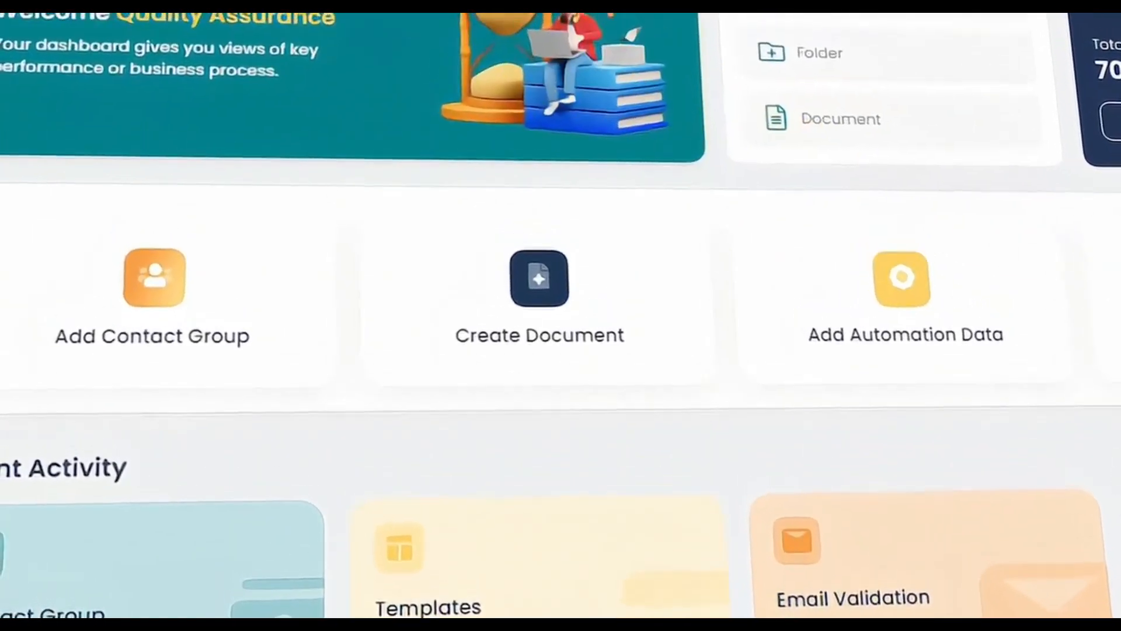
scroll("up", 3)
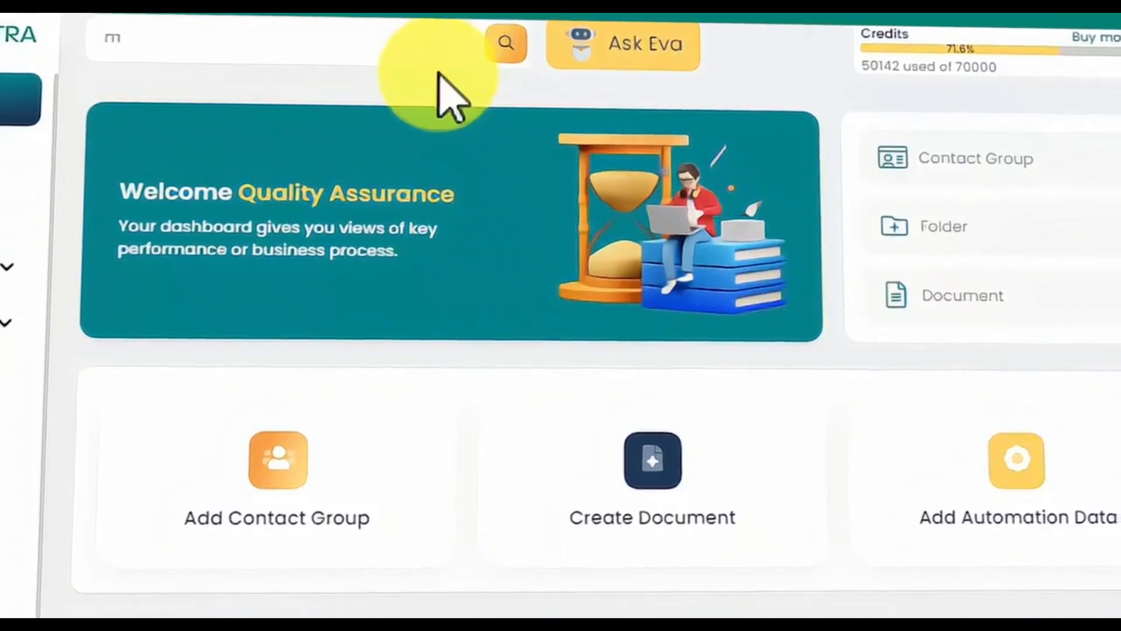
type("d")
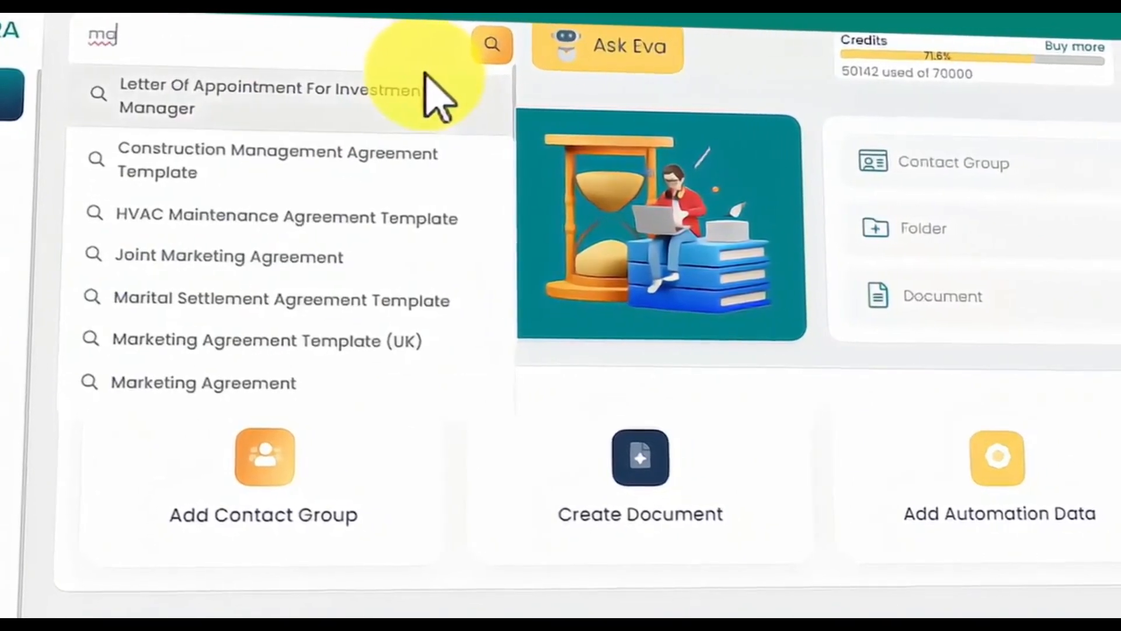
type("marke")
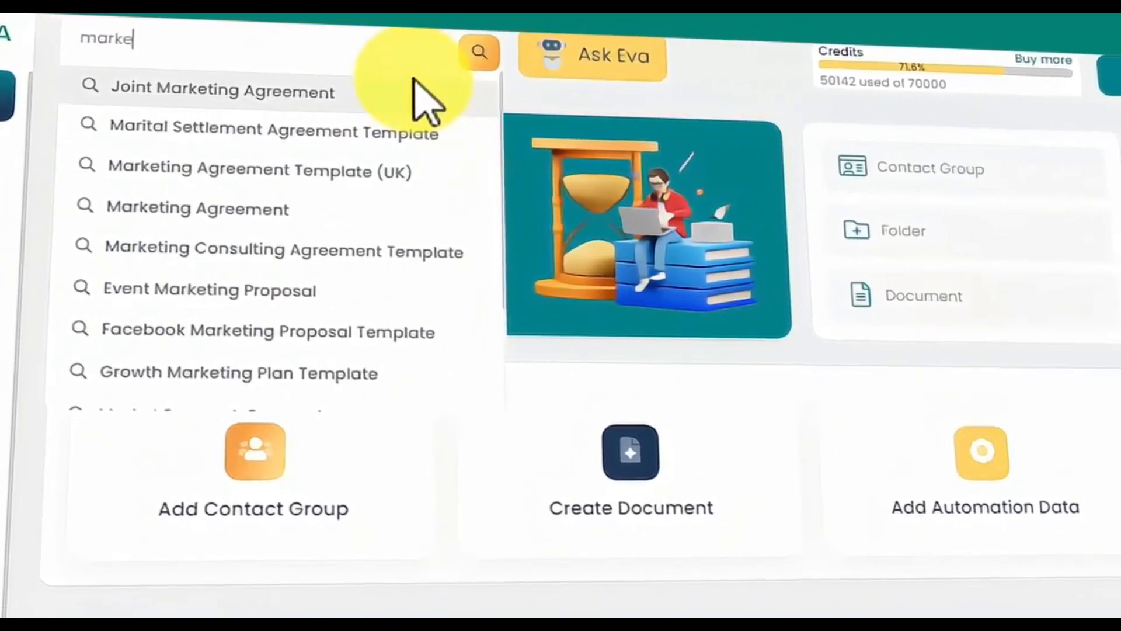
type("ting")
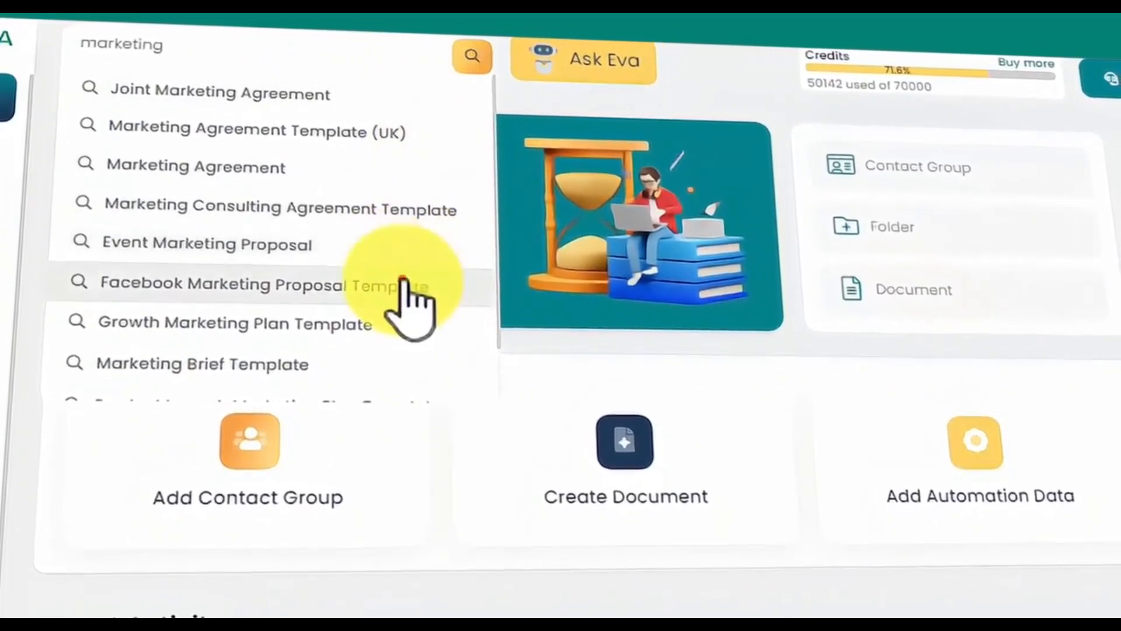
left_click(260, 282)
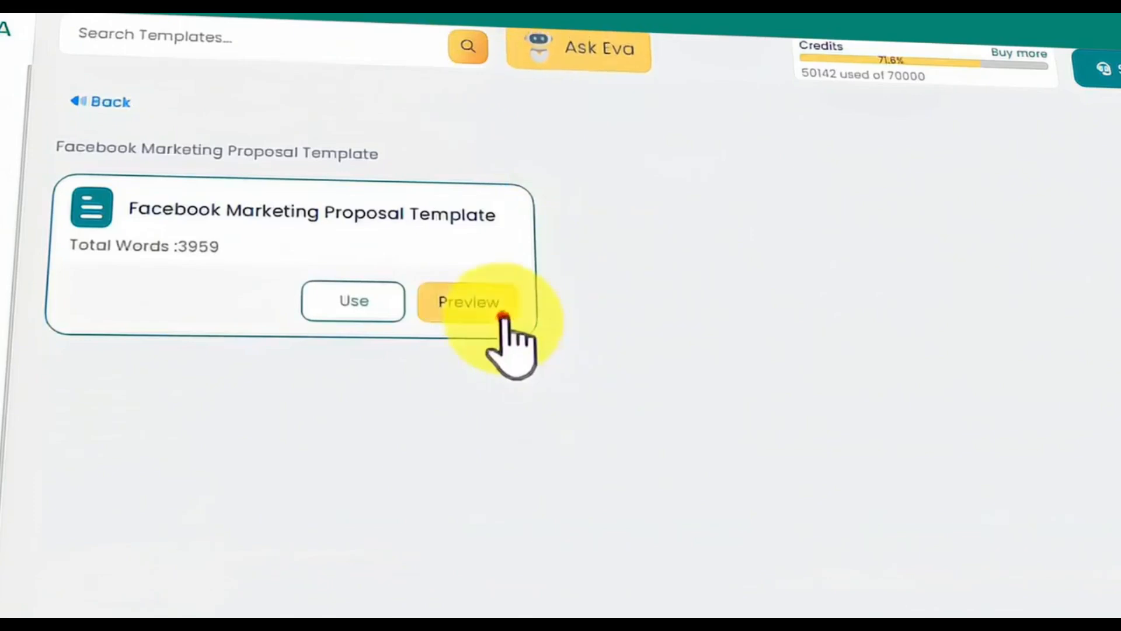
Step: Preview the Facebook Marketing Proposal Template and read through to its pricing and acceptance form
left_click(467, 301)
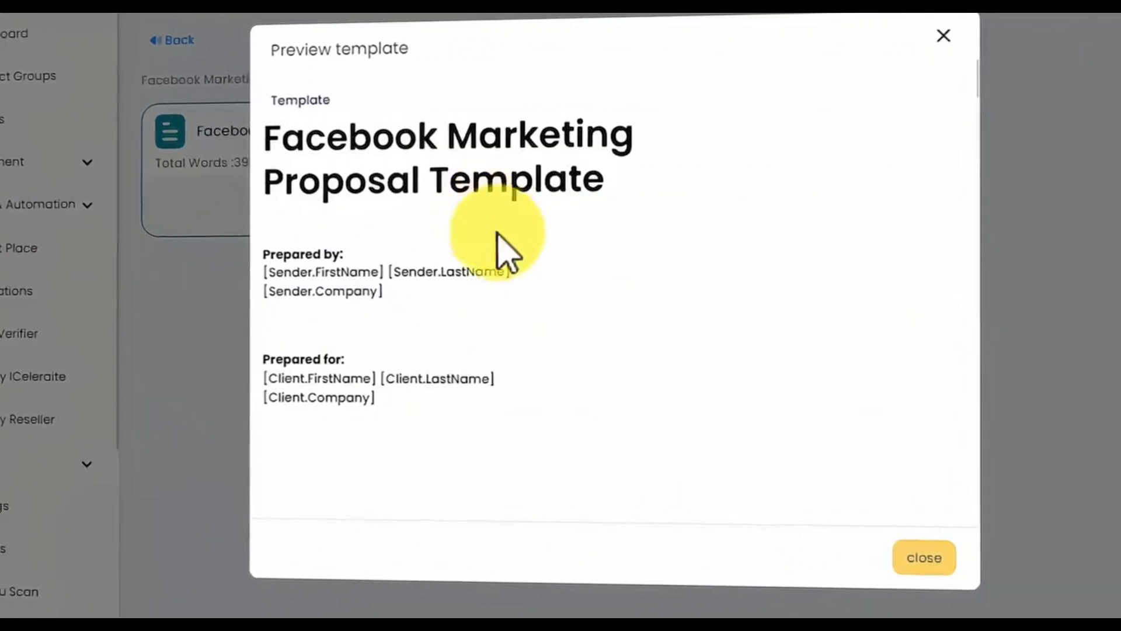
scroll("down", 3)
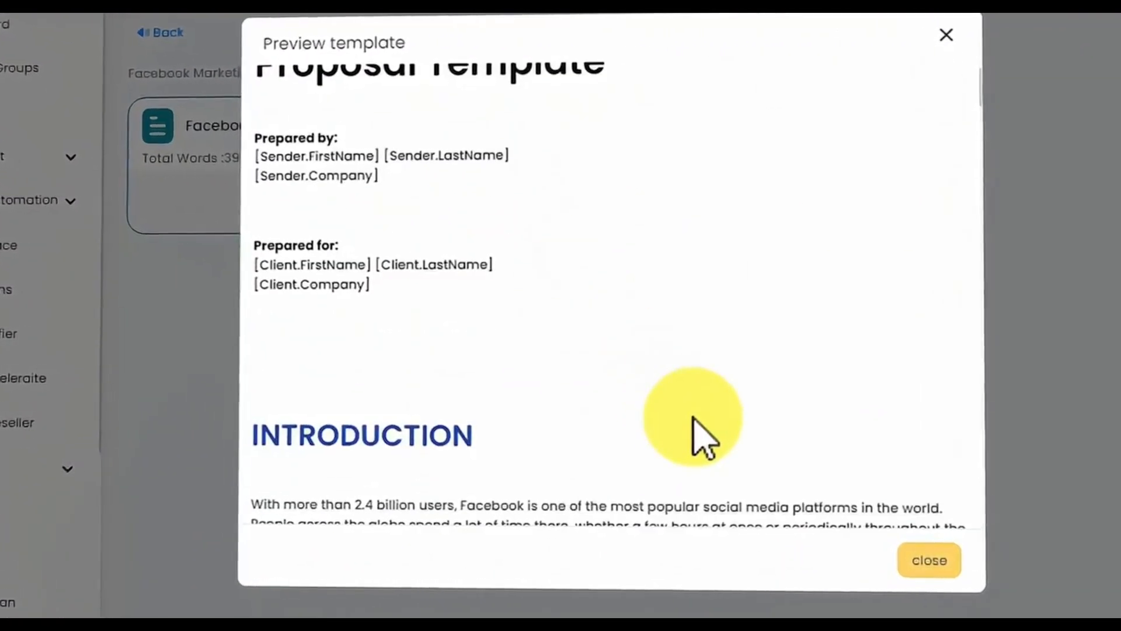
scroll("down", 3)
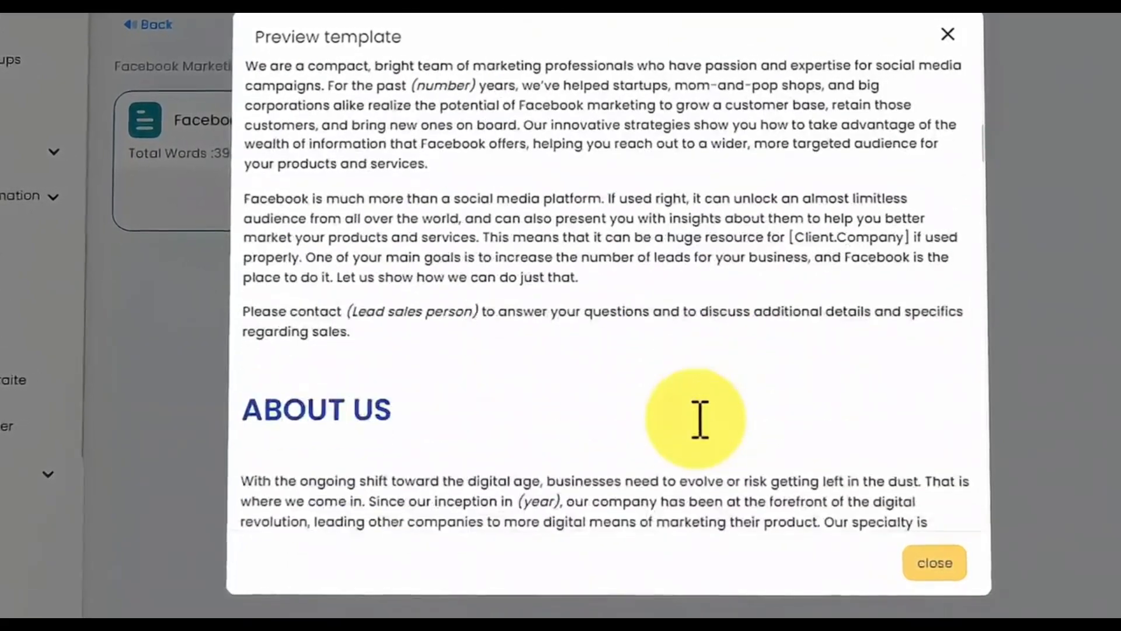
scroll("down", 3)
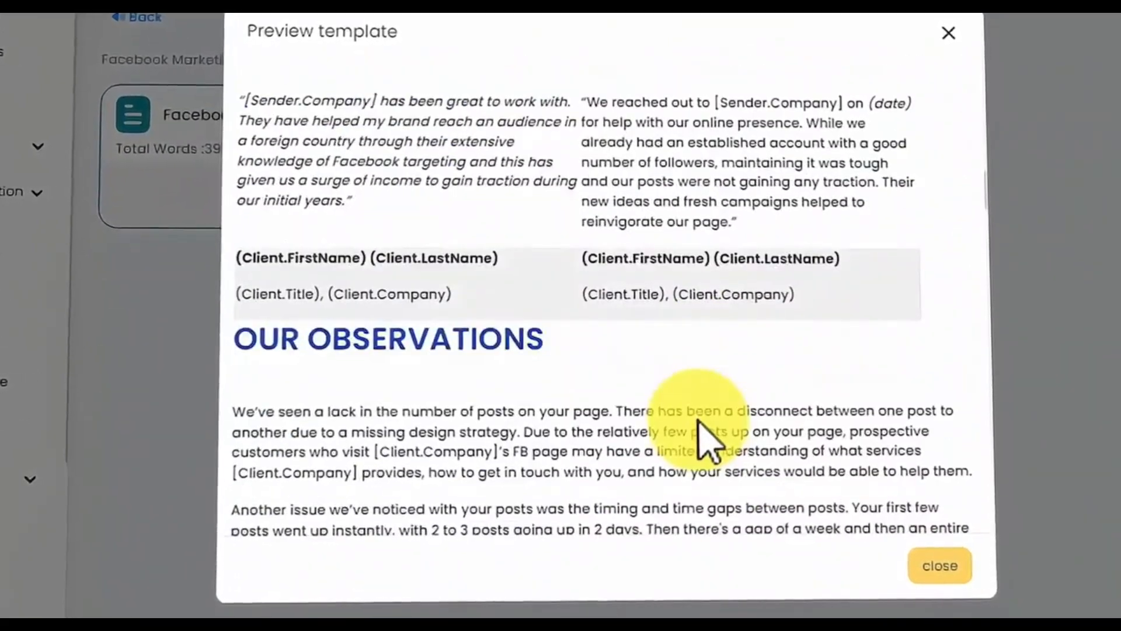
scroll("down", 3)
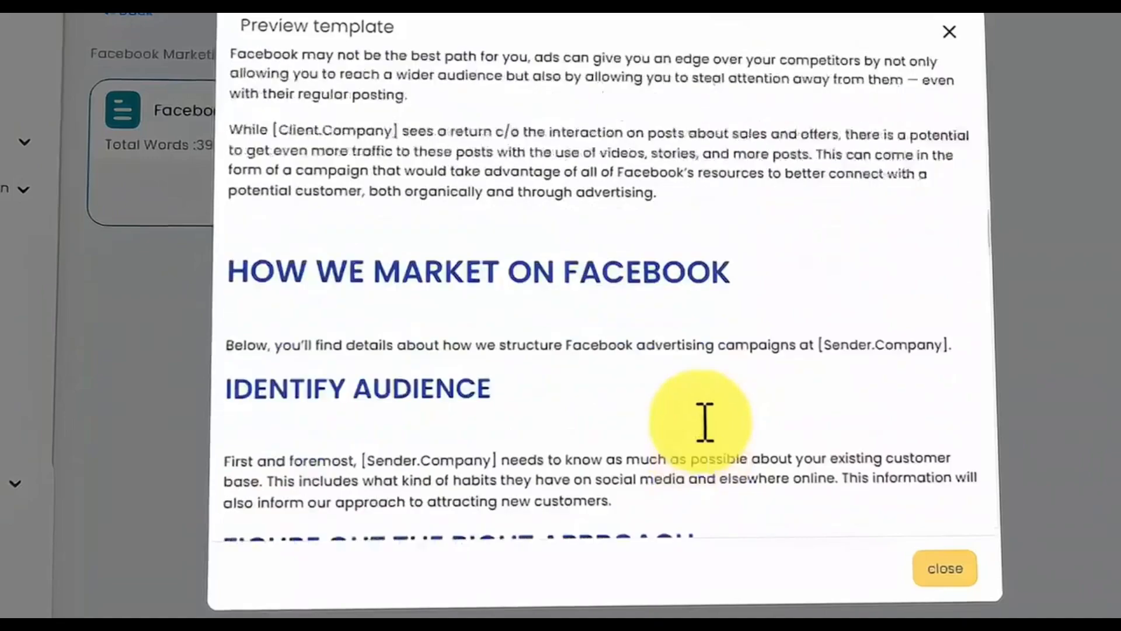
scroll("down", 3)
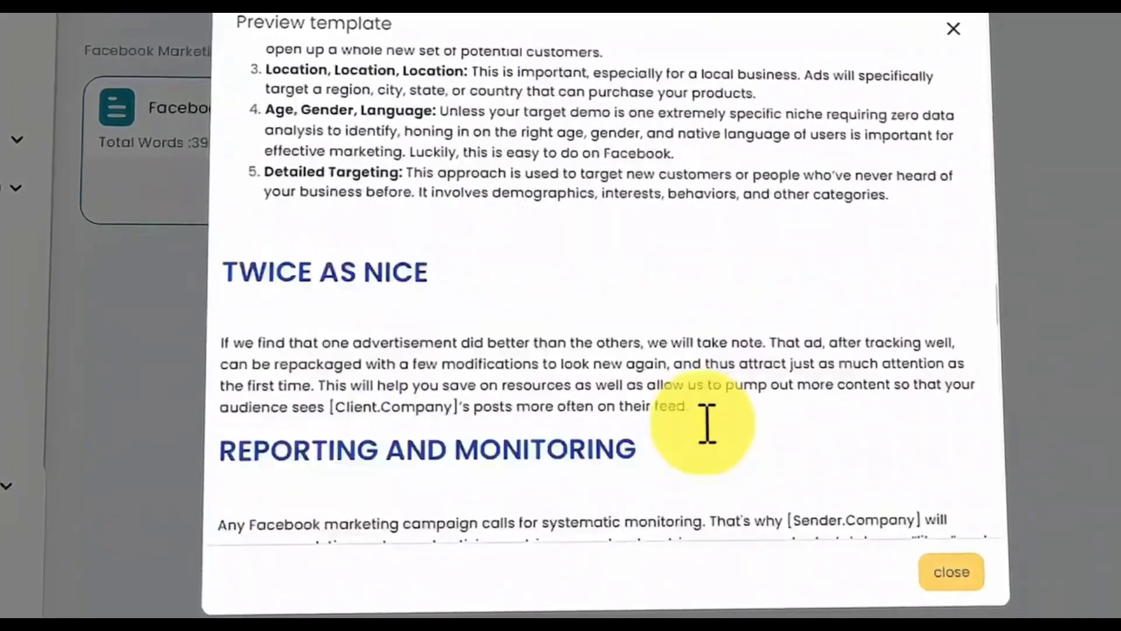
scroll("down", 3)
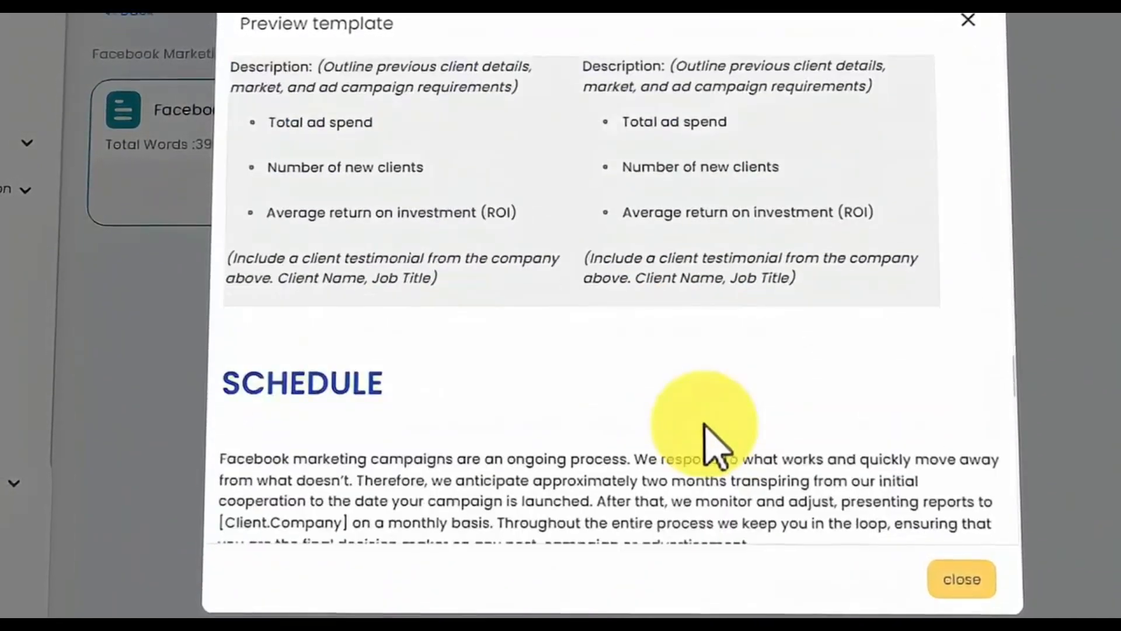
scroll("down", 3)
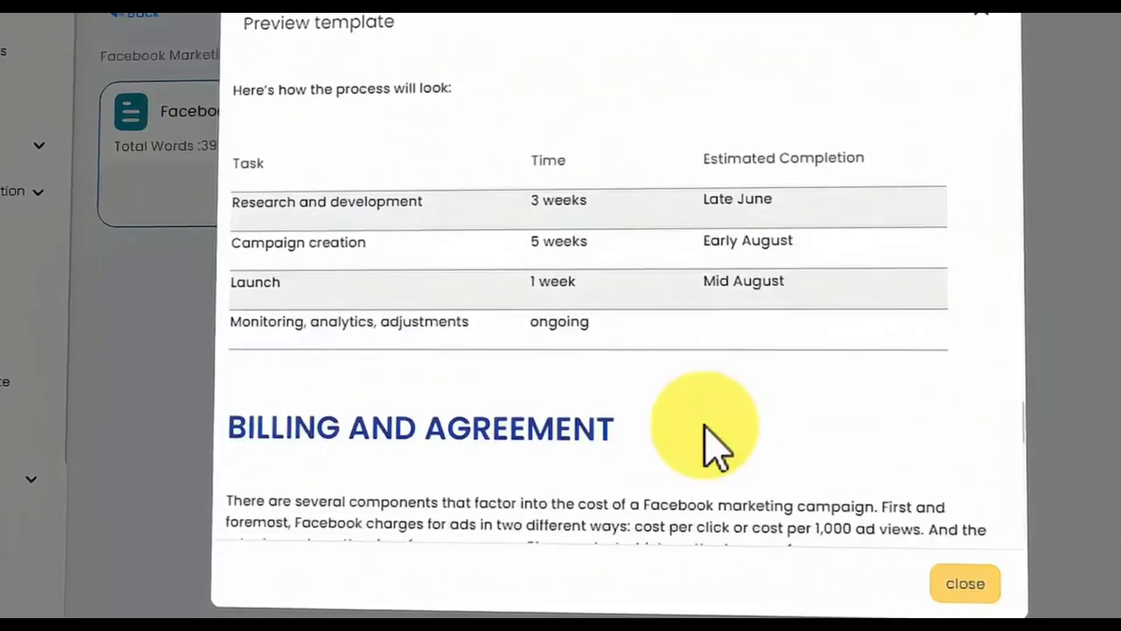
scroll("down", 3)
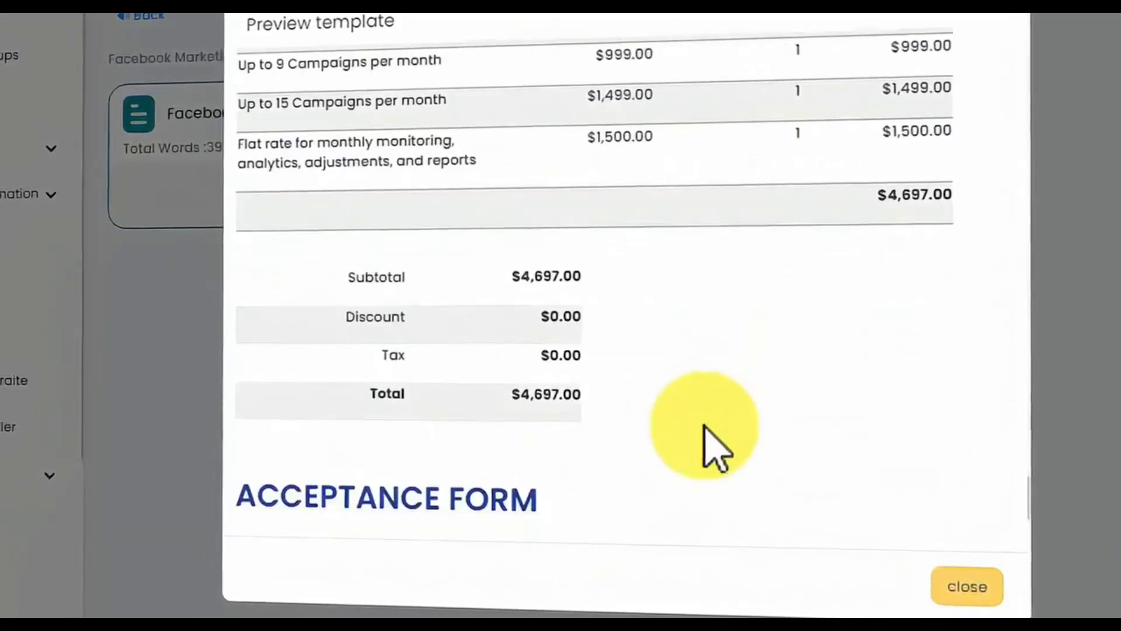
scroll("down", 3)
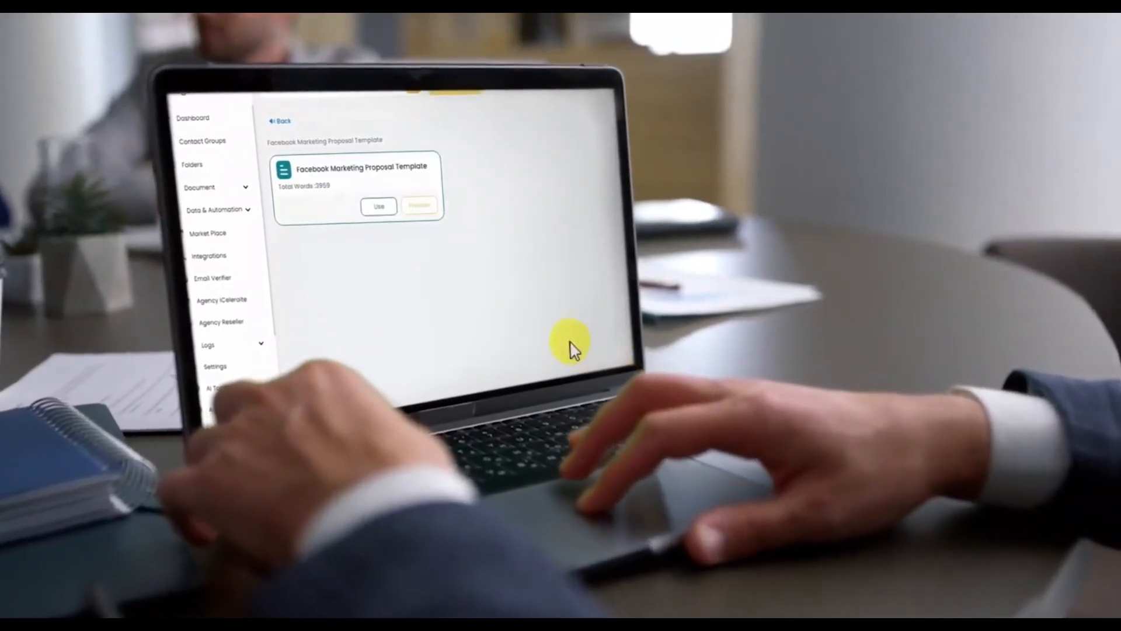
Step: Use the Facebook Marketing Proposal Template as an editable document and review its Facebook marketing section
left_click(378, 207)
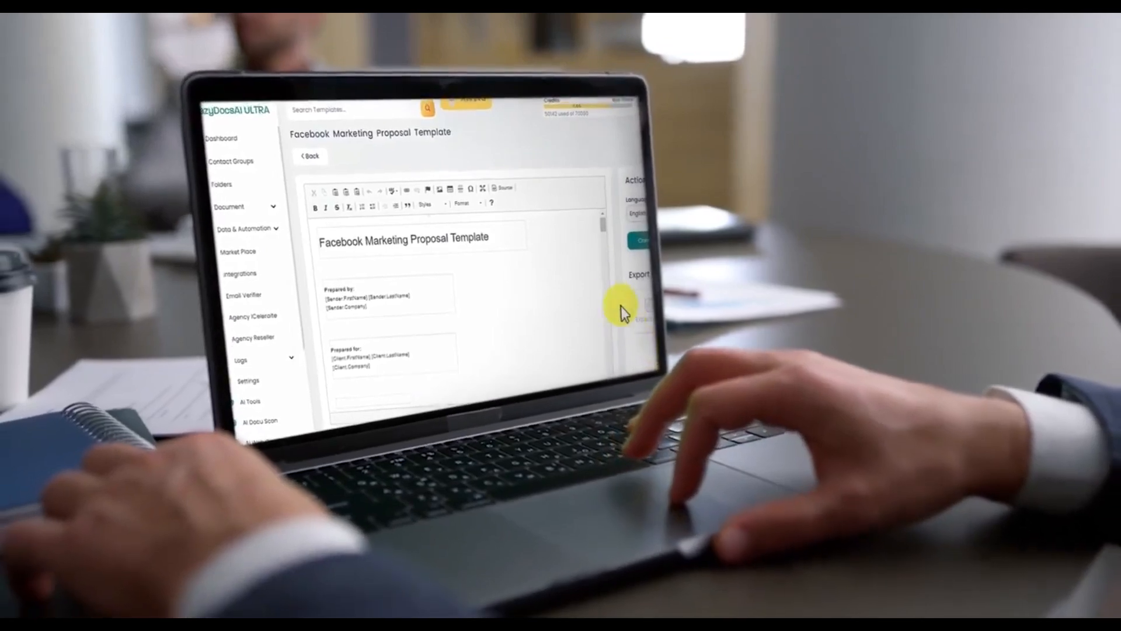
scroll("down", 3)
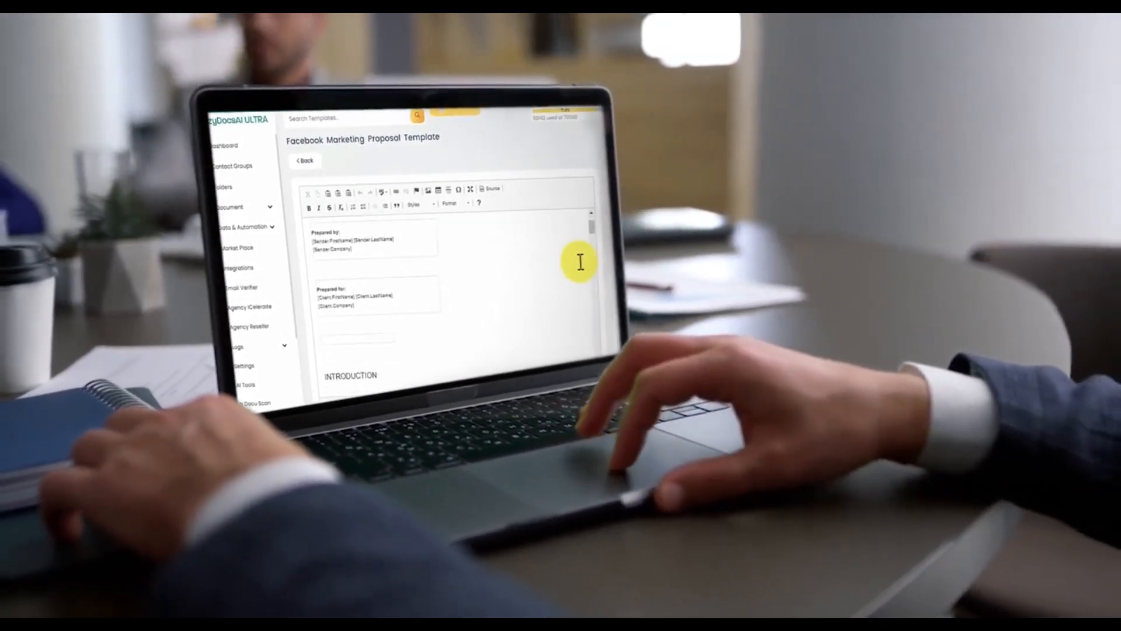
scroll("down", 3)
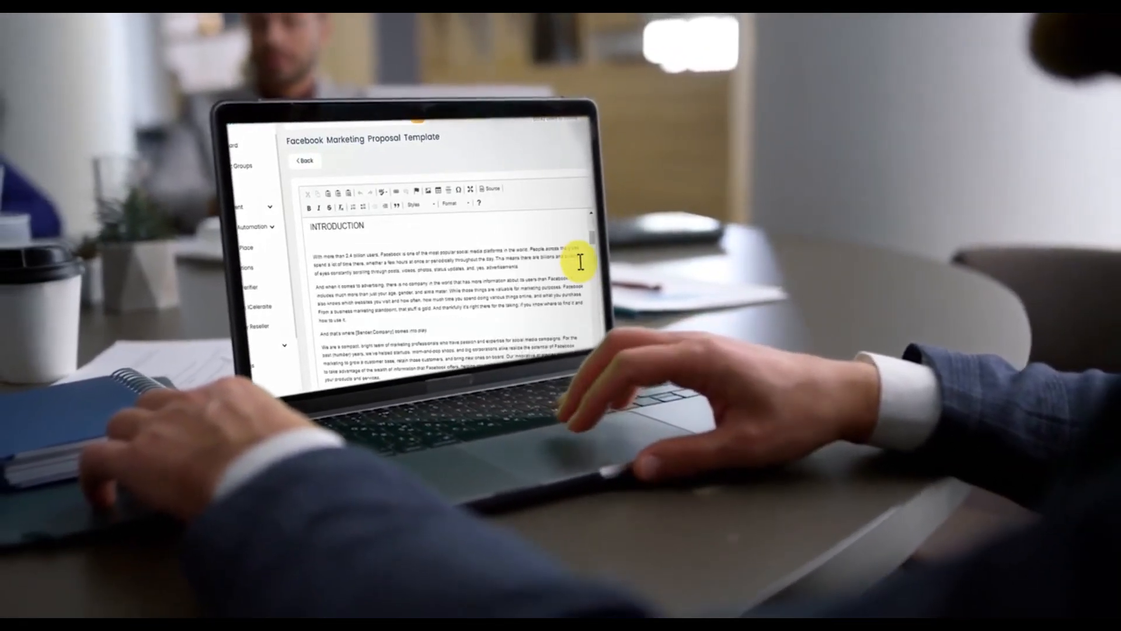
scroll("down", 3)
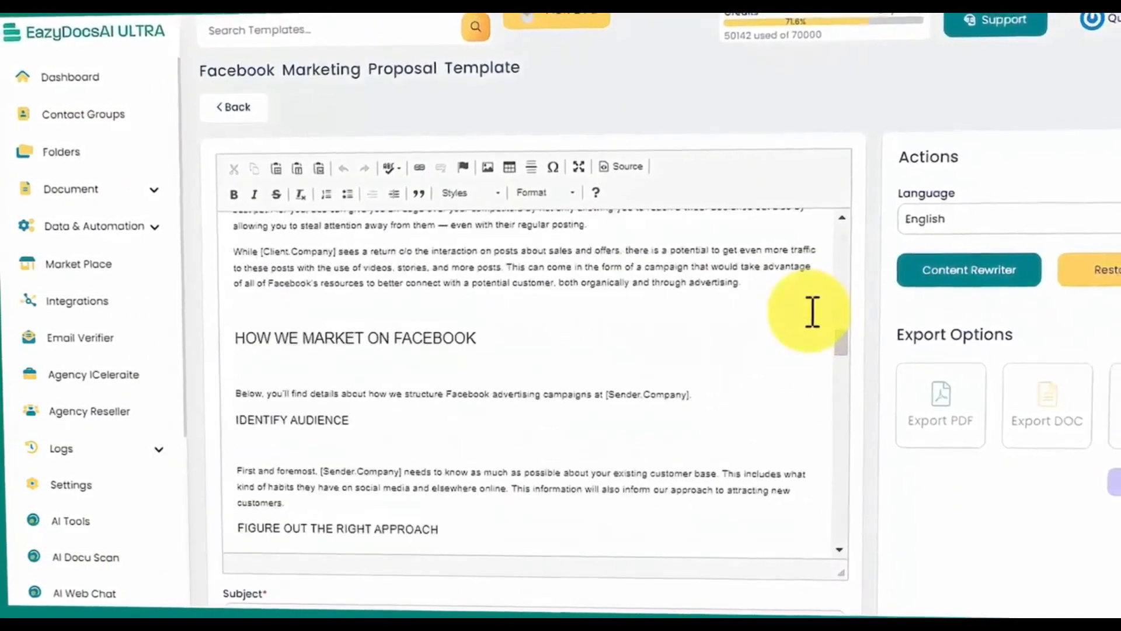
scroll("down", 3)
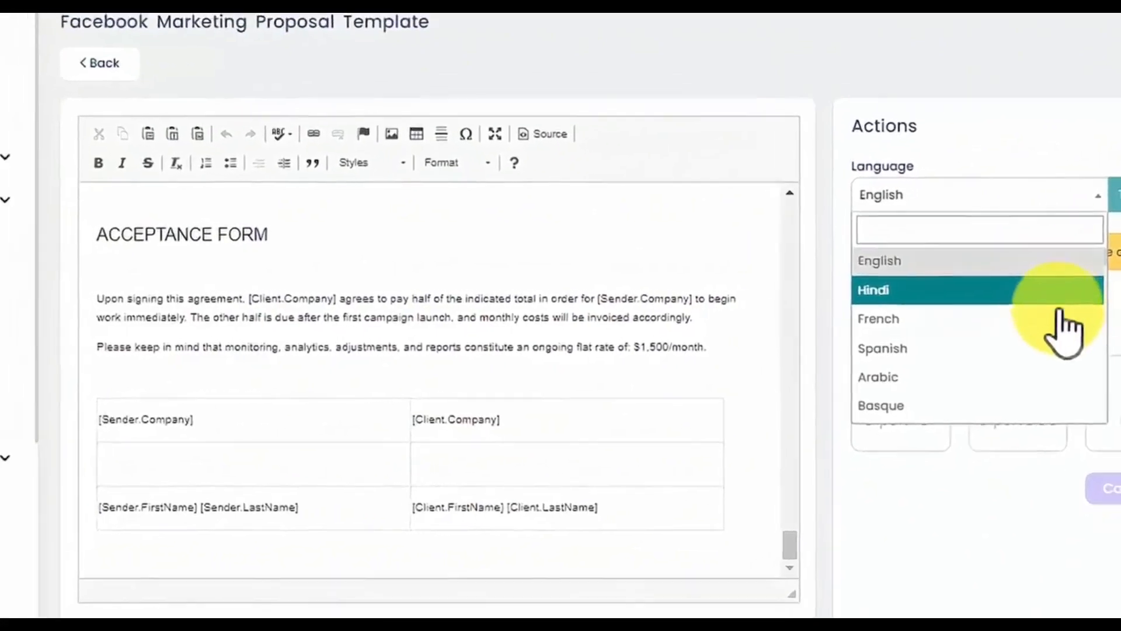
left_click(880, 261)
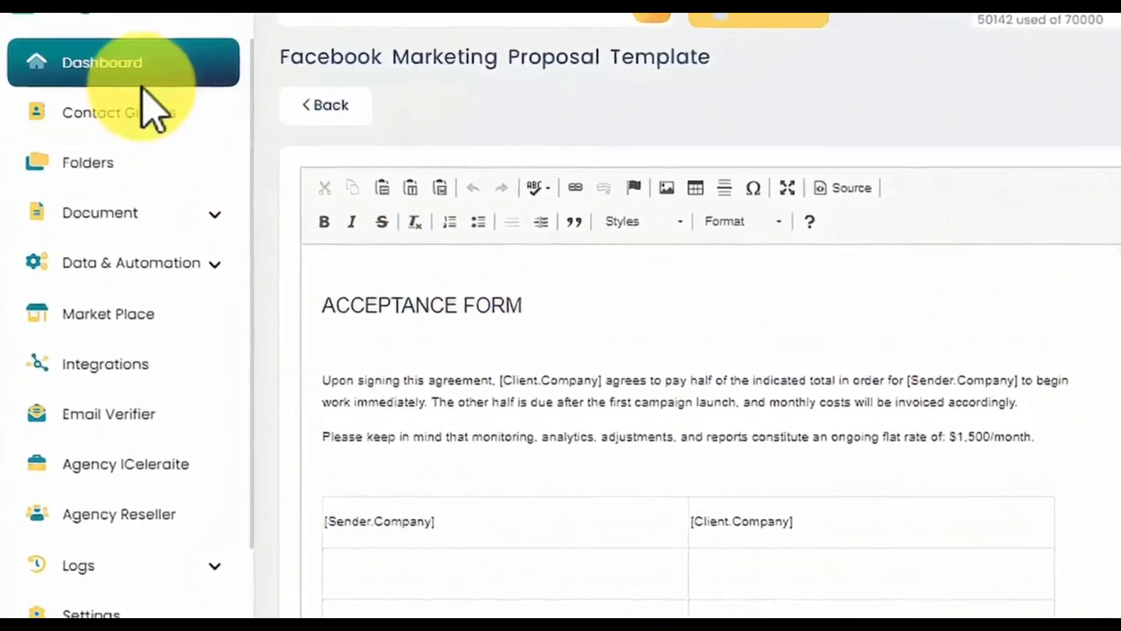
Step: Return to the dashboard overview and review the credits and recent activity cards
left_click(101, 61)
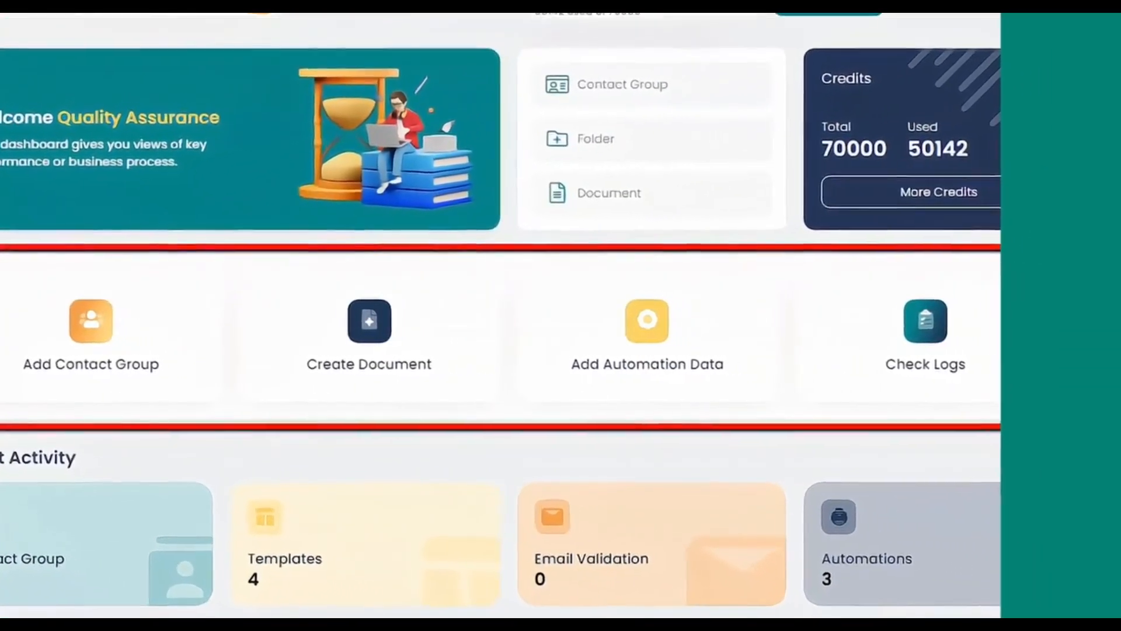
scroll("up", 3)
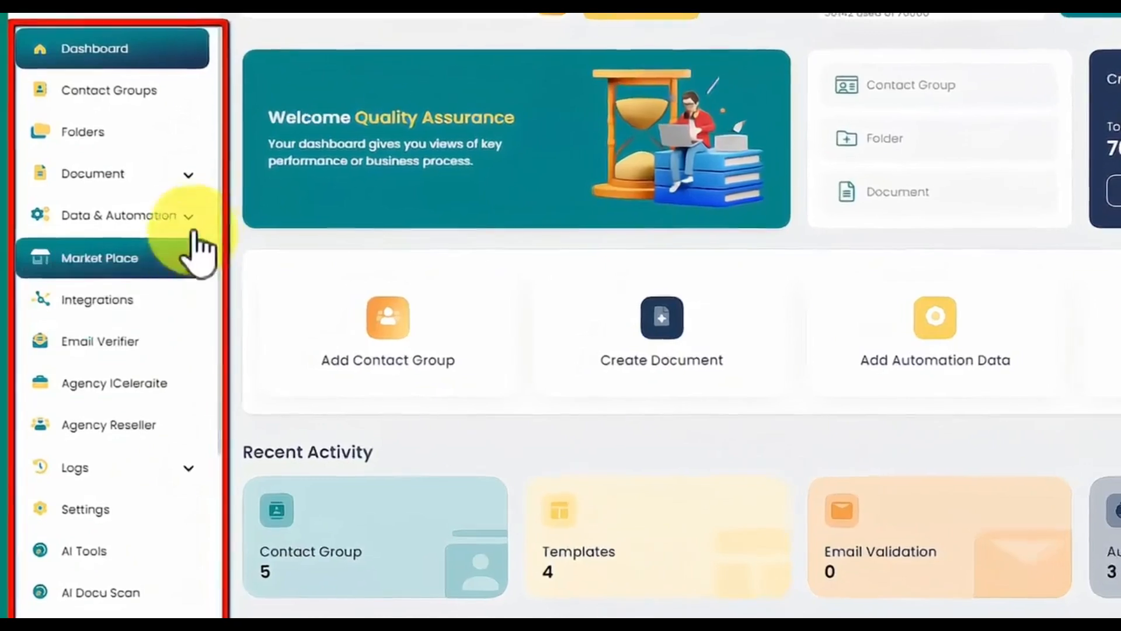
scroll("up", 3)
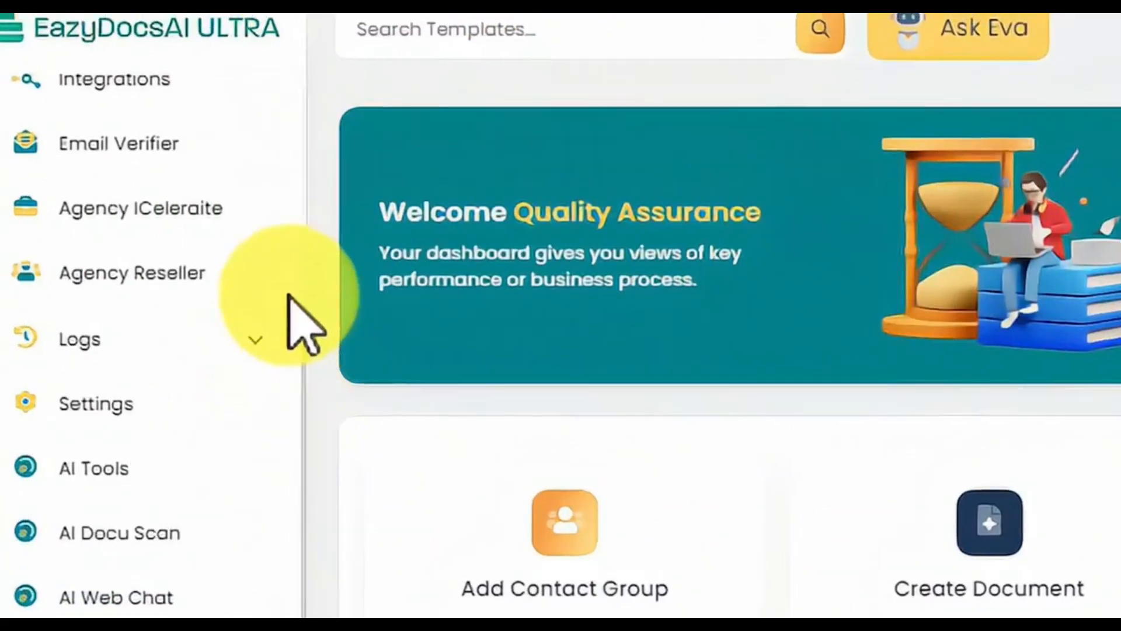
scroll("up", 3)
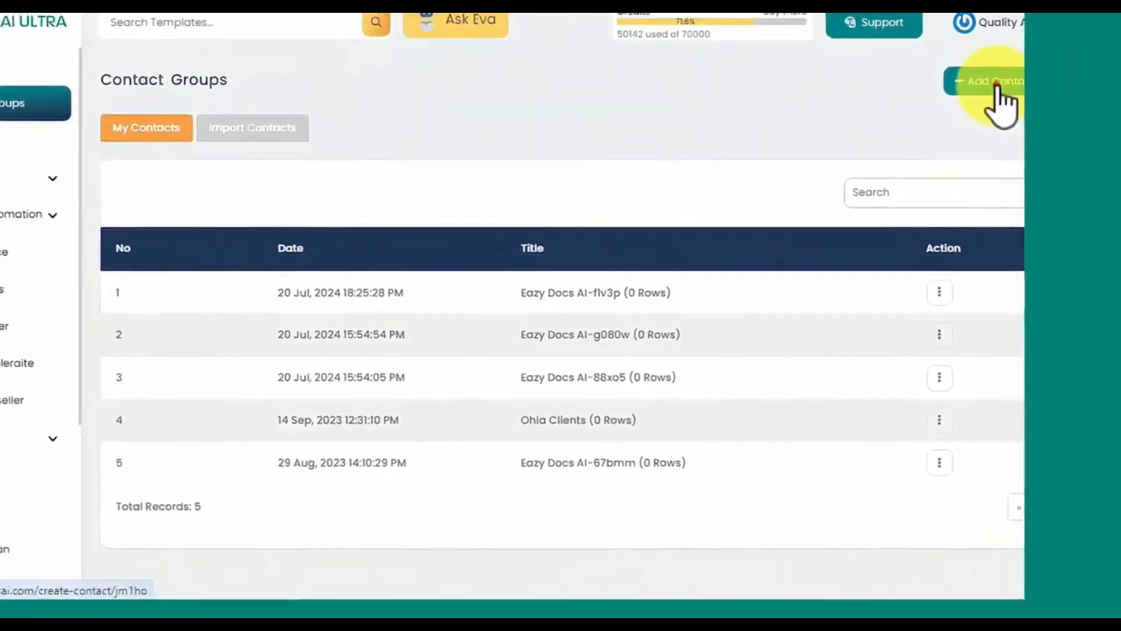
Step: Add a sixth empty contact group, view the CSV import steps, then go to Folders
left_click(991, 80)
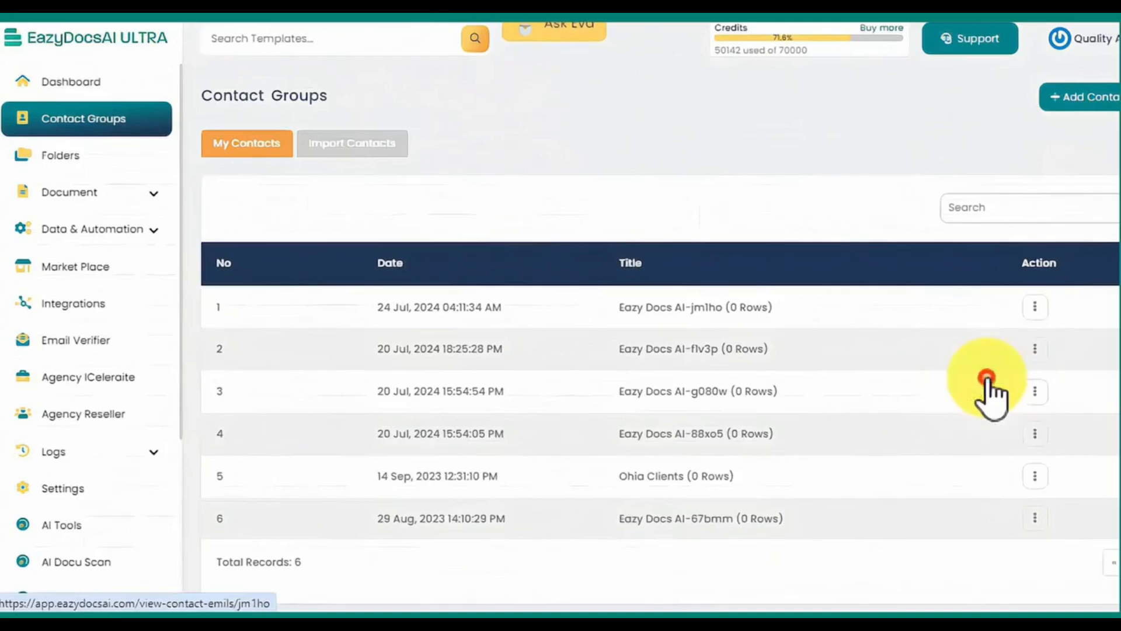
mouse_move(350, 151)
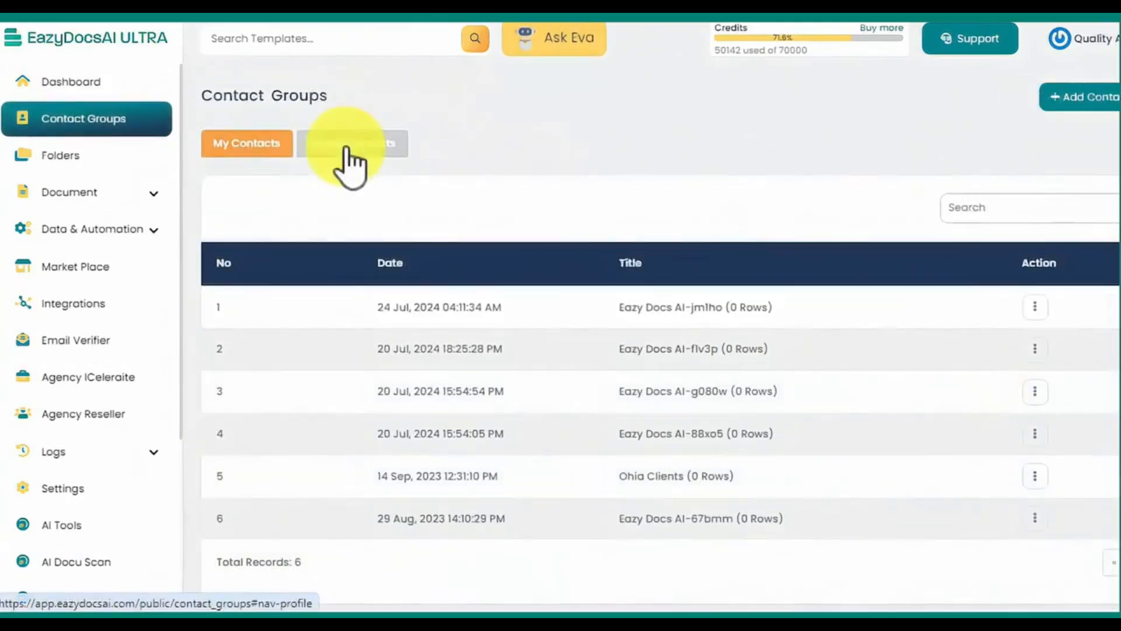
left_click(351, 143)
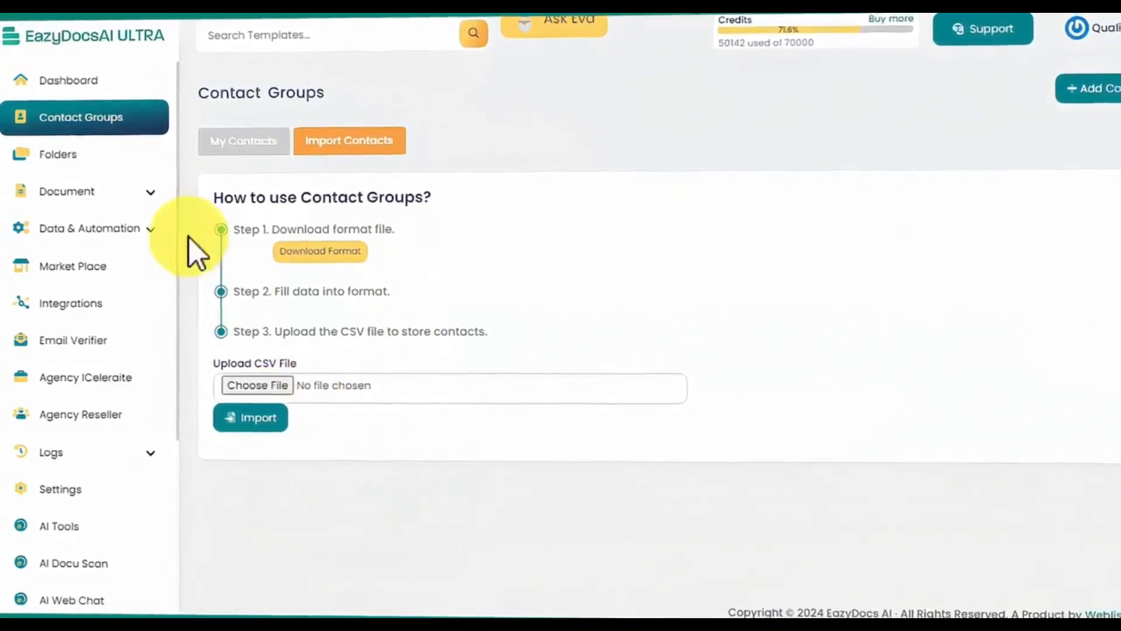
left_click(59, 155)
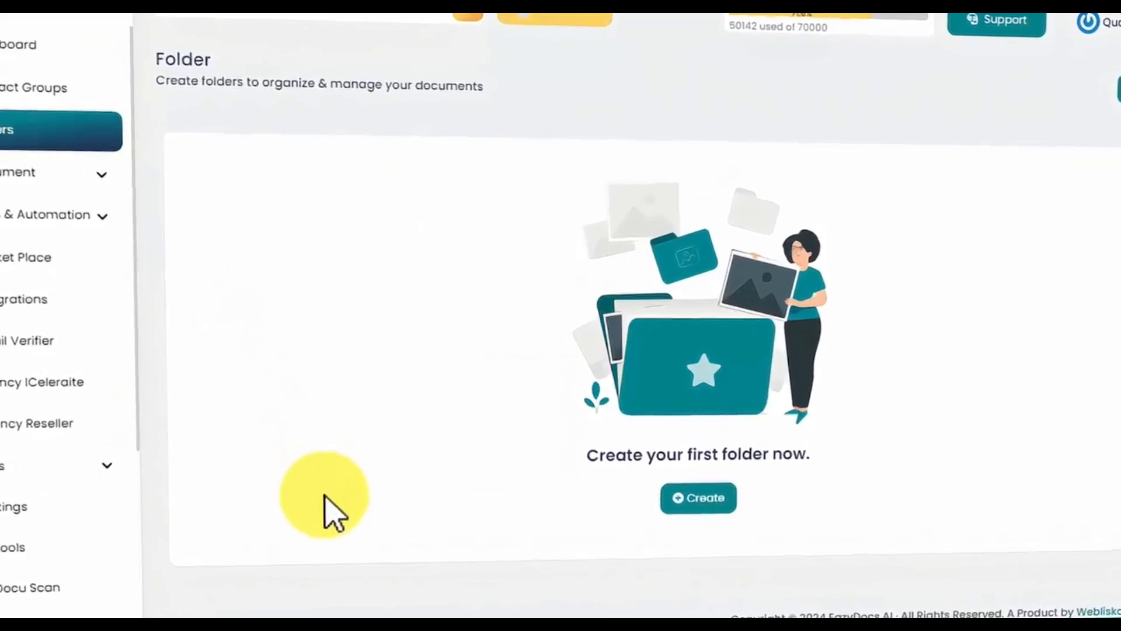
Step: Create a 'New Clients' folder containing the Your Induction document and save it
left_click(696, 497)
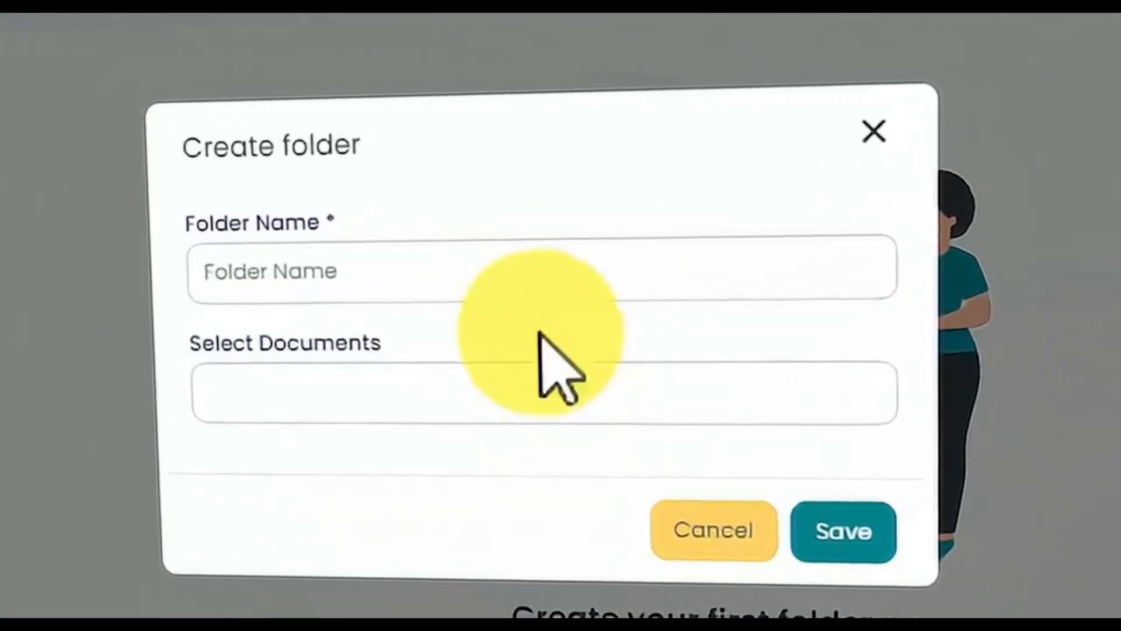
type("New")
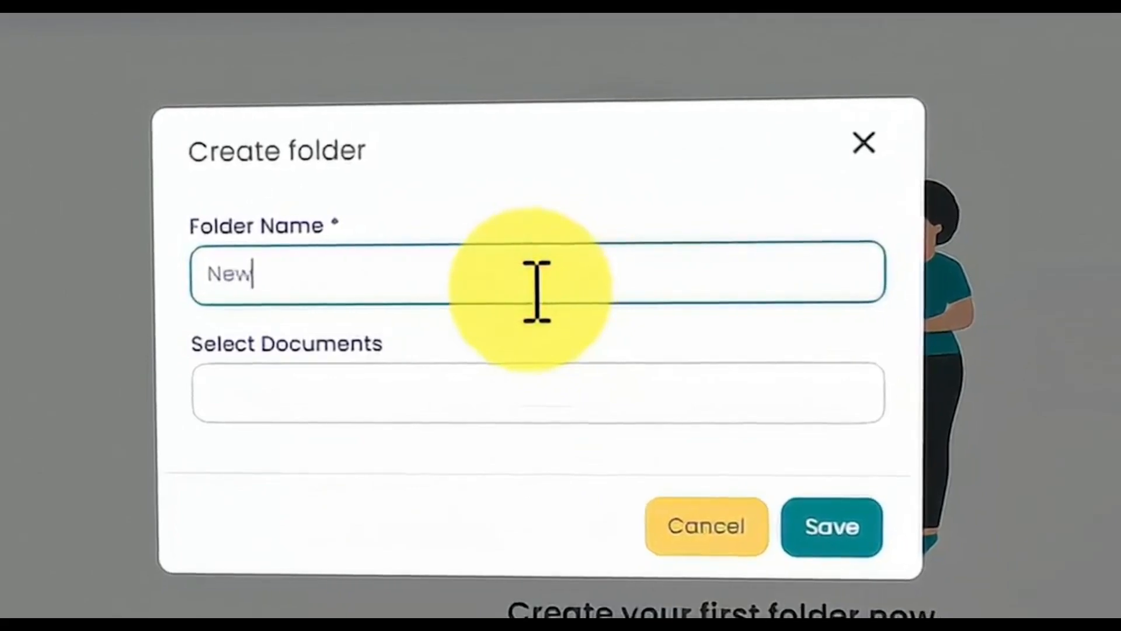
type("Clients")
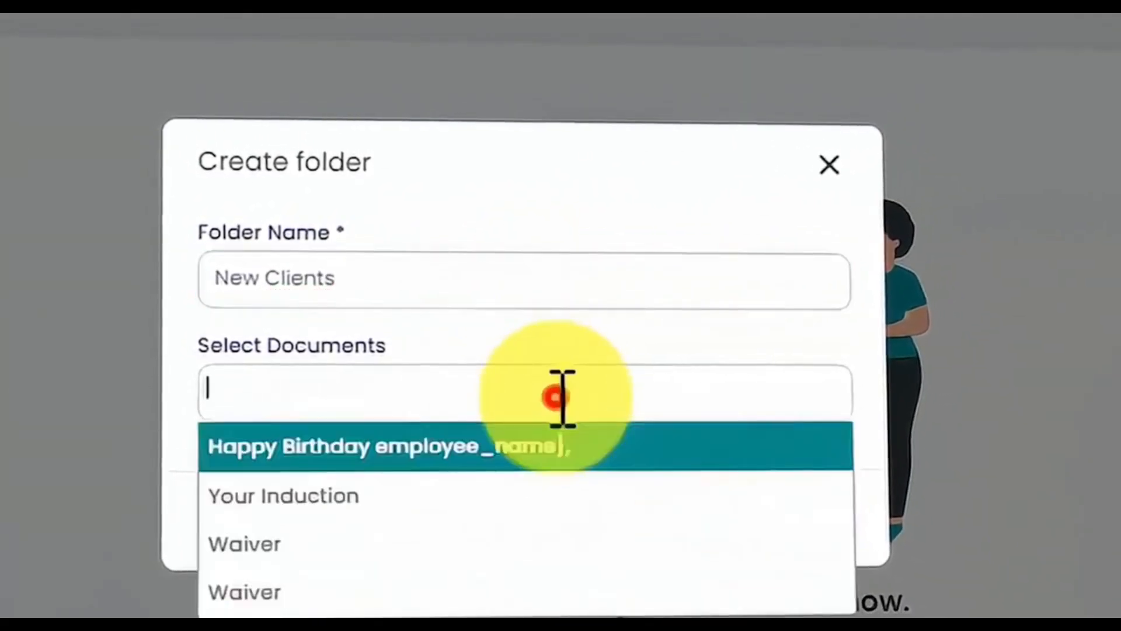
left_click(283, 496)
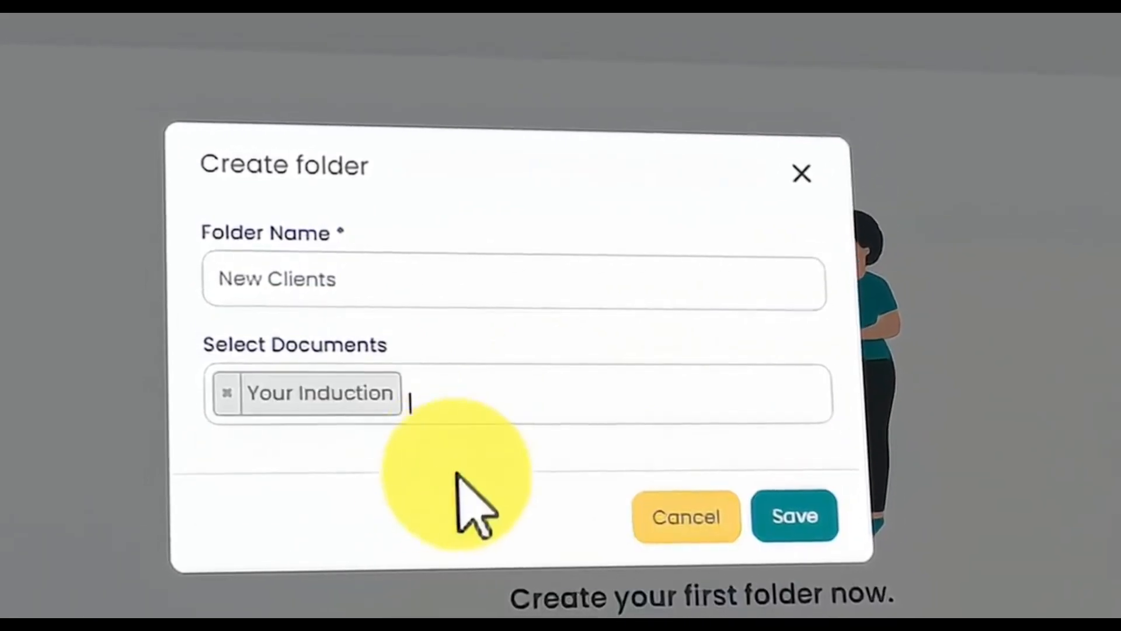
left_click(795, 515)
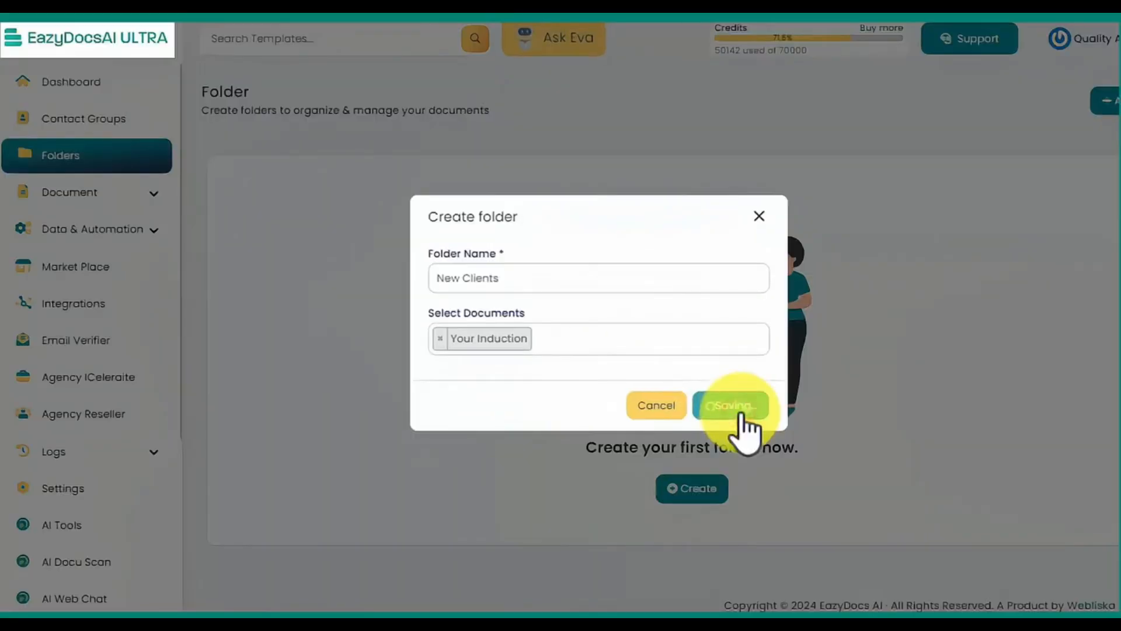
left_click(729, 405)
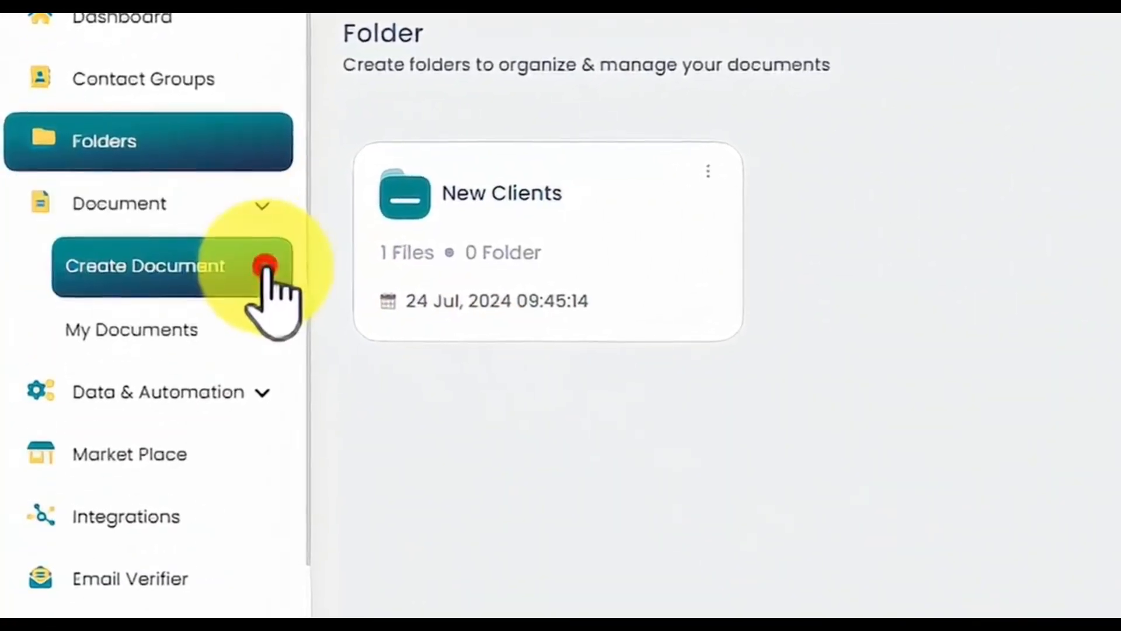
Step: Start a new document, browse the Business Plans templates and preview one's Business Overview
left_click(143, 265)
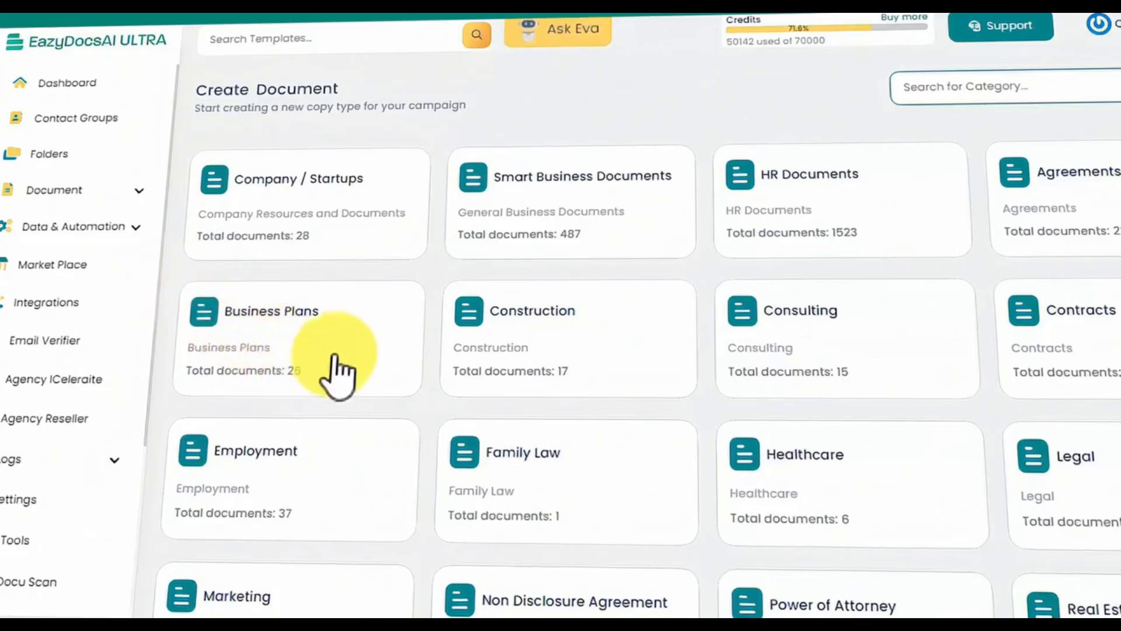
scroll("down", 3)
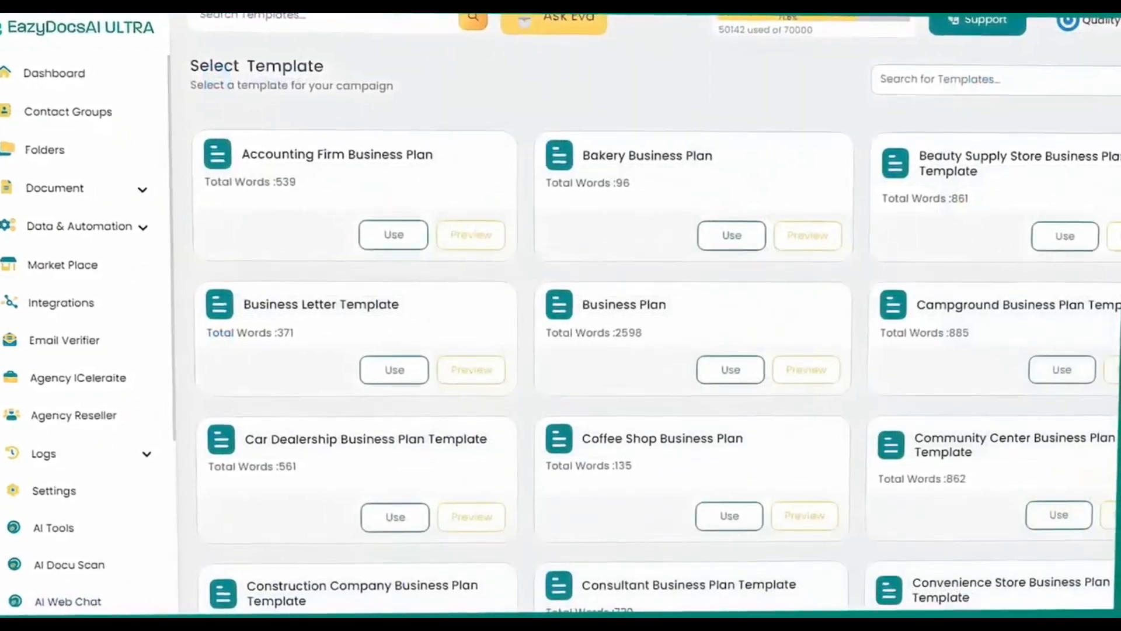
scroll("down", 3)
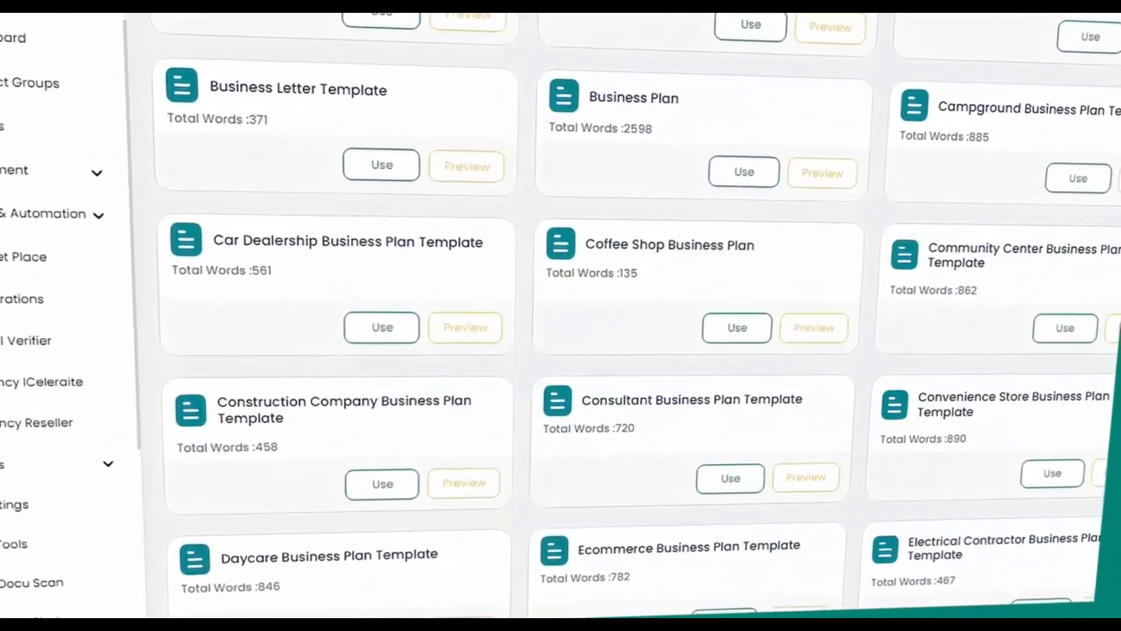
scroll("down", 3)
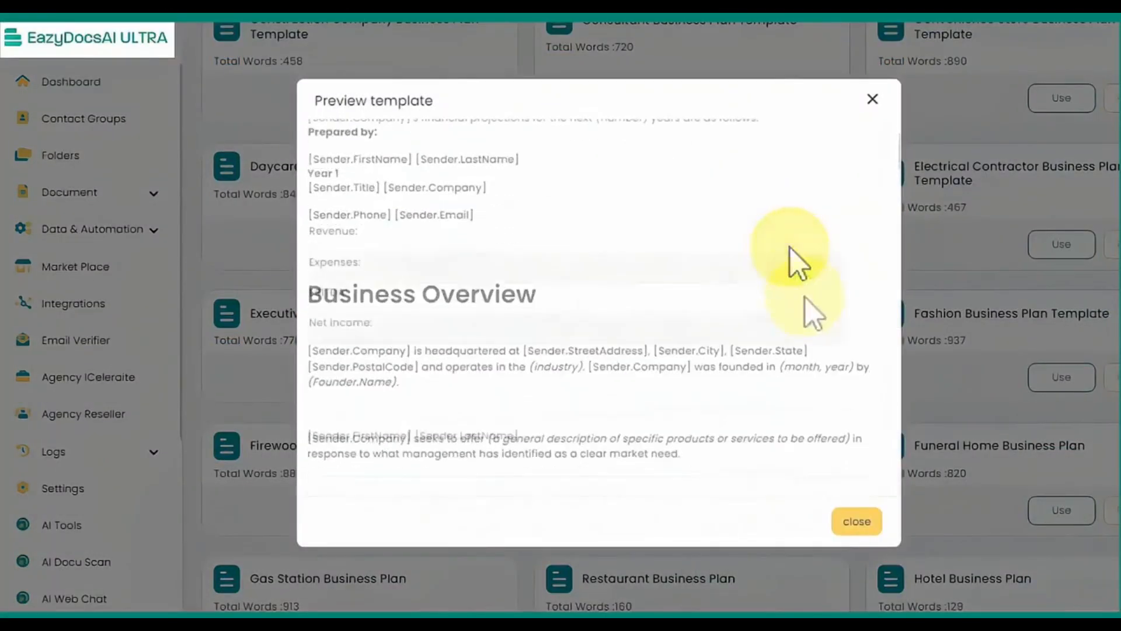
Step: Close the business plan preview and show the four saved documents in My Documents
left_click(856, 521)
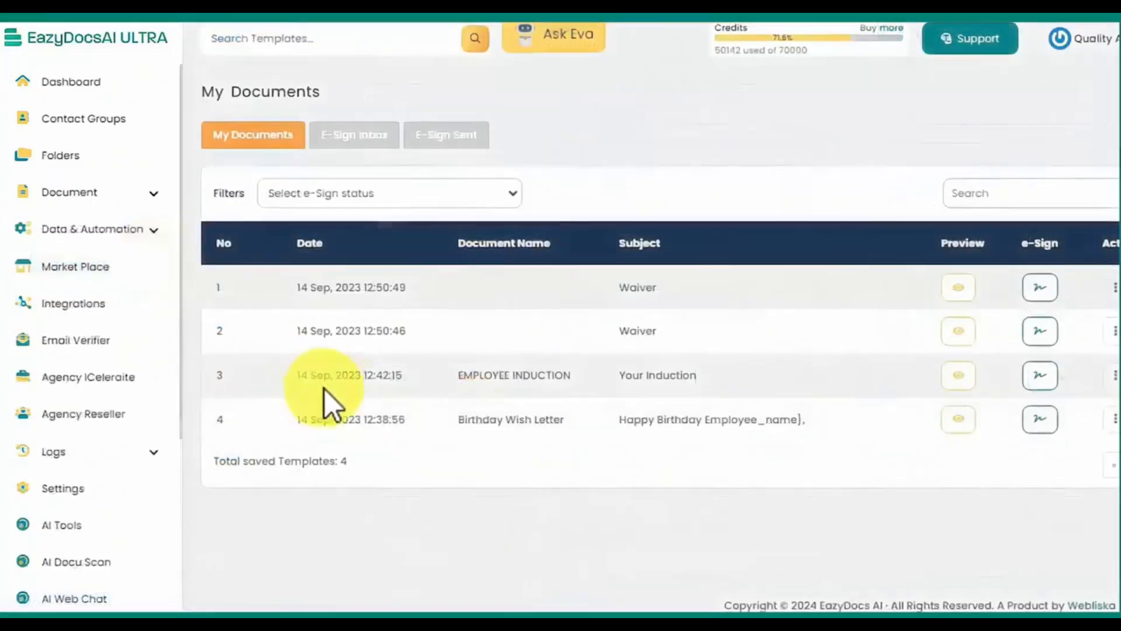
mouse_move(1065, 465)
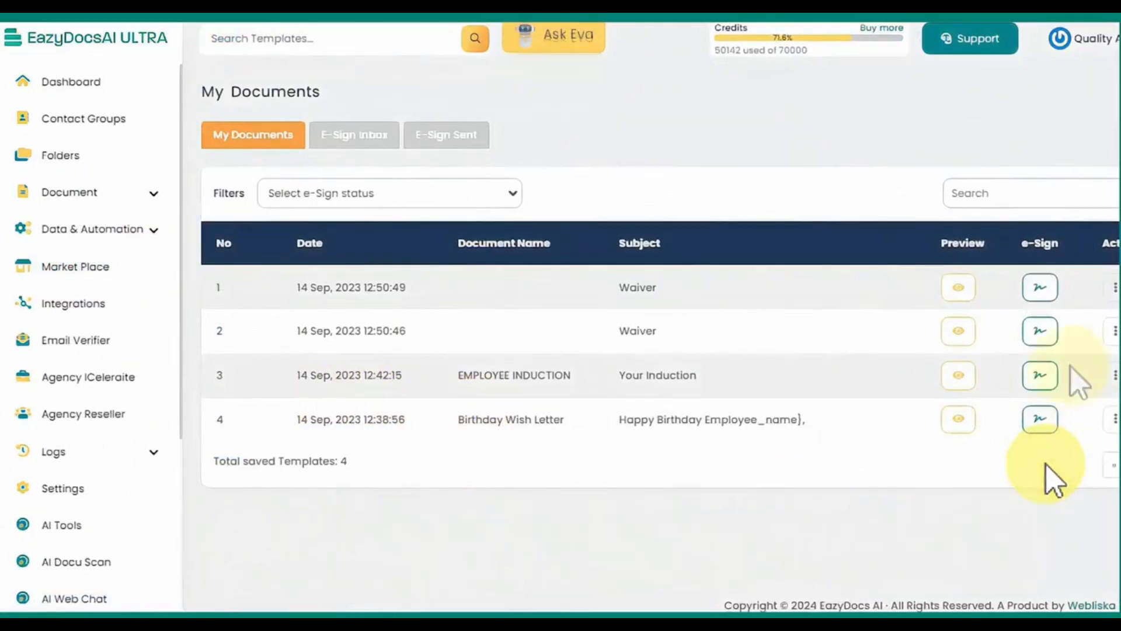
left_click(1115, 287)
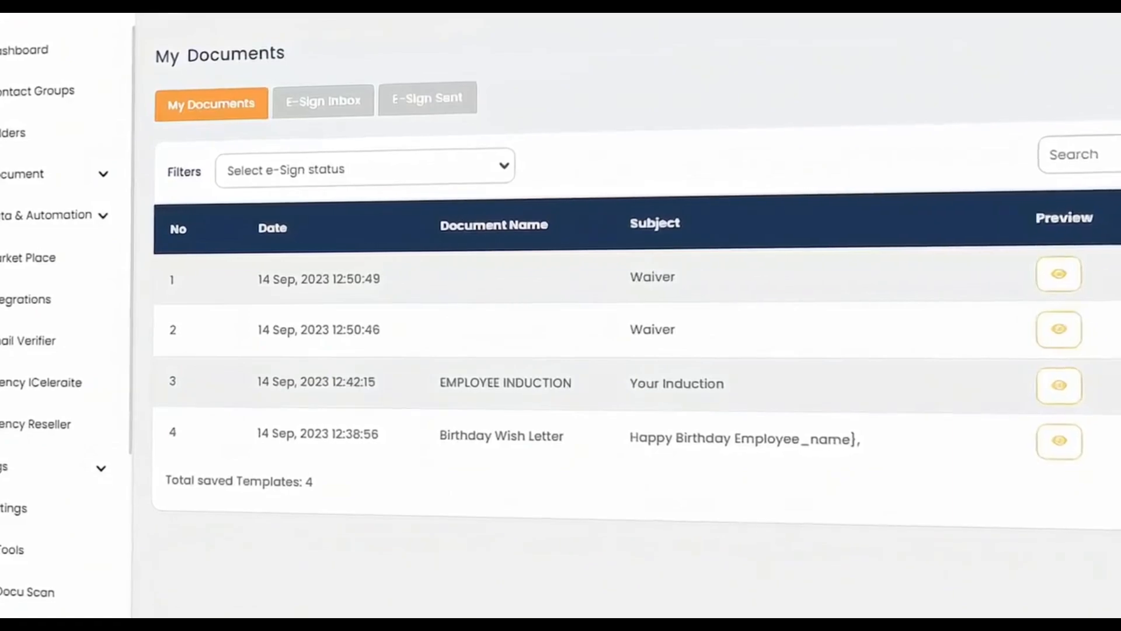
Step: Preview the Waiver document from its row
left_click(1059, 274)
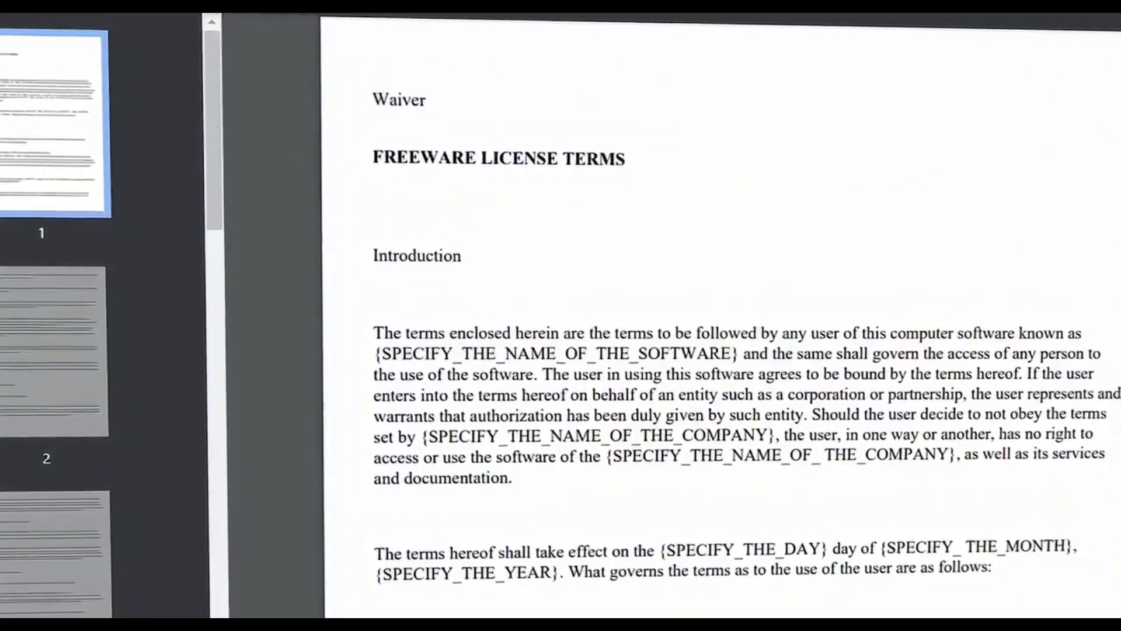
scroll("down", 3)
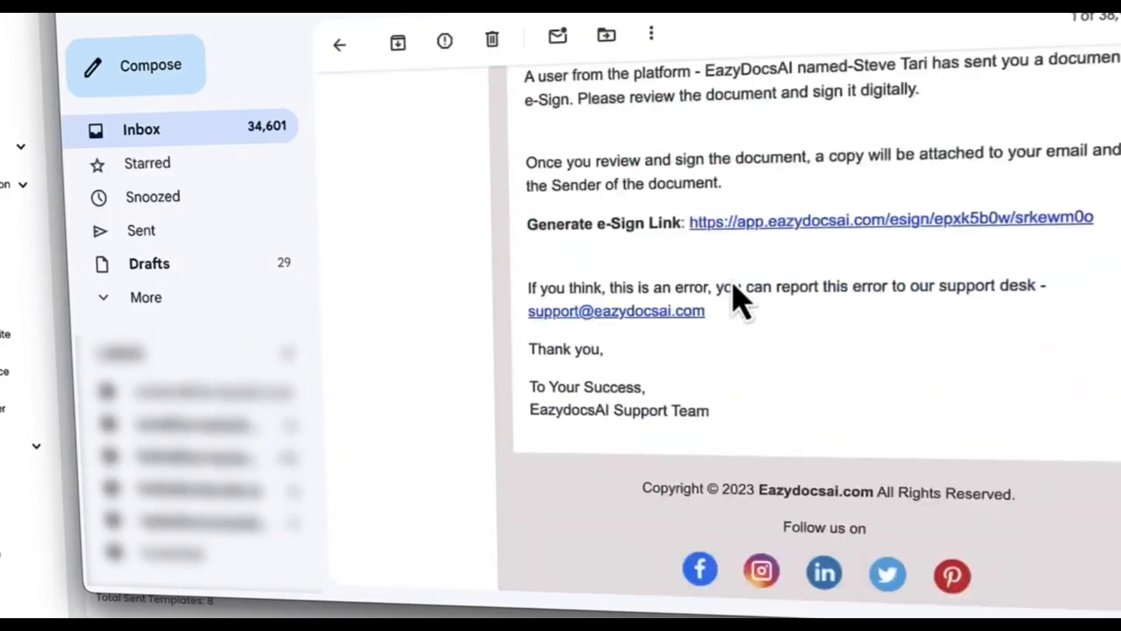
Step: Follow the emailed e-Sign link for the business plan and submit the drawn signature
left_click(890, 219)
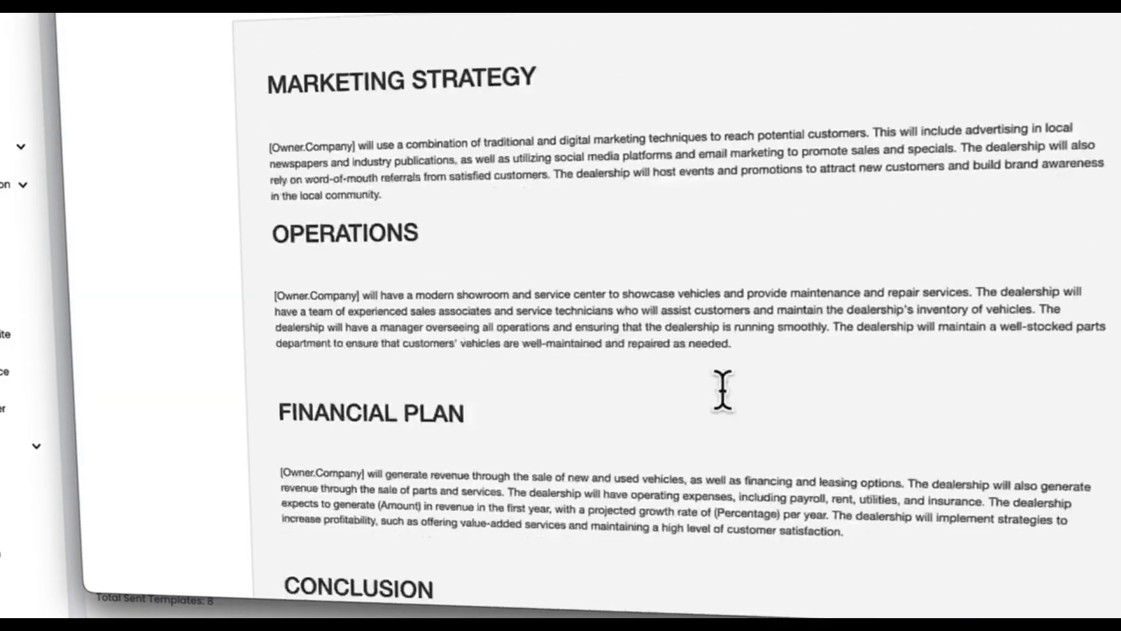
scroll("down", 3)
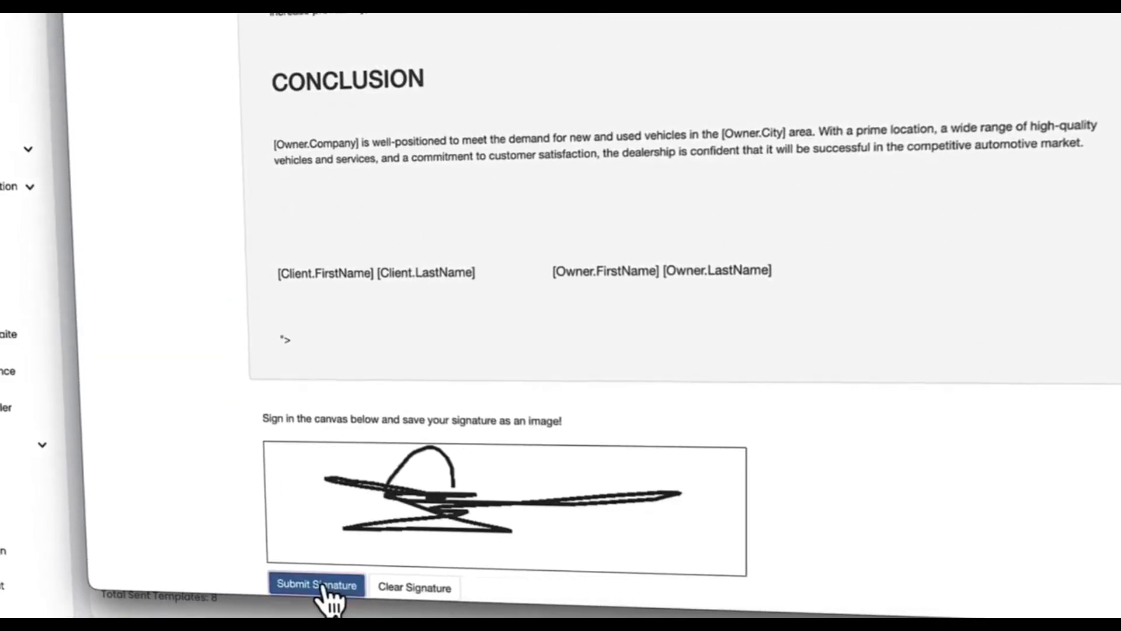
left_click(316, 584)
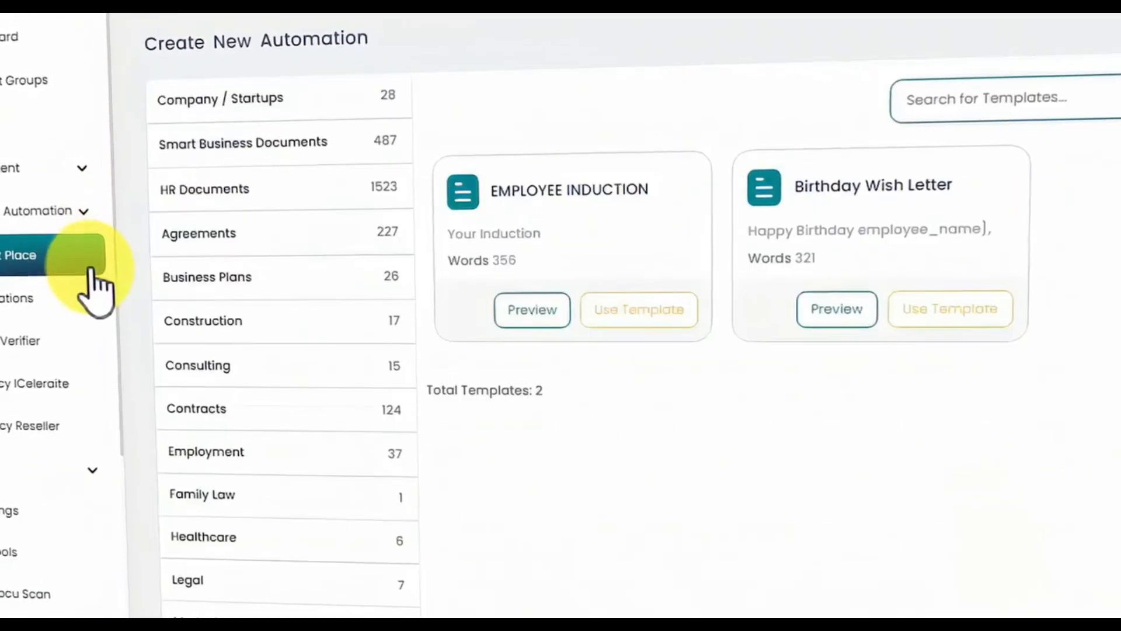
mouse_move(603, 501)
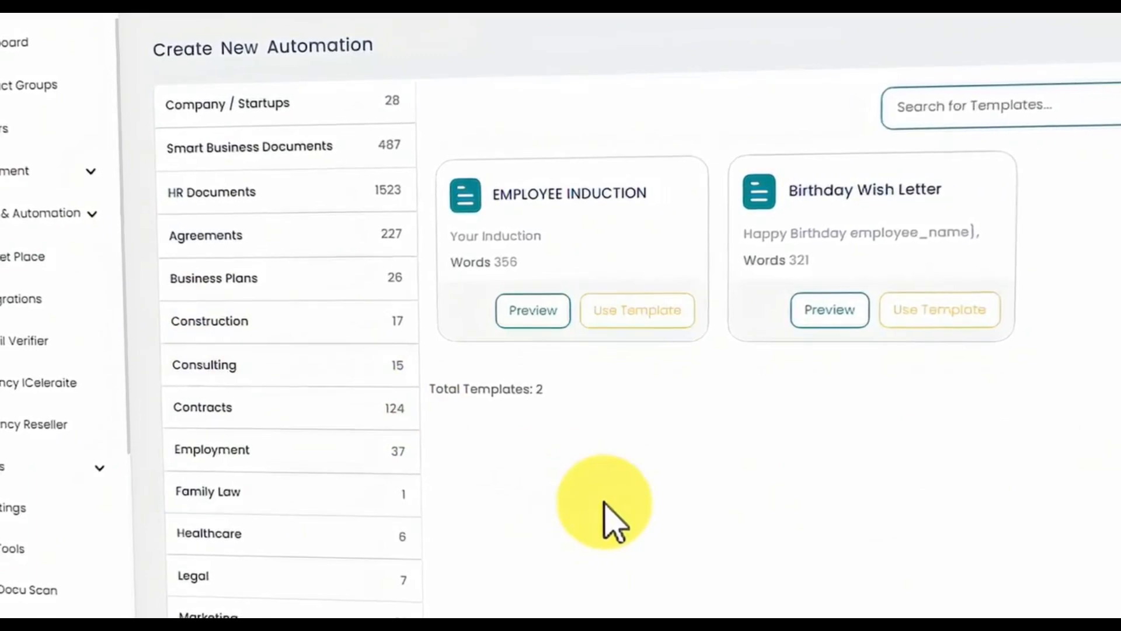
mouse_move(451, 249)
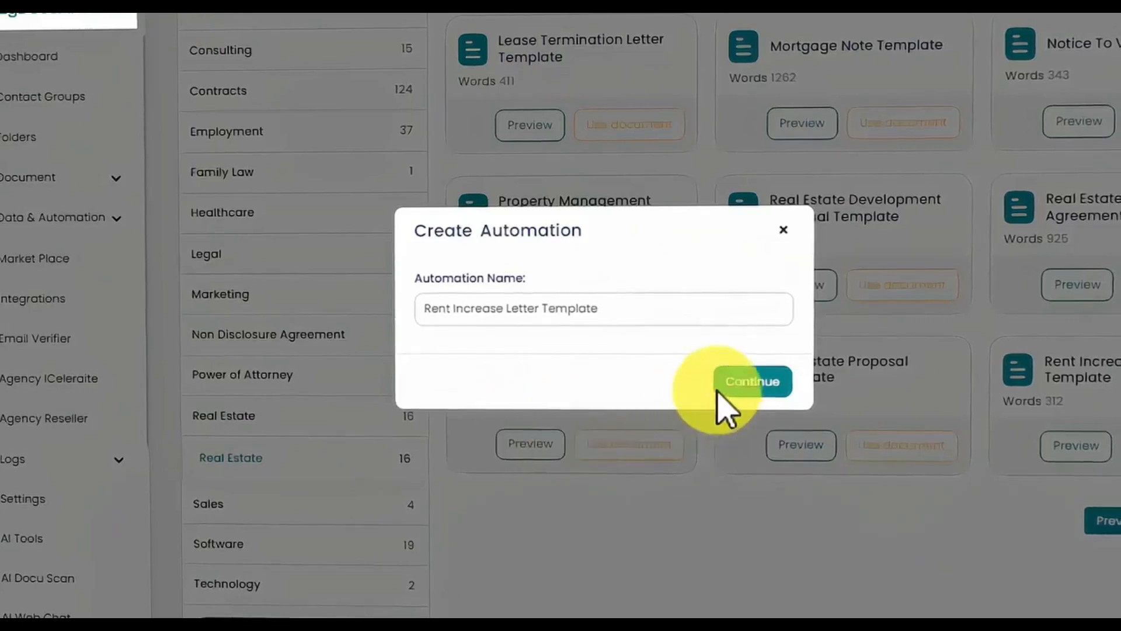
Step: Confirm the Rent Increase Letter Template automation and view it in My Automations
left_click(751, 381)
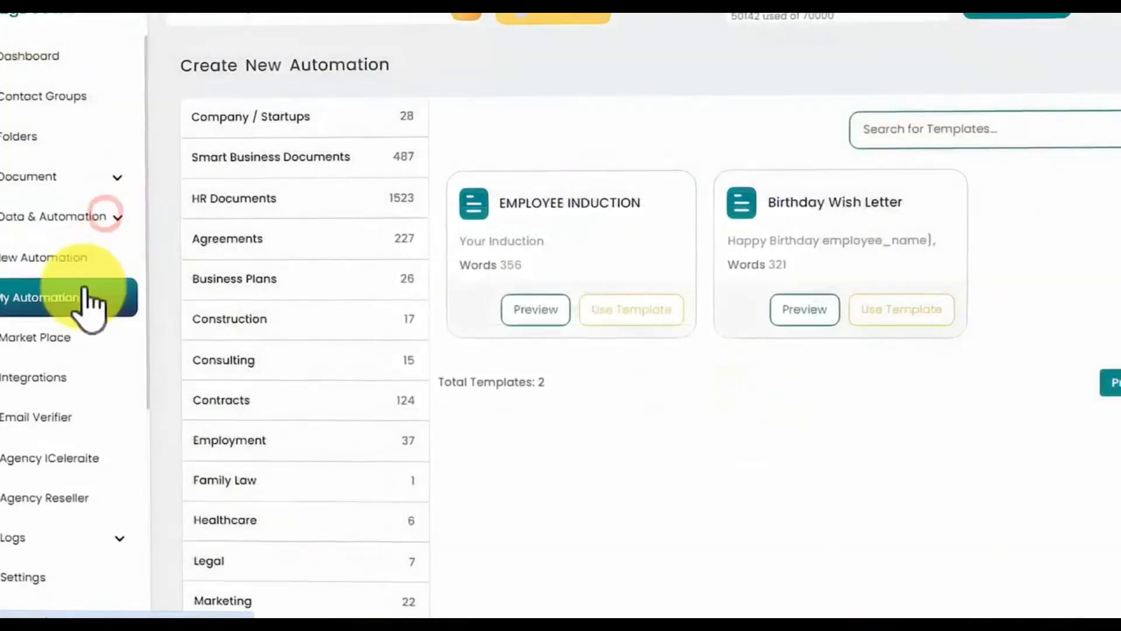
left_click(40, 298)
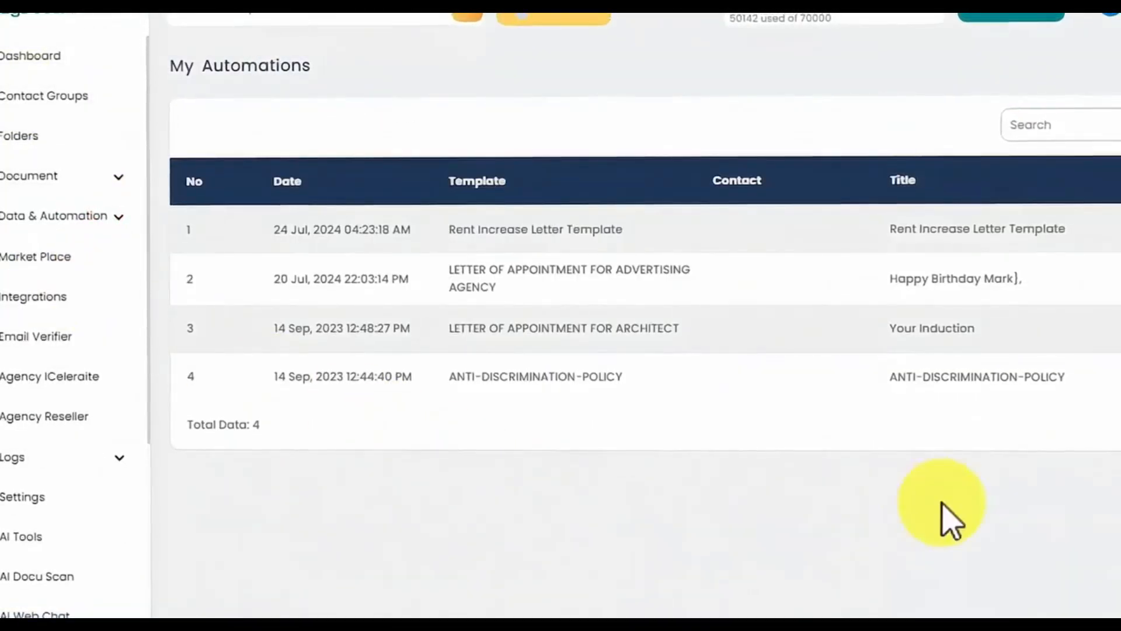
mouse_move(506, 404)
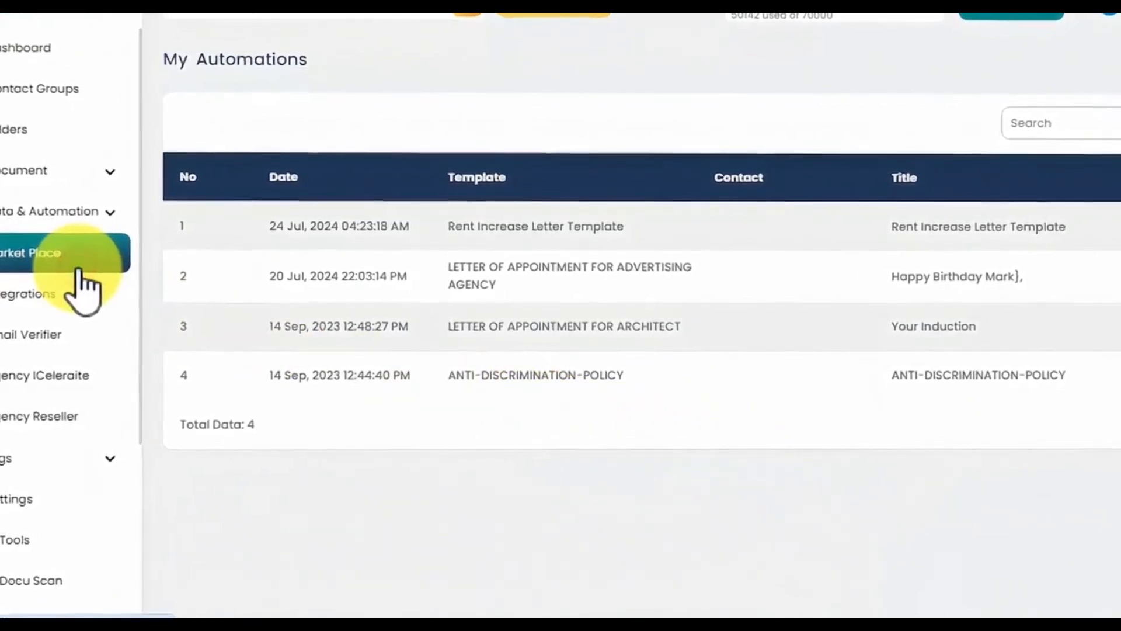
Step: Visit the Market Place categories and the bulk Uploaded documents page, then return
left_click(28, 252)
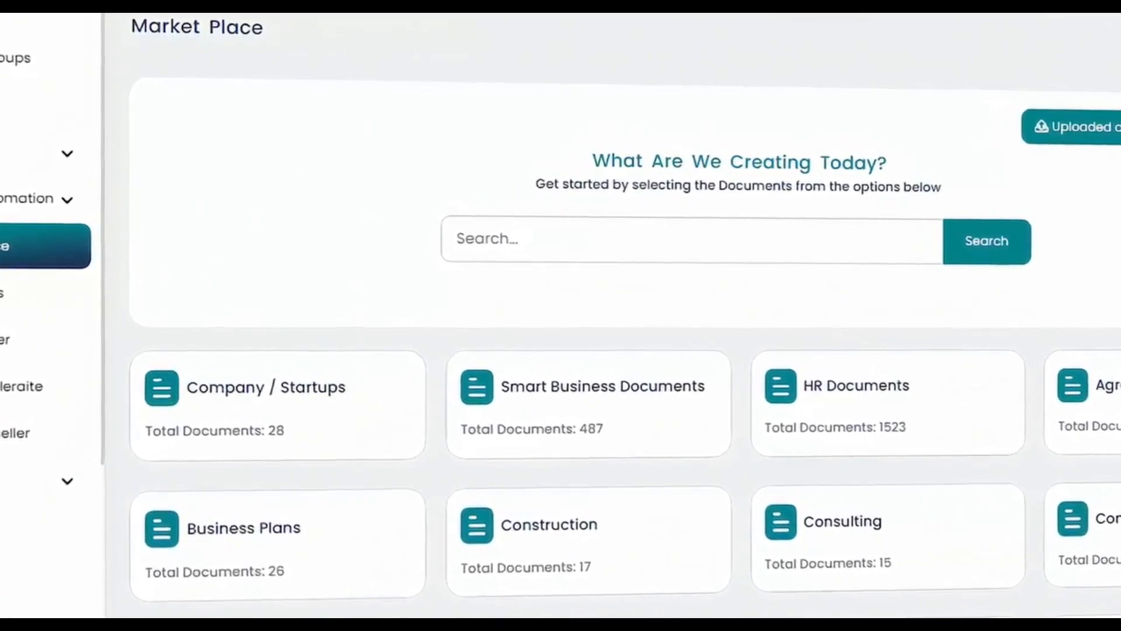
left_click(1072, 126)
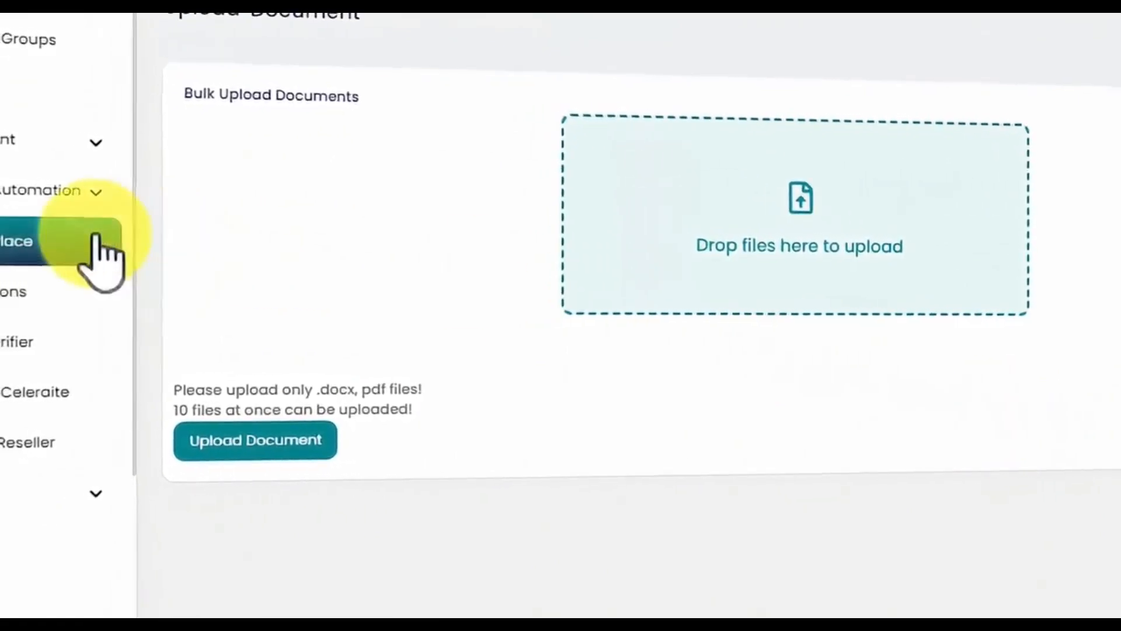
left_click(50, 246)
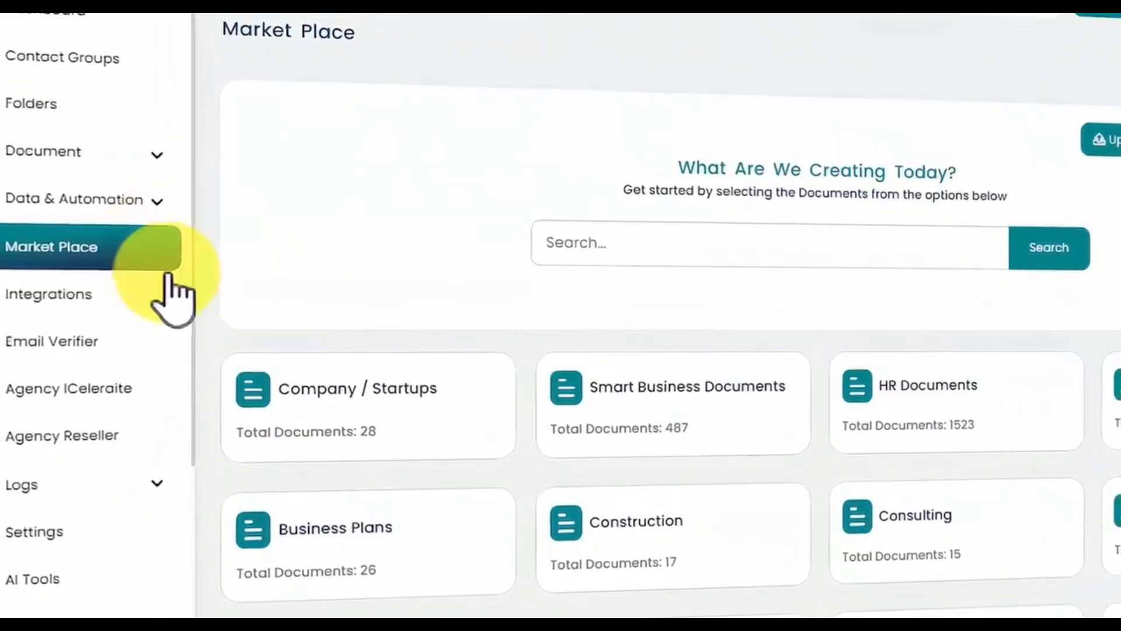
Step: Choose the Sales category card to list its document templates
scroll("down", 3)
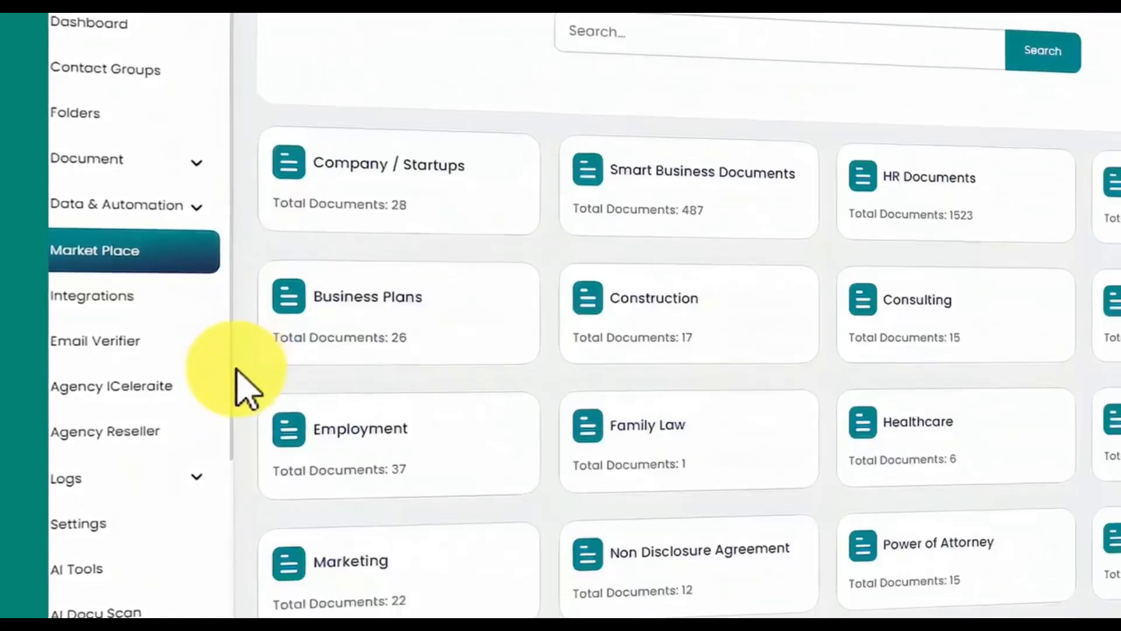
scroll("down", 3)
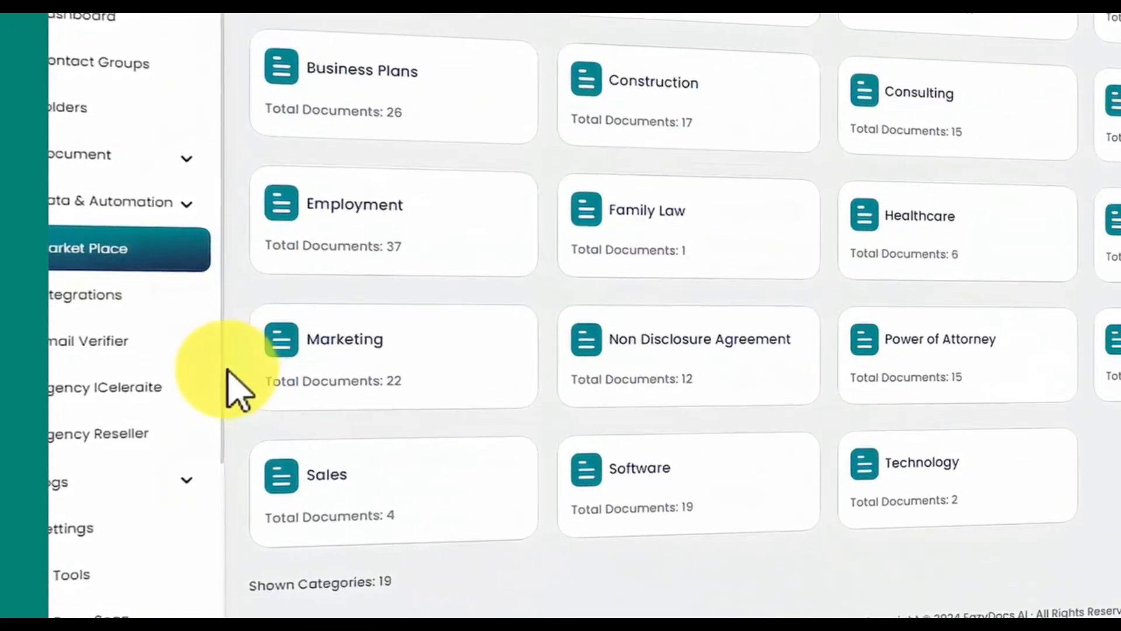
left_click(358, 515)
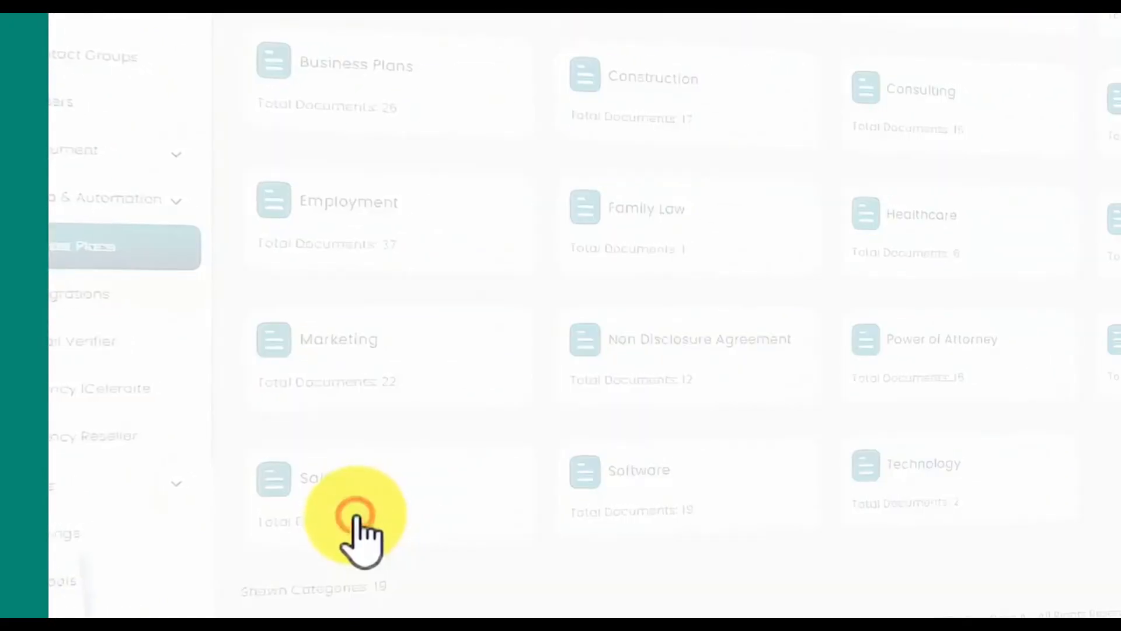
left_click(350, 501)
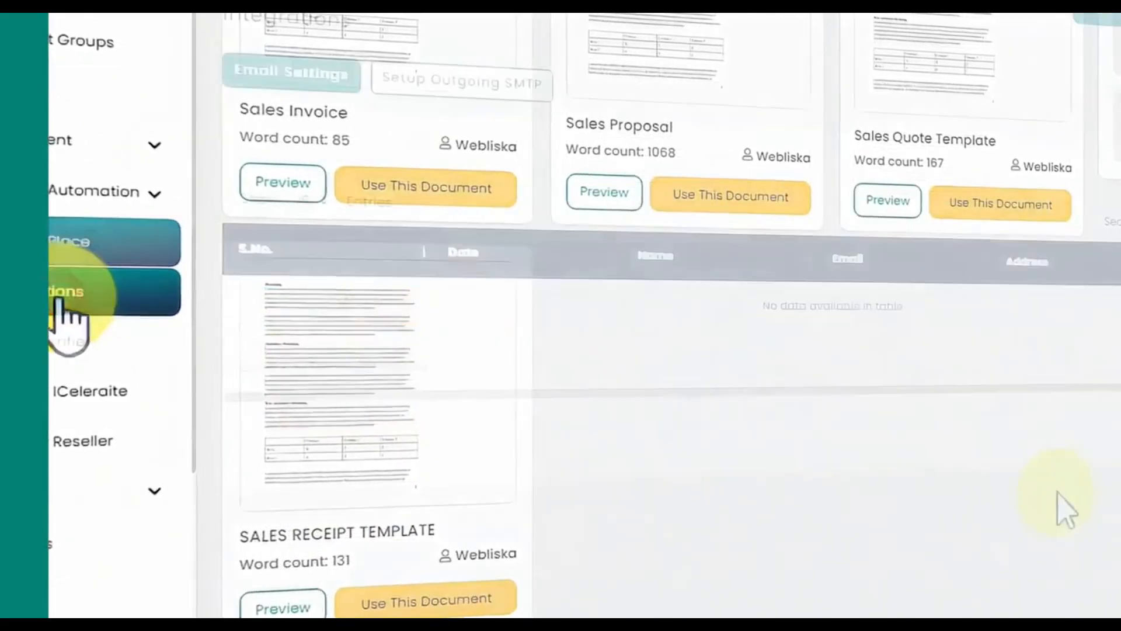
Step: Review the Email Sender integration form and Settings, then go to AI Tools
left_click(283, 69)
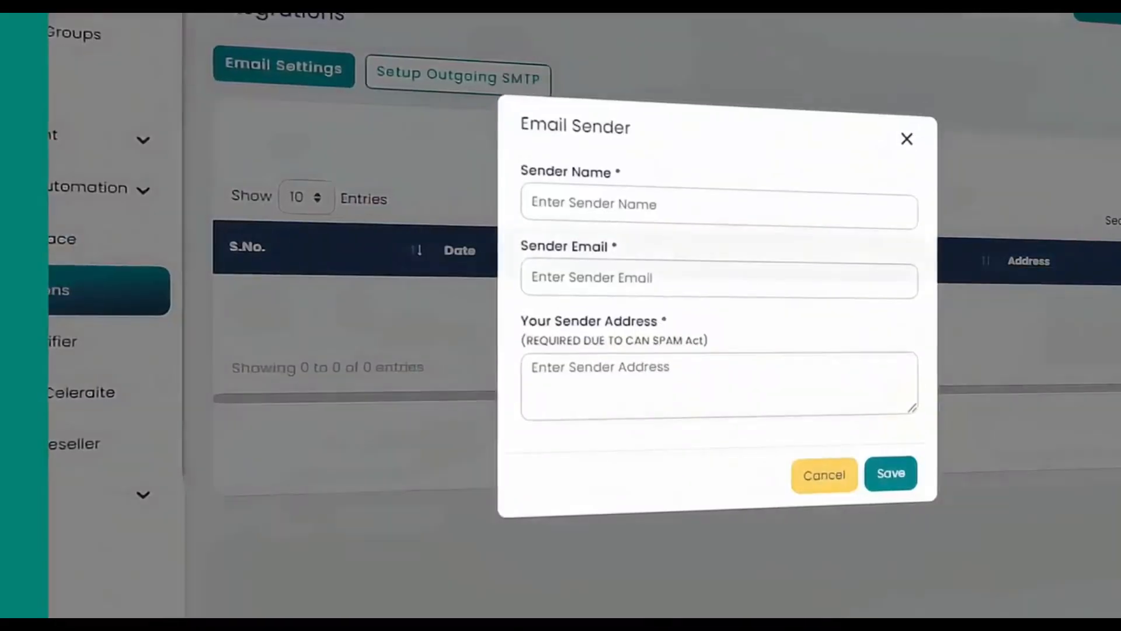
left_click(456, 72)
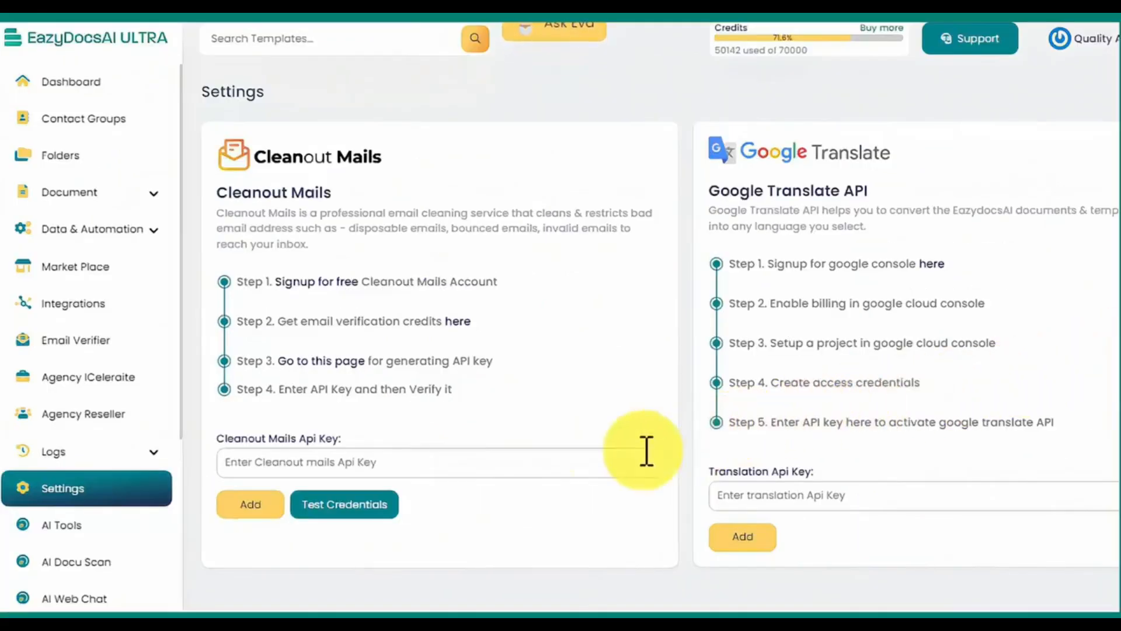
mouse_move(185, 515)
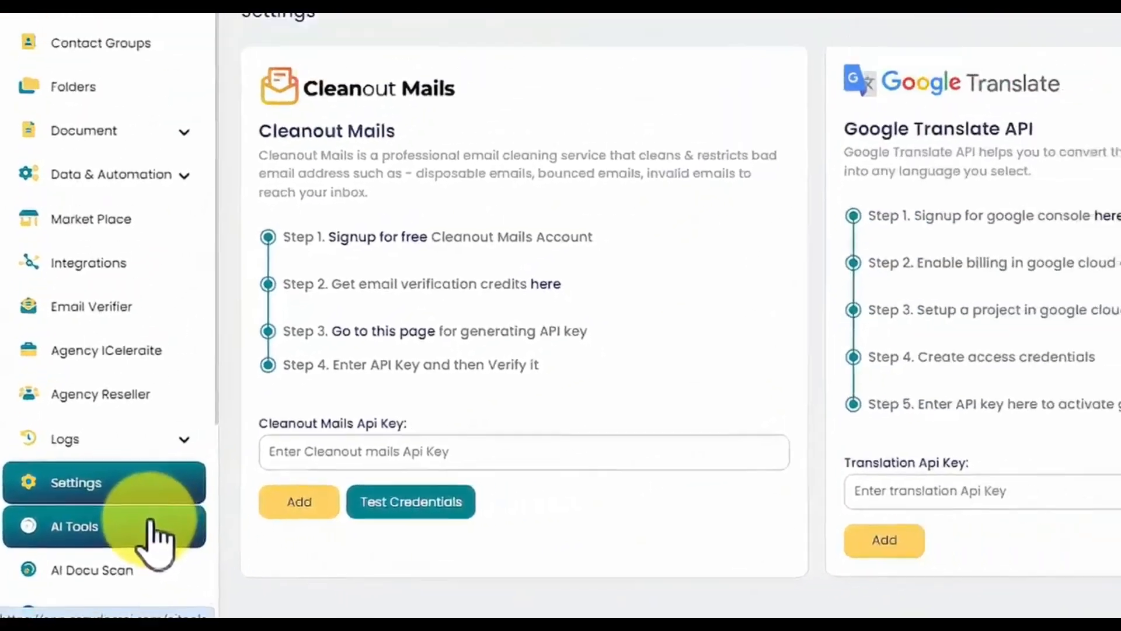
left_click(73, 525)
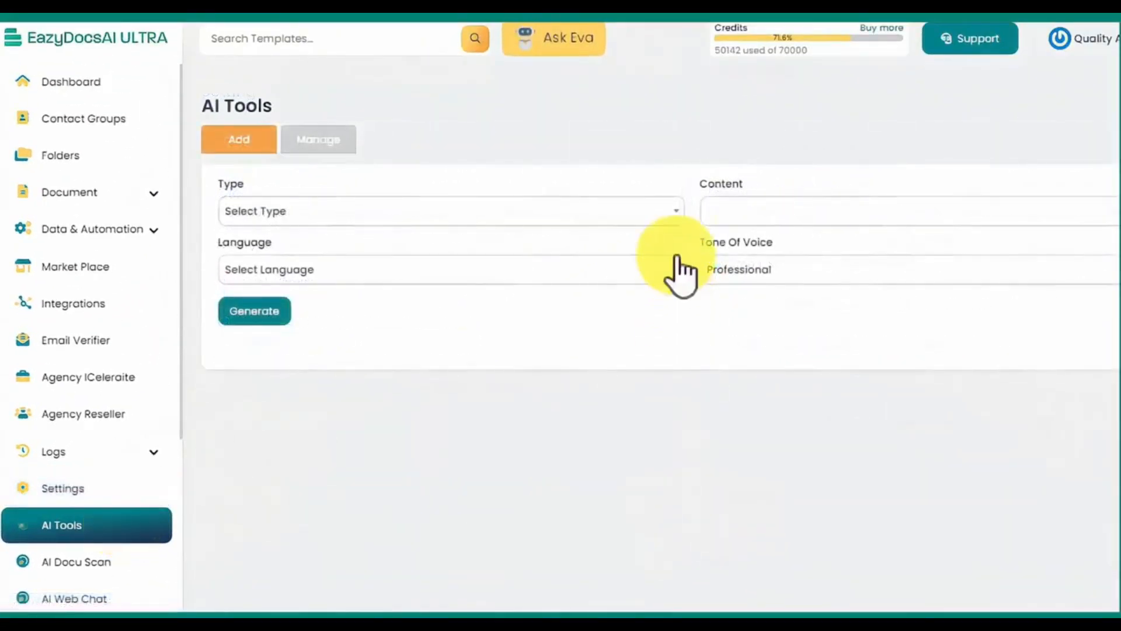
Step: Pick the Emails content type and generate the creator-to-sponsor proposal email
left_click(451, 211)
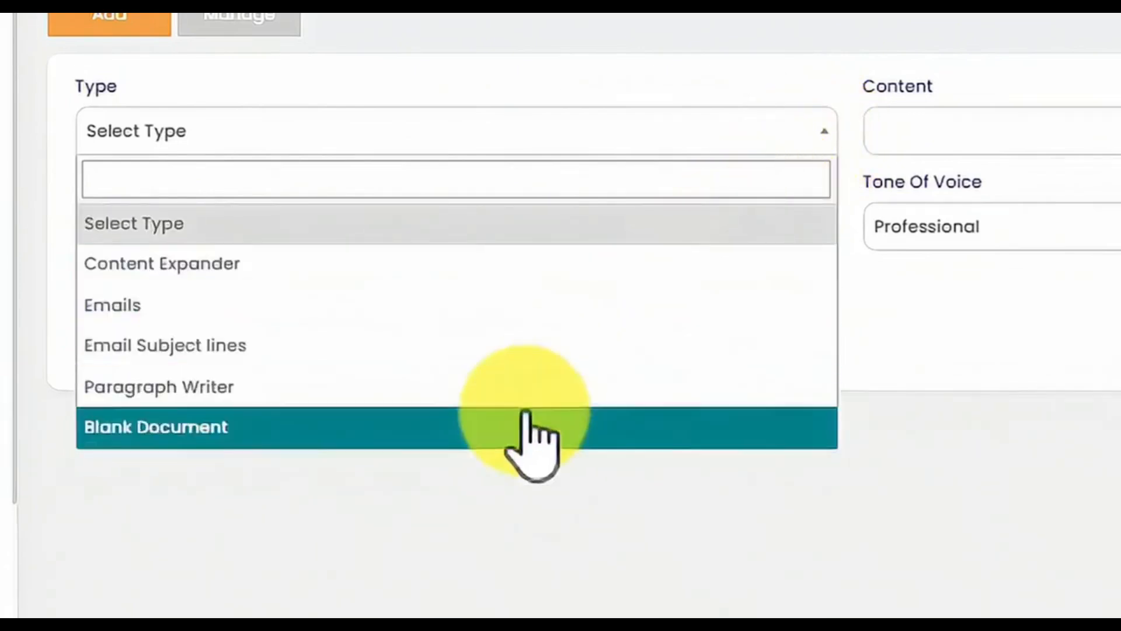
left_click(112, 305)
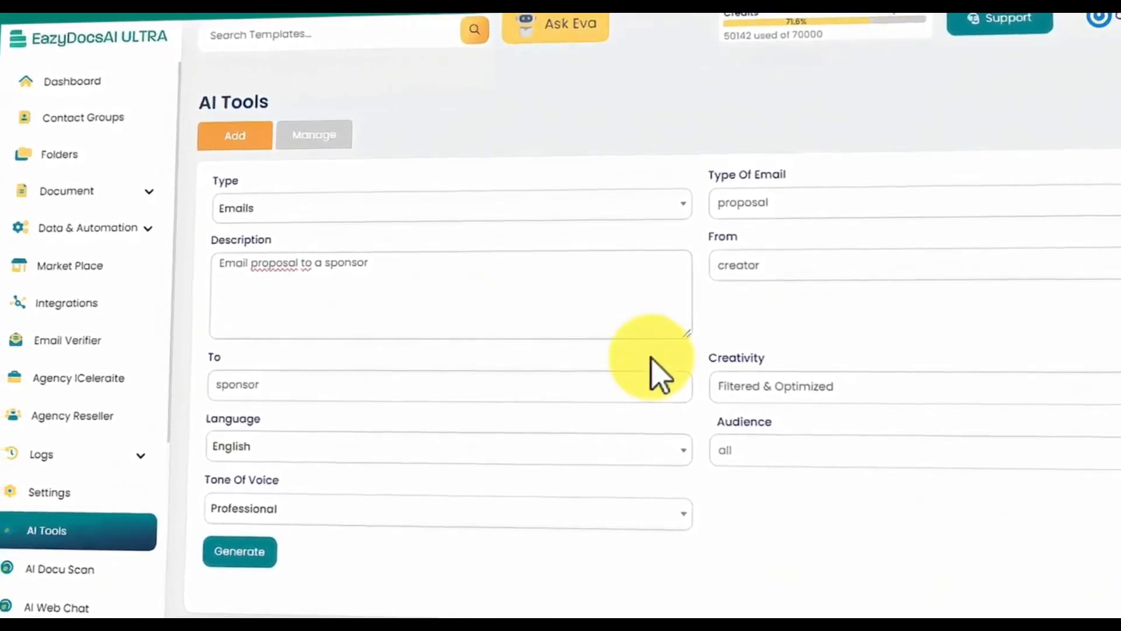
left_click(238, 550)
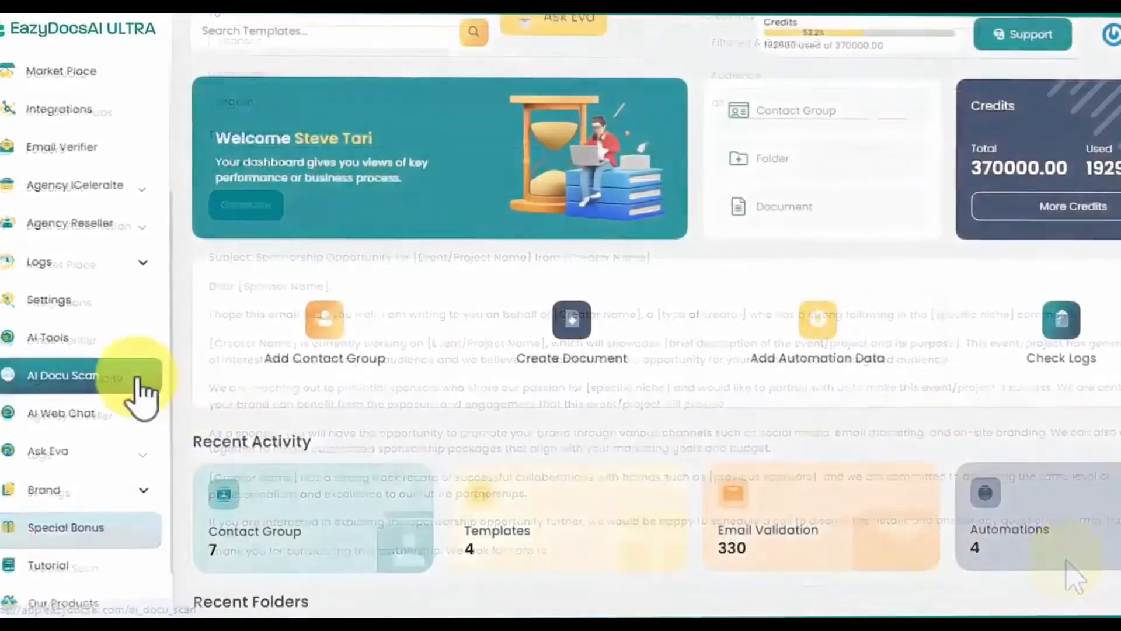
Step: Start an AI Docu Scan chat on Your_Induction.docx
left_click(64, 375)
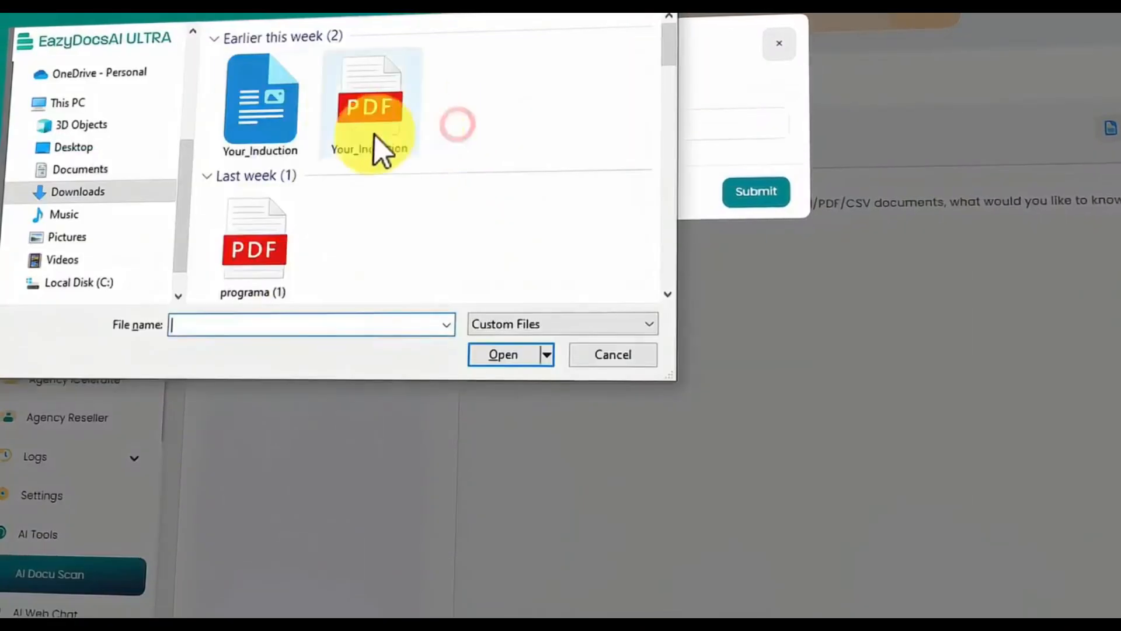
left_click(502, 354)
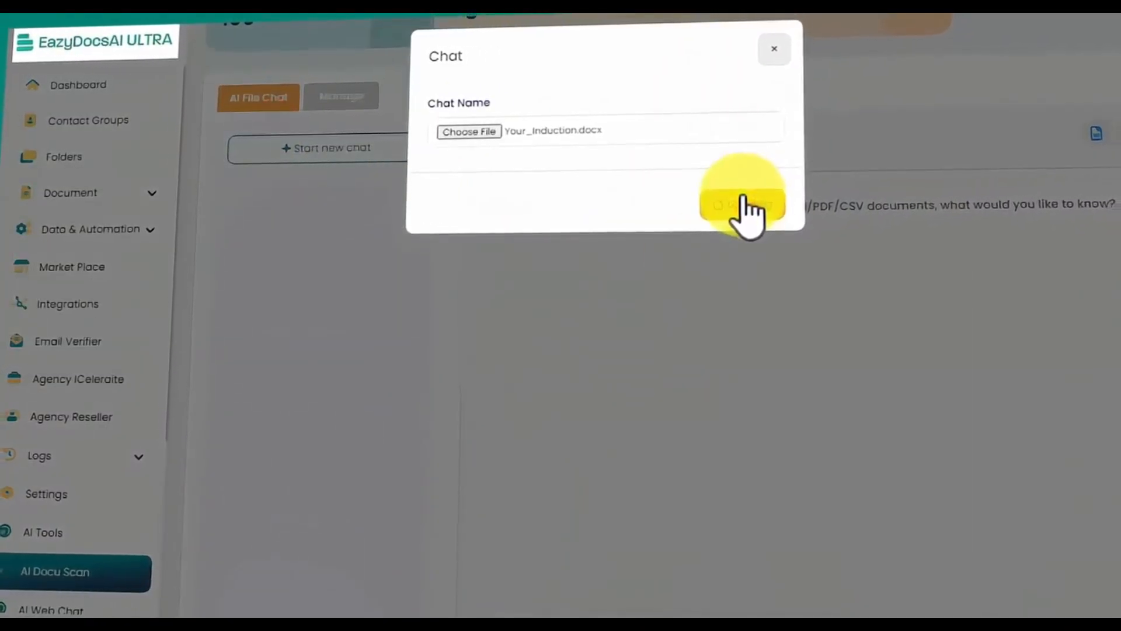
left_click(744, 203)
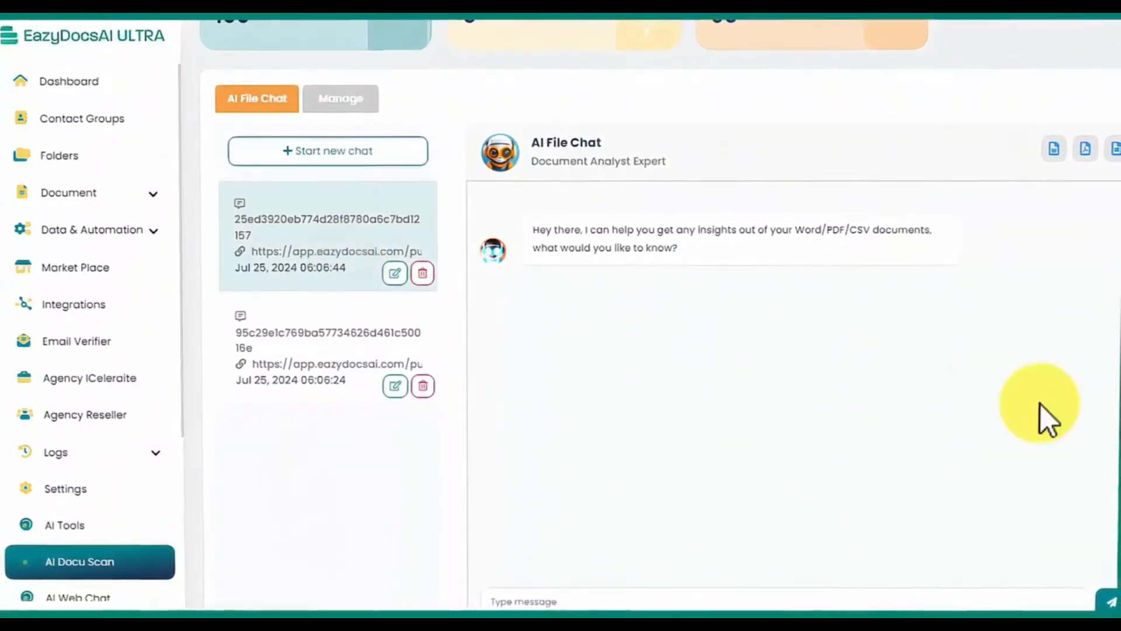
Step: Ask whether the document is well written and read the AI's assessment
type("is this documenty")
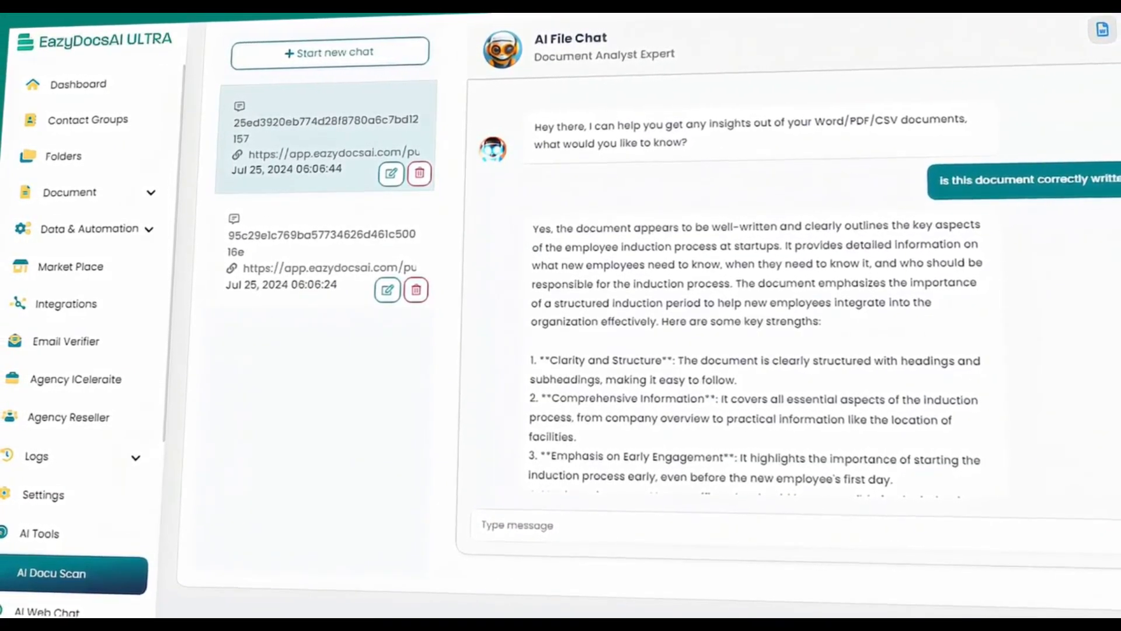
scroll("down", 3)
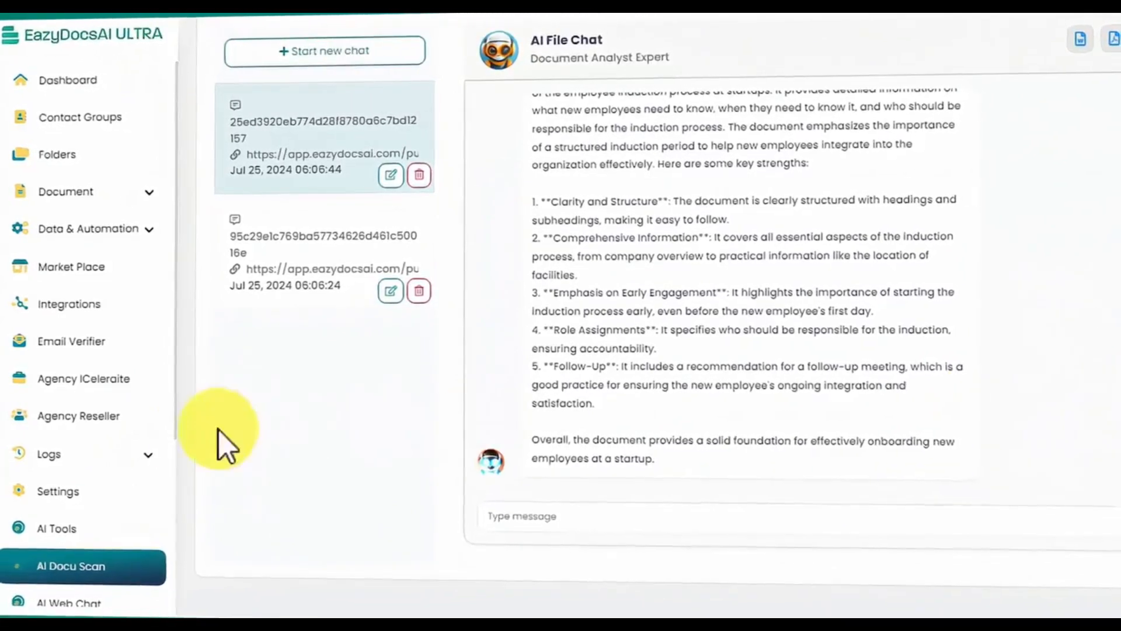
scroll("down", 3)
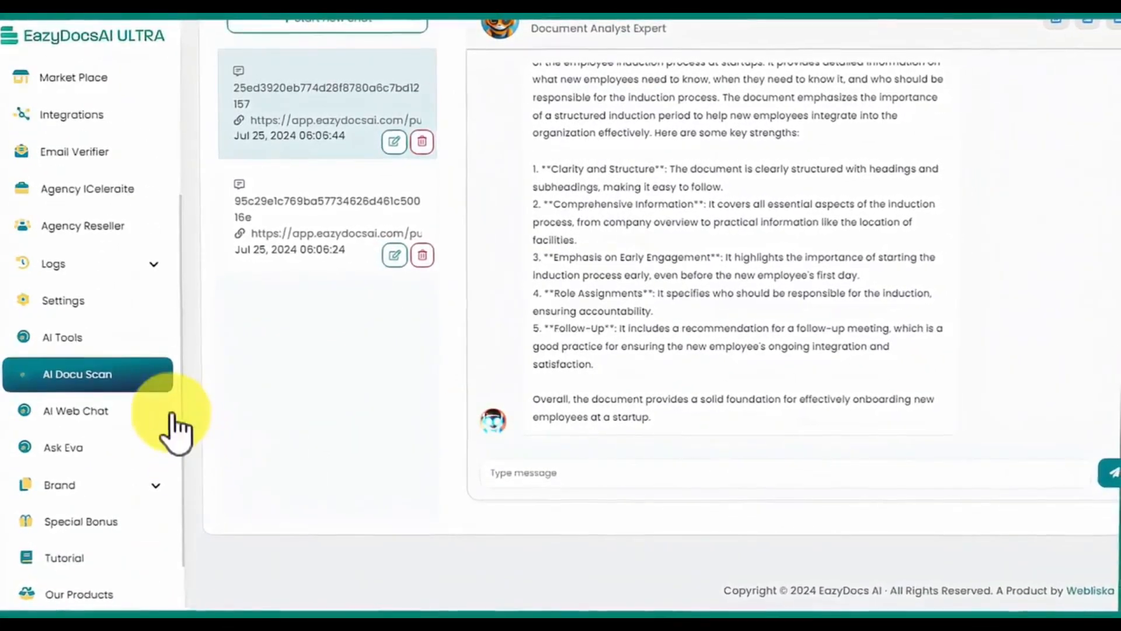
left_click(75, 412)
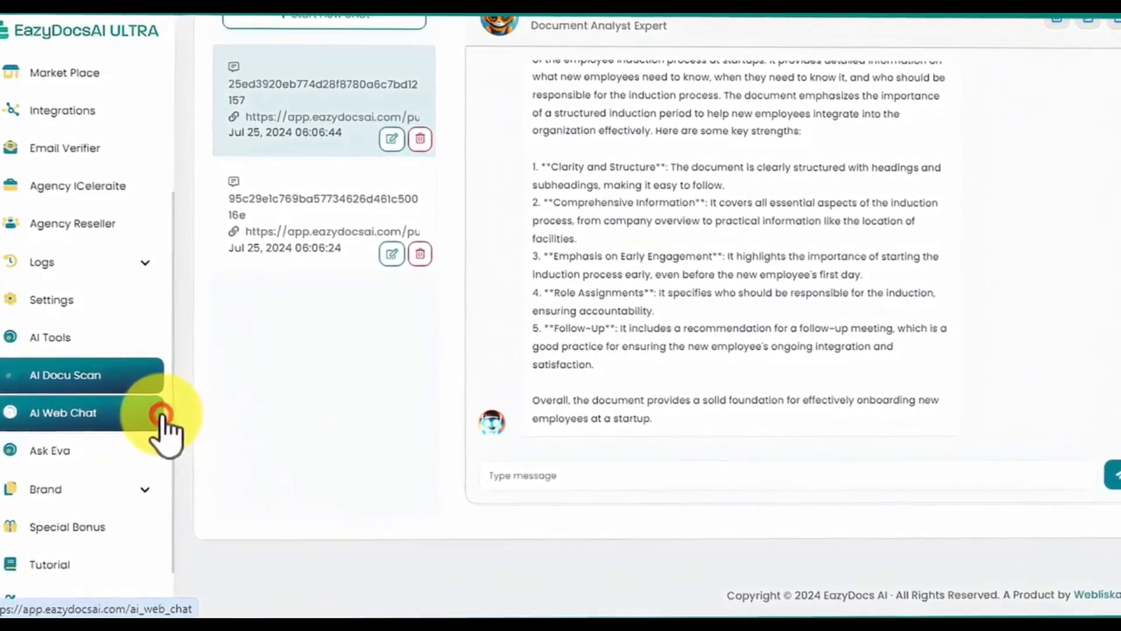
left_click(62, 413)
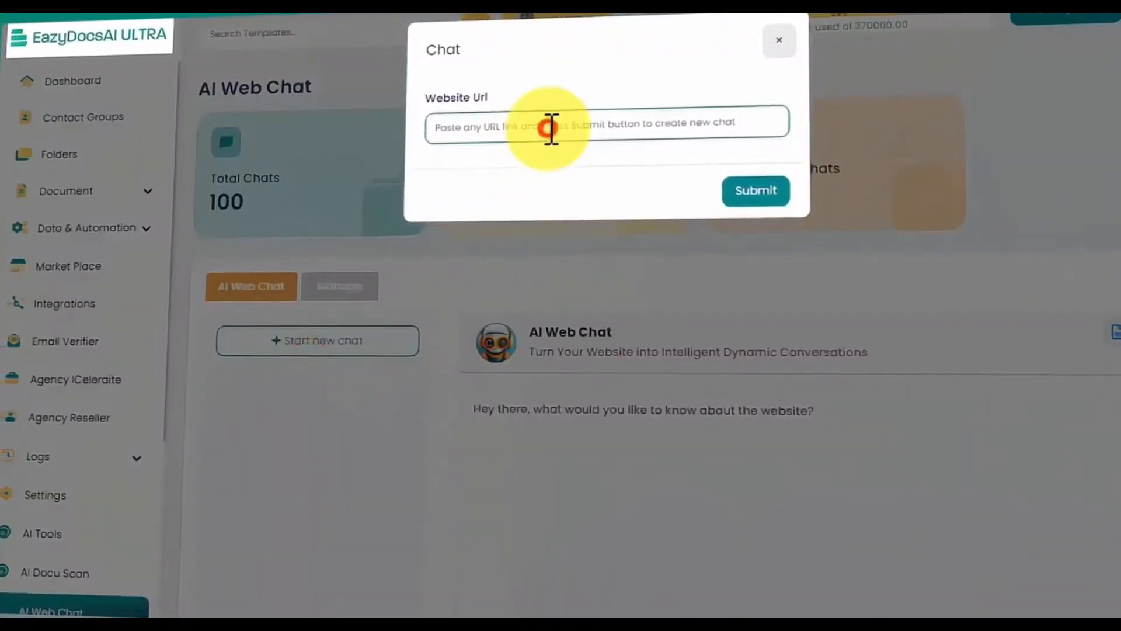
type("https://iyuno.com")
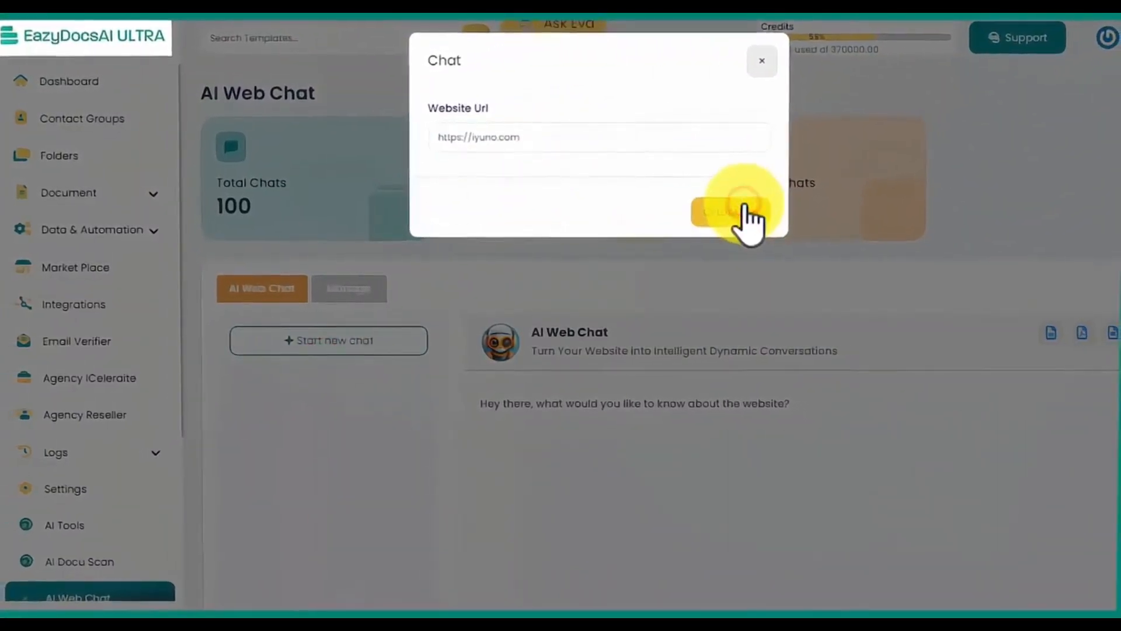
left_click(728, 212)
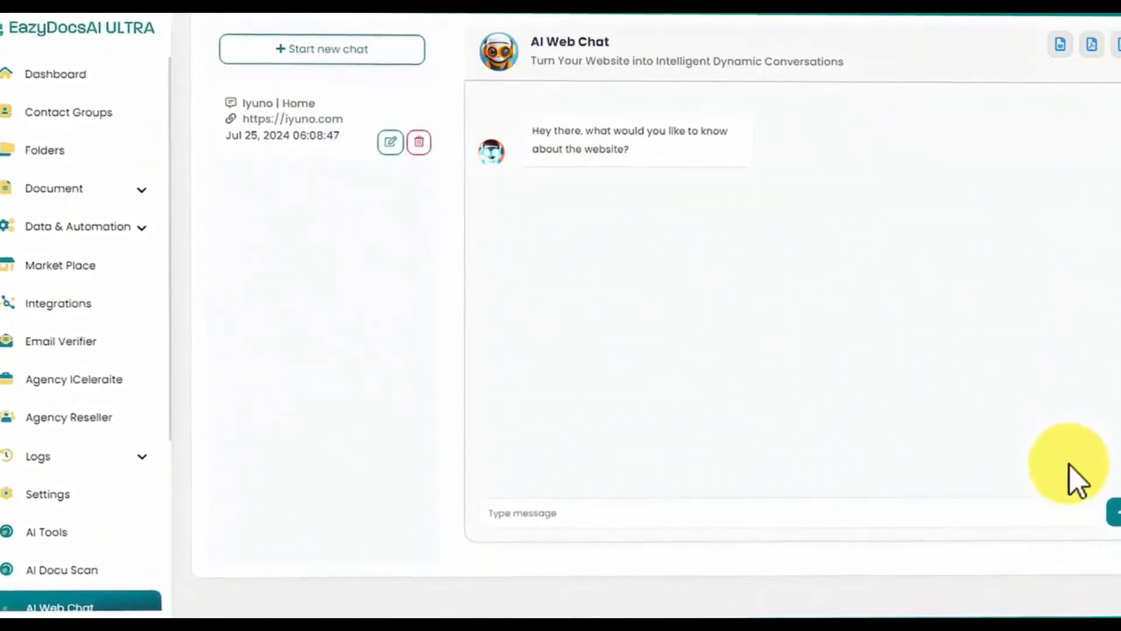
Step: Ask 'is this website ADA compliant?' and send it
type("is this website A")
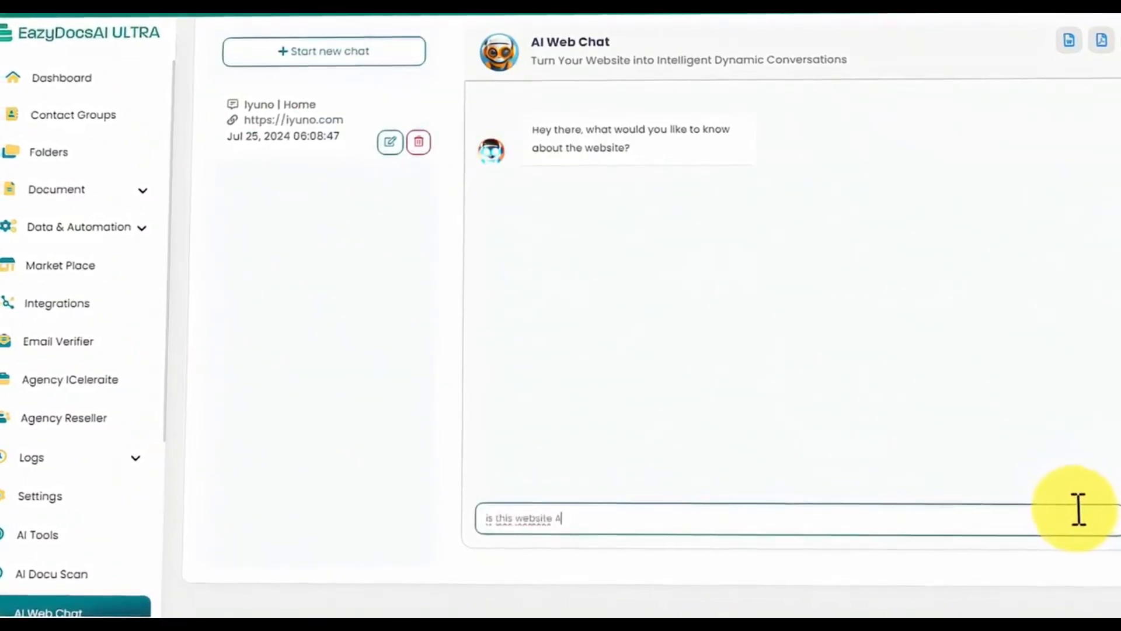
type("DA compliant?")
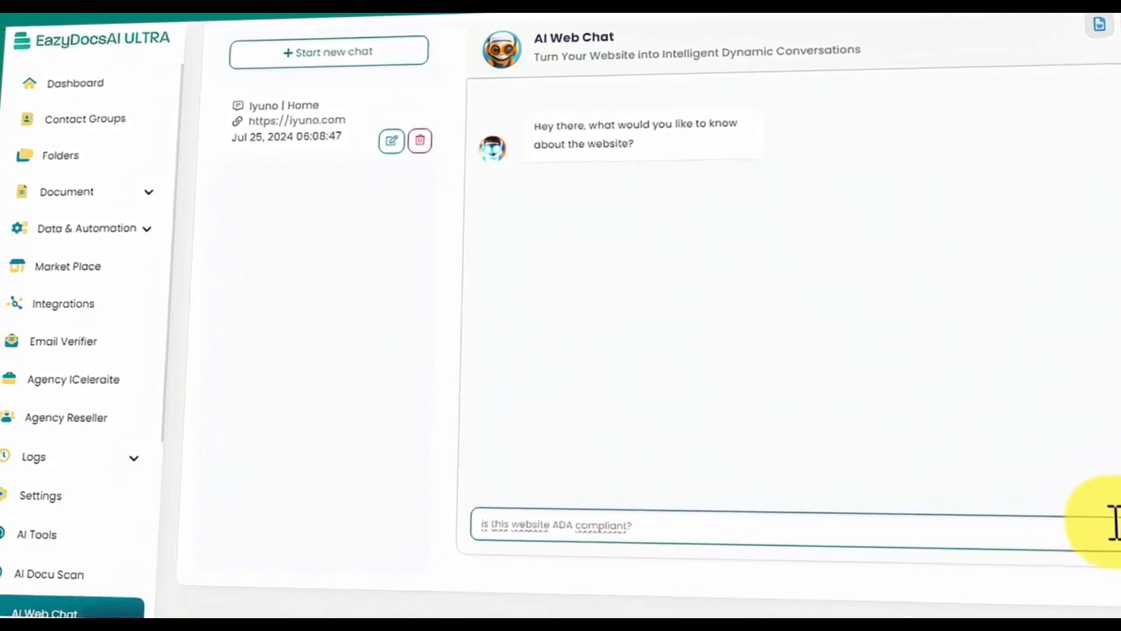
key("Return")
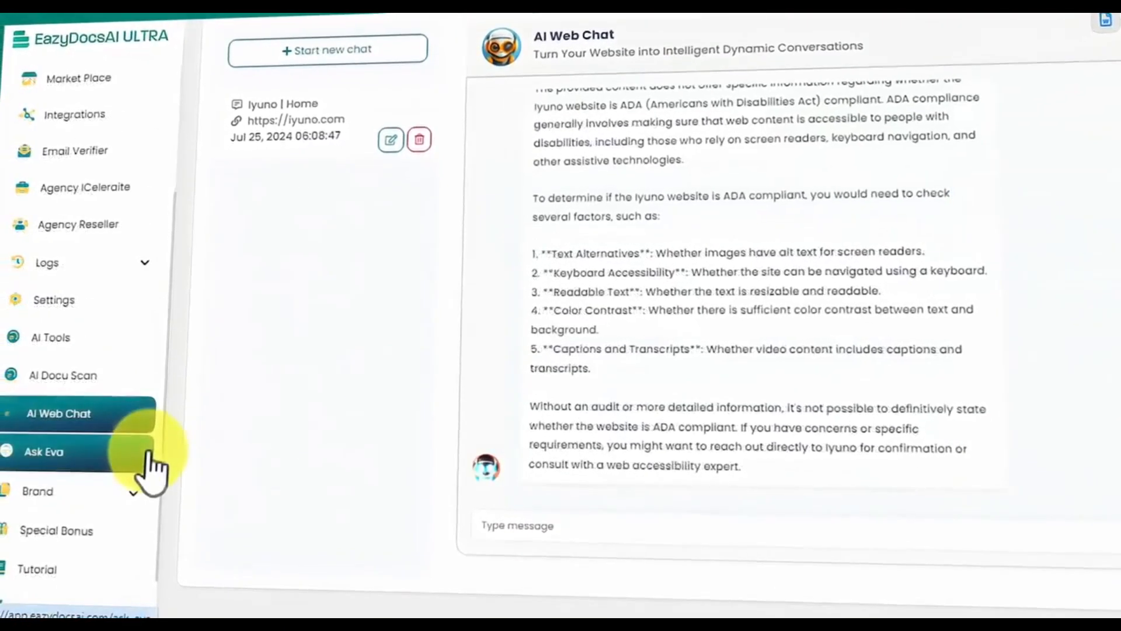
Step: Start a new Ask Eva chat named 'Sponsorship contract'
left_click(43, 451)
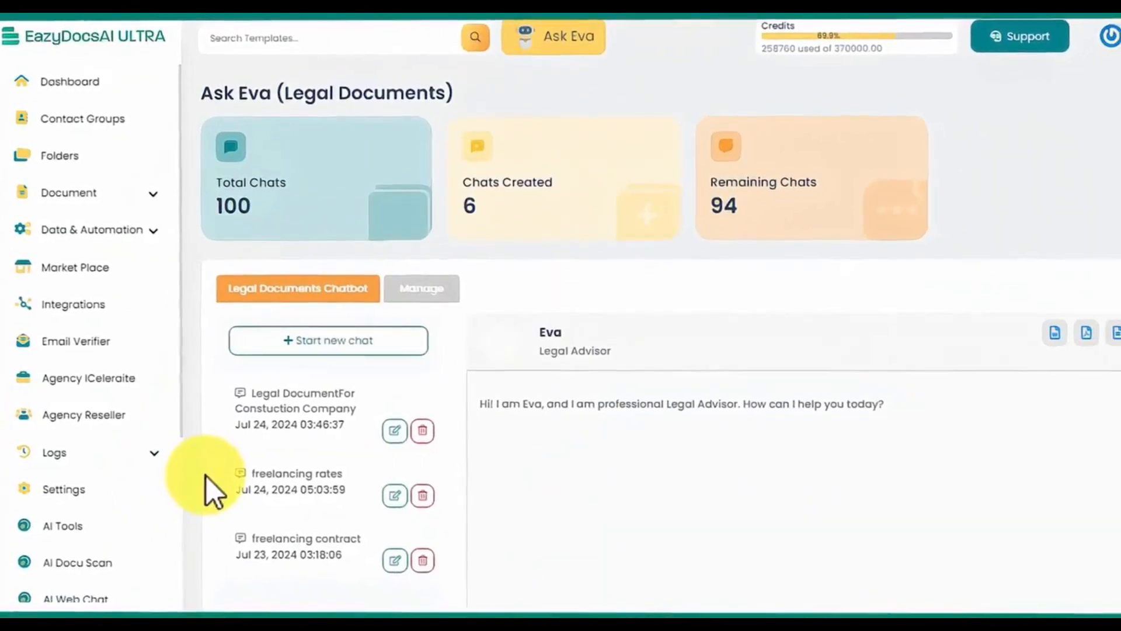
scroll("down", 3)
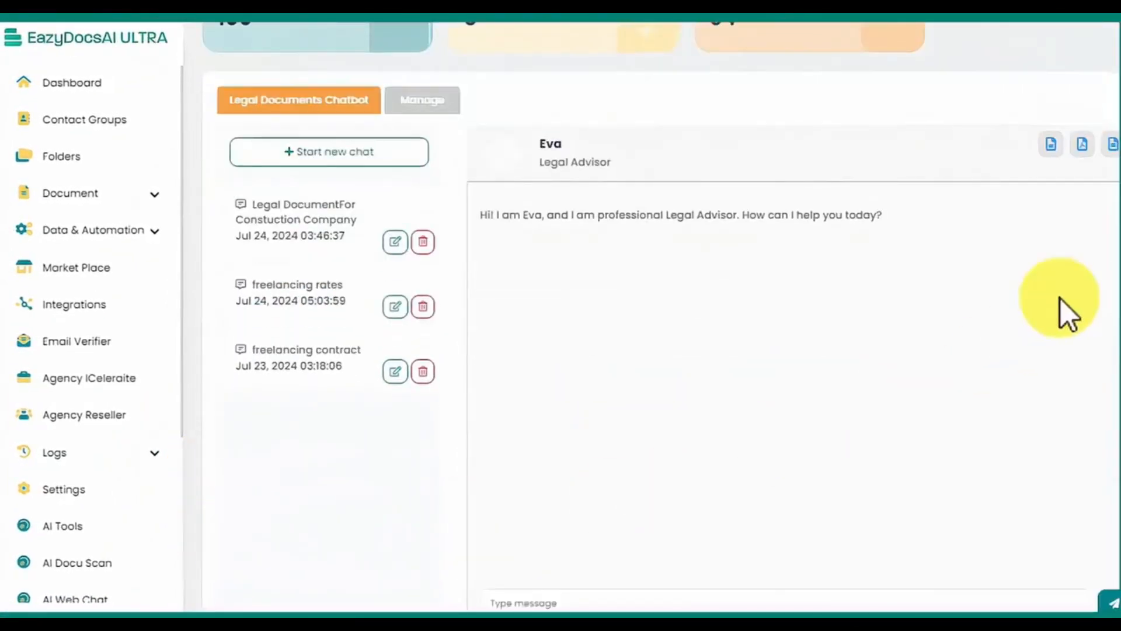
left_click(328, 151)
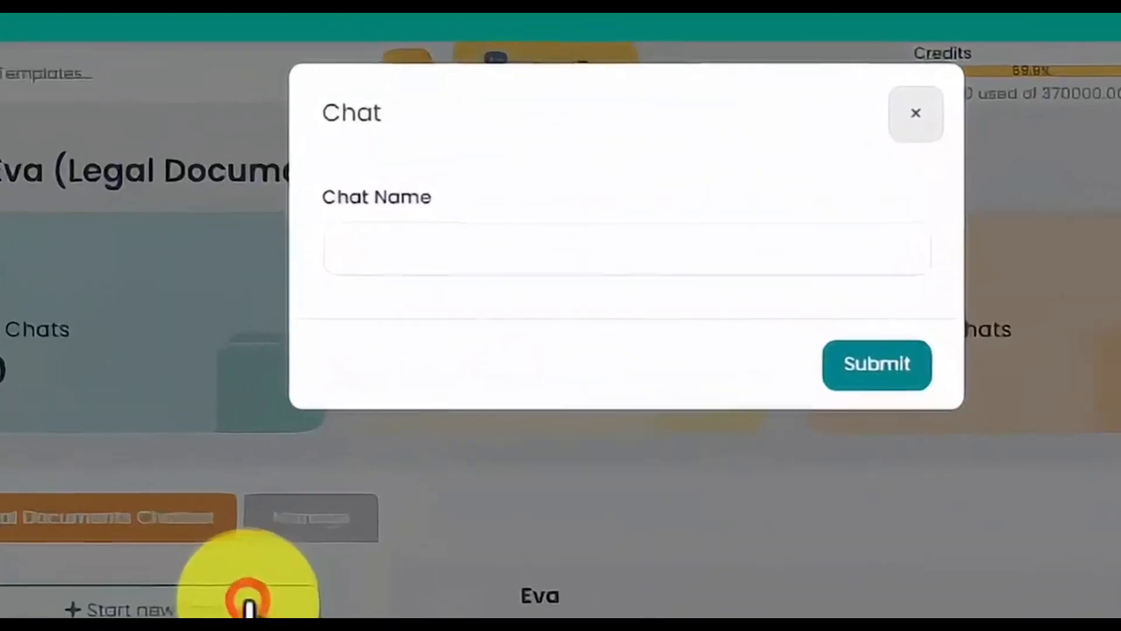
type("Sponsorship contract")
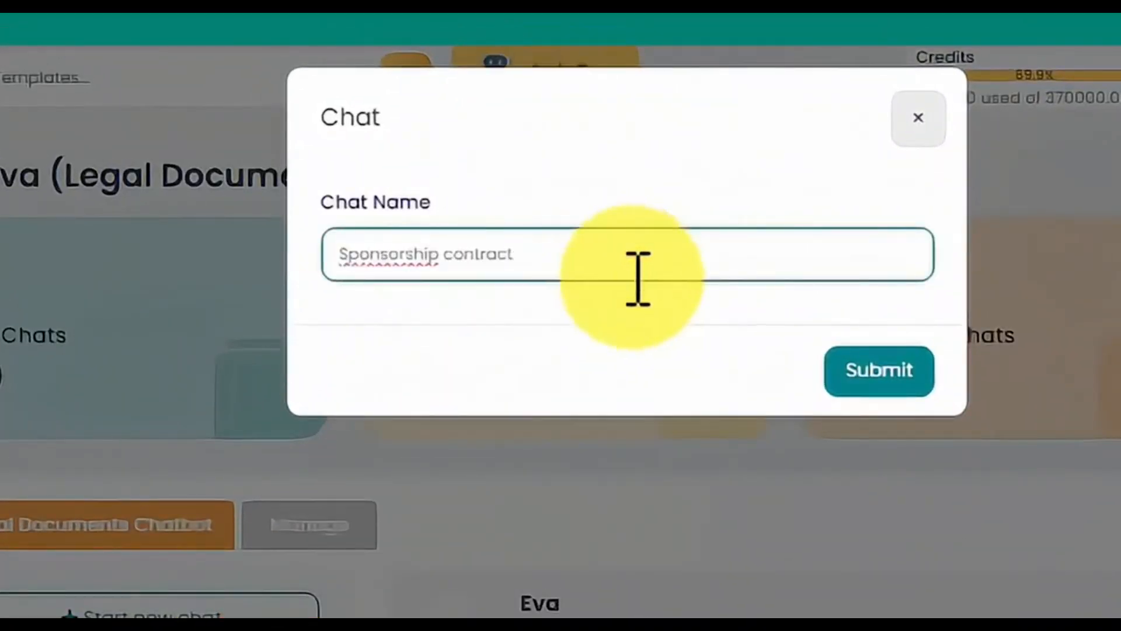
left_click(878, 370)
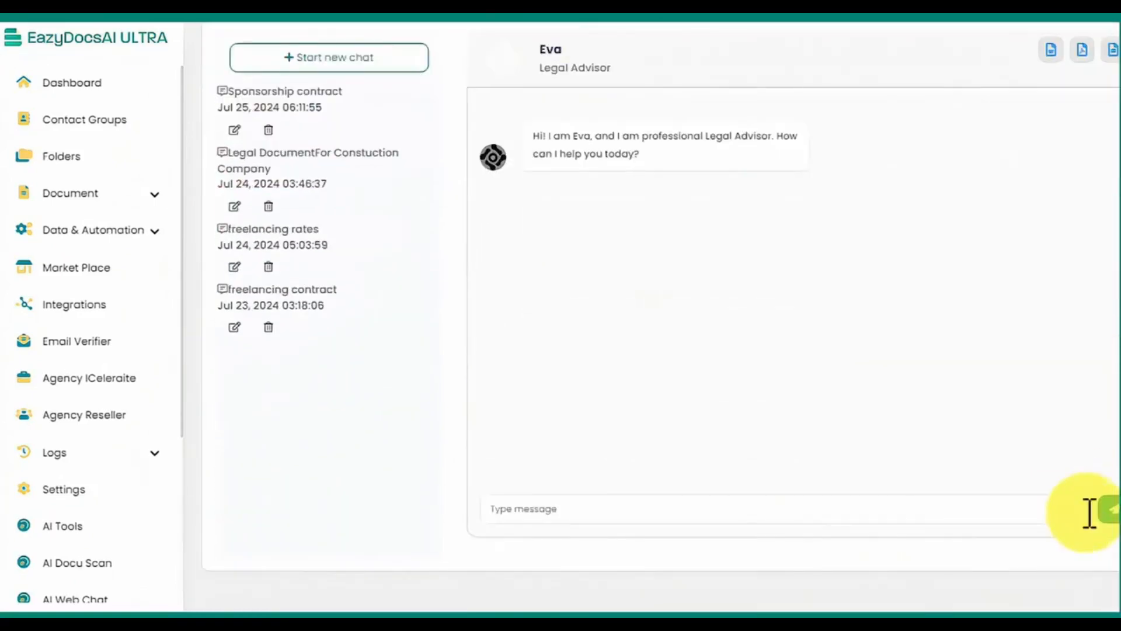
Step: Ask 'what terms should I outline in a sponsorship contract?' and send it
type("what terms shou")
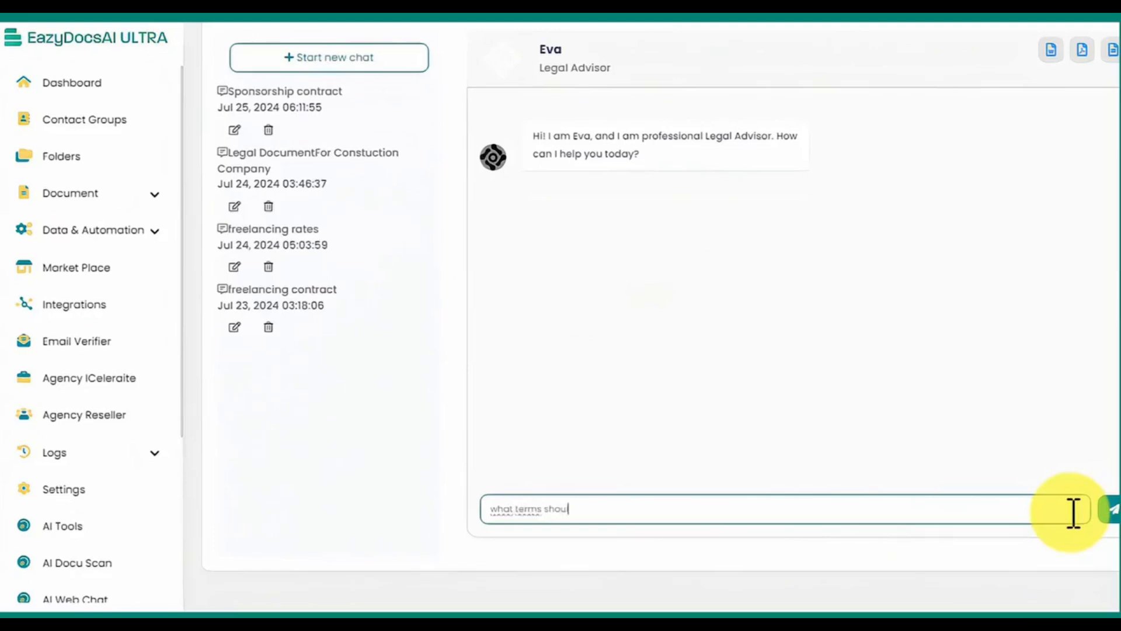
type("ld I outline in a sponsorship contract?")
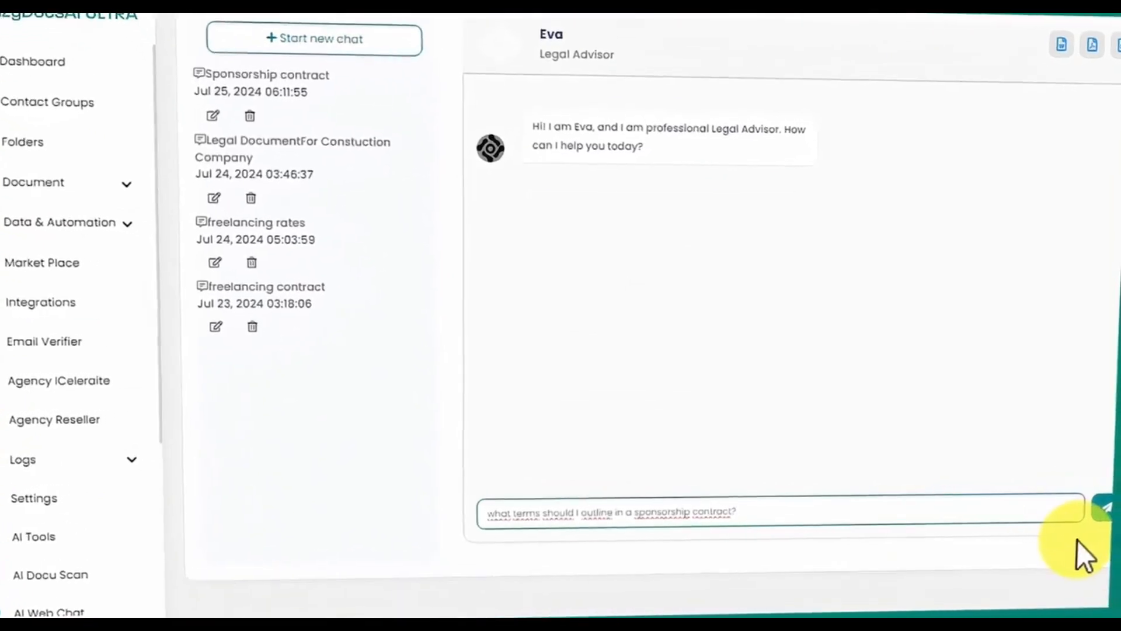
left_click(1105, 508)
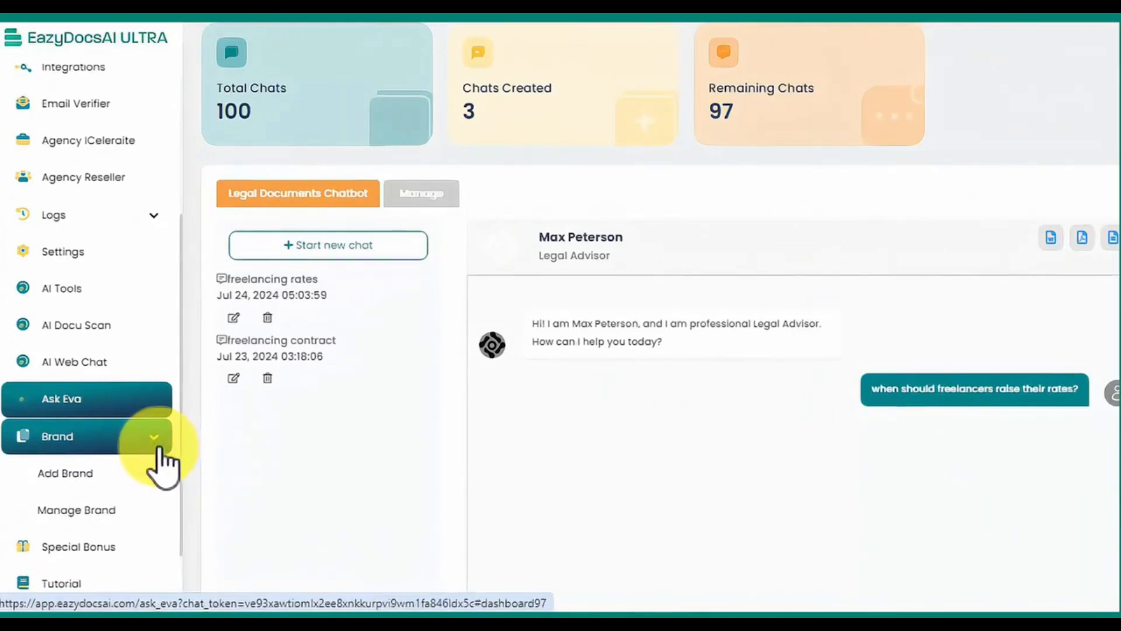
Step: Expand Brand and bring up the empty Add Brand form
left_click(66, 473)
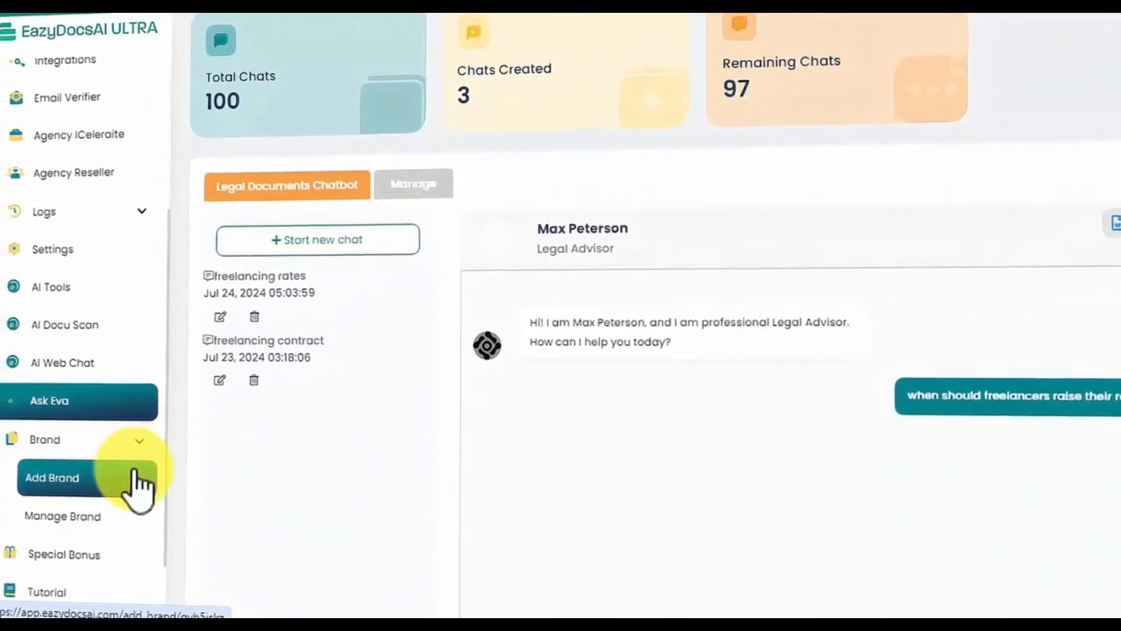
left_click(52, 478)
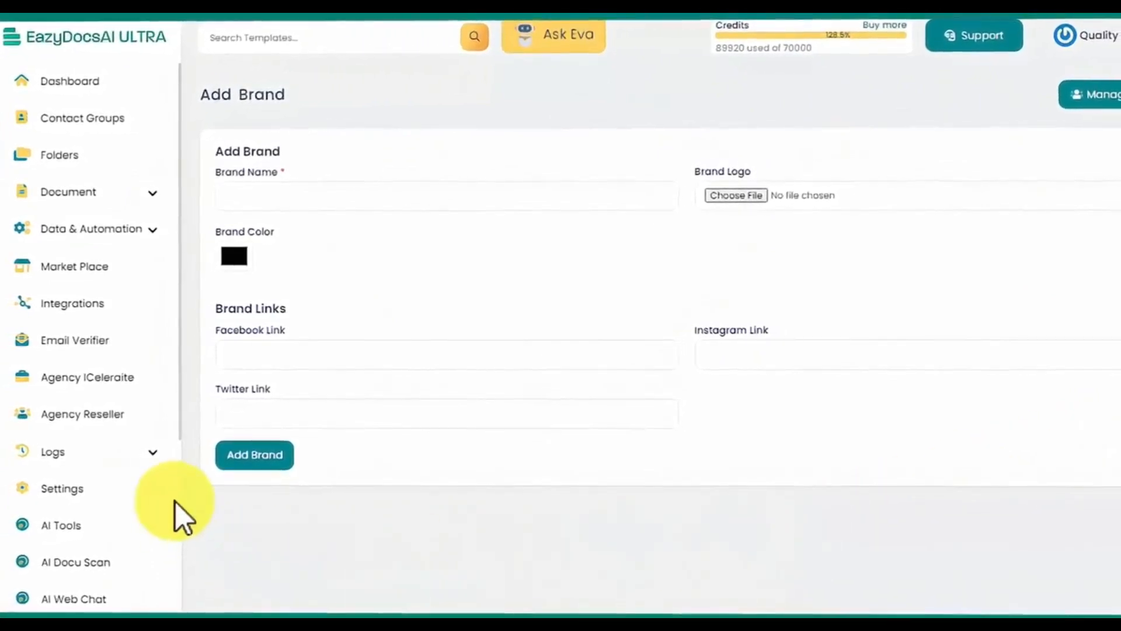
scroll("down", 3)
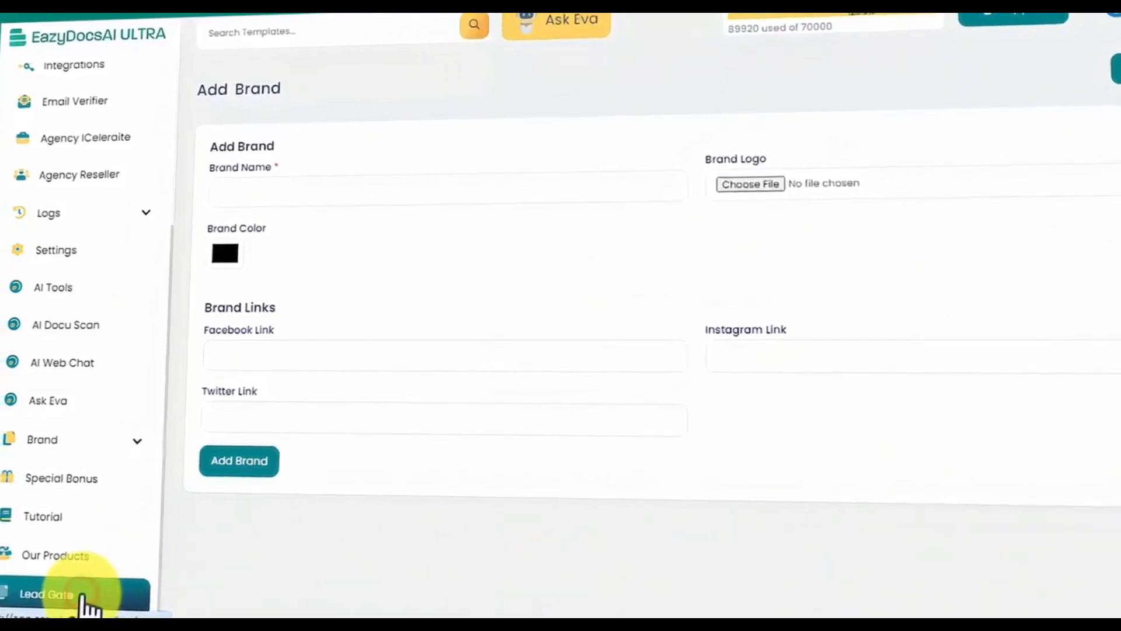
Step: Add a new lead form named 'Sales Growth Consult' in Lead Gate
left_click(46, 593)
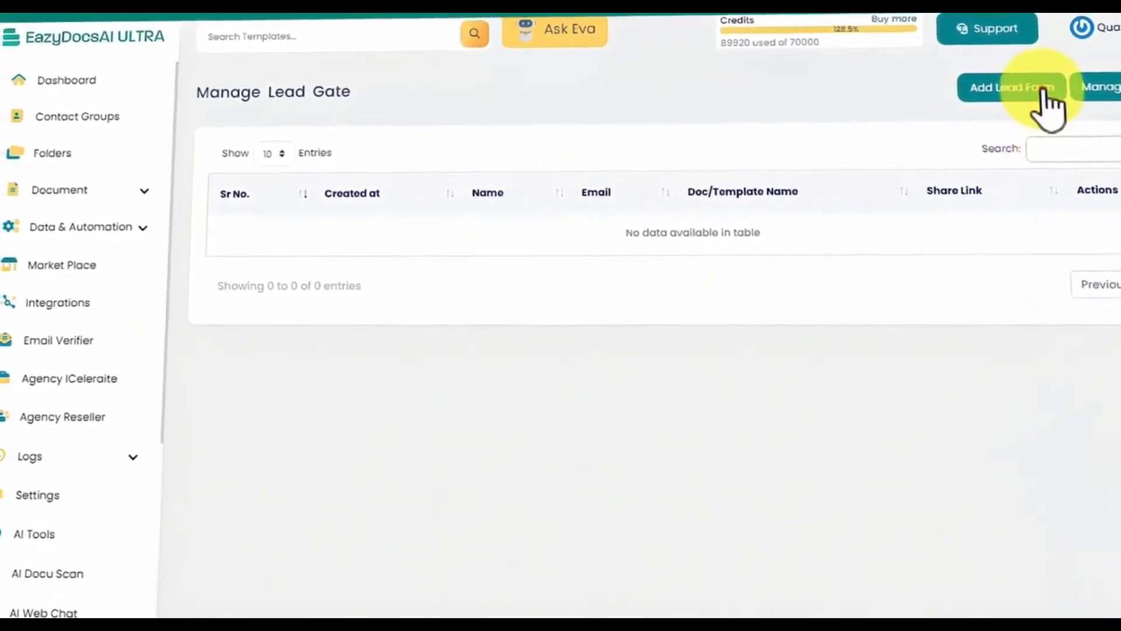
left_click(1009, 88)
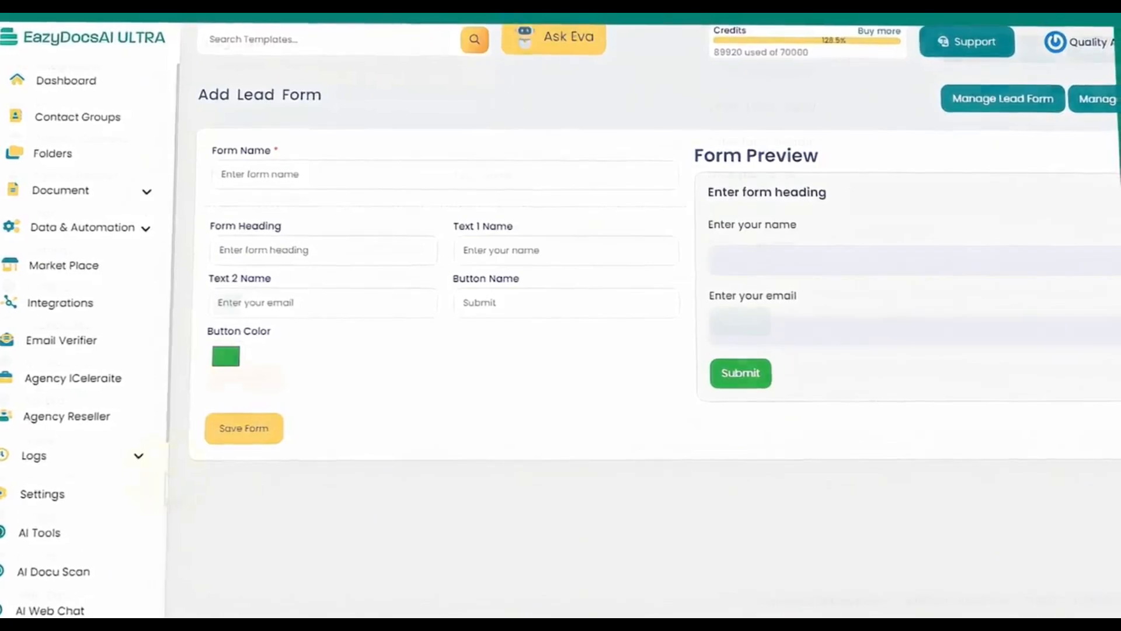
left_click(65, 80)
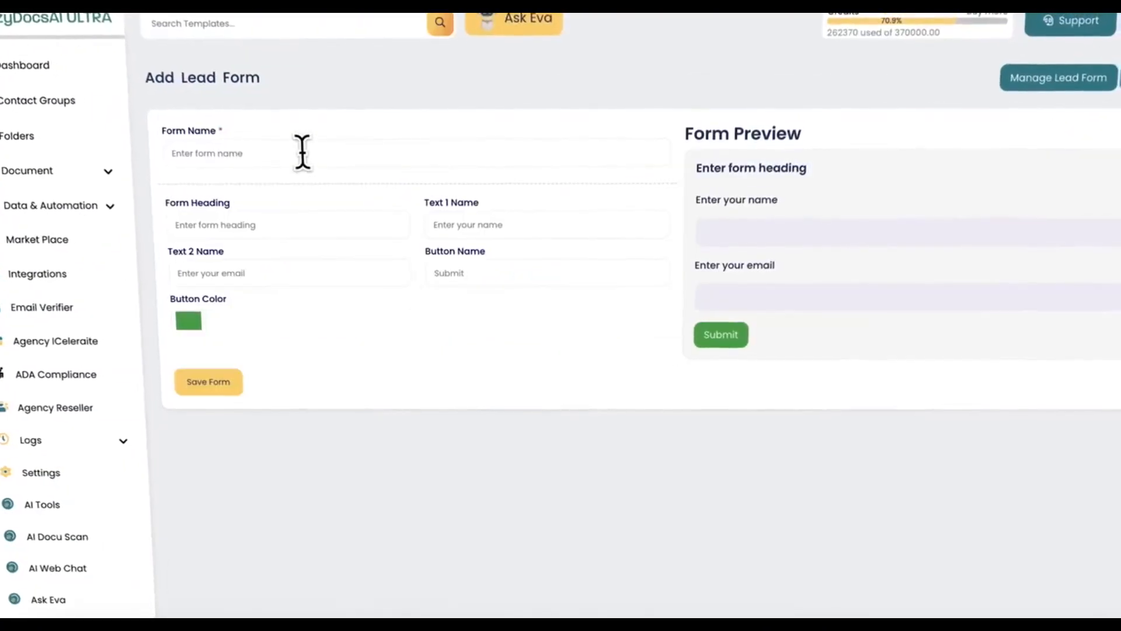
type("Sales Growth Consult")
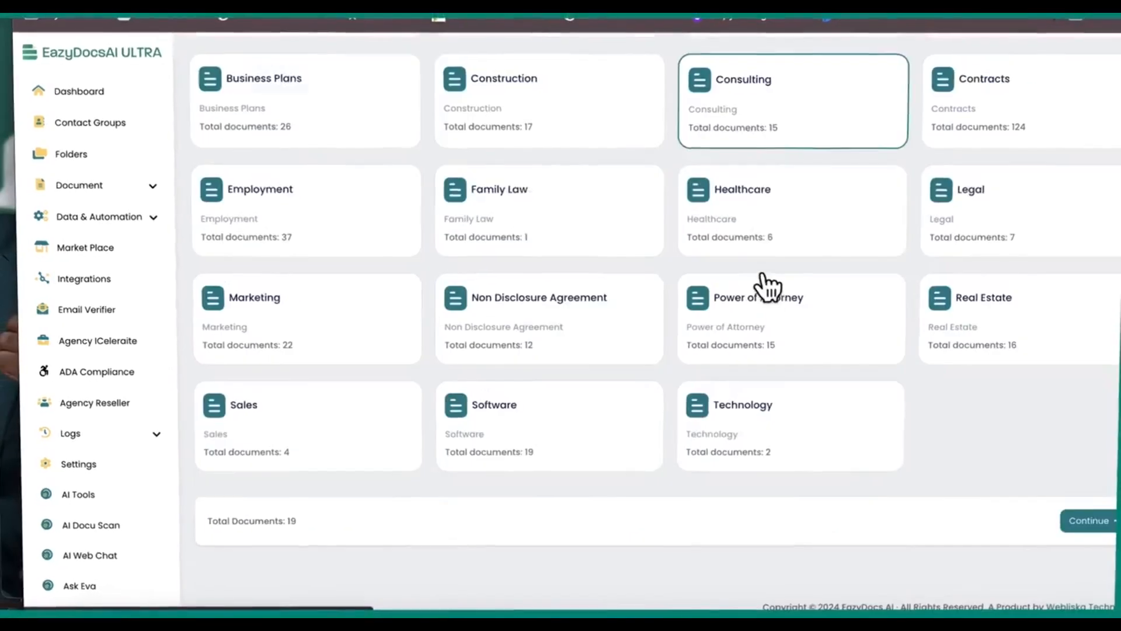
Step: Start a Consulting Finder's Fee Agreement with subject 'Append Your Confirmation'
left_click(792, 100)
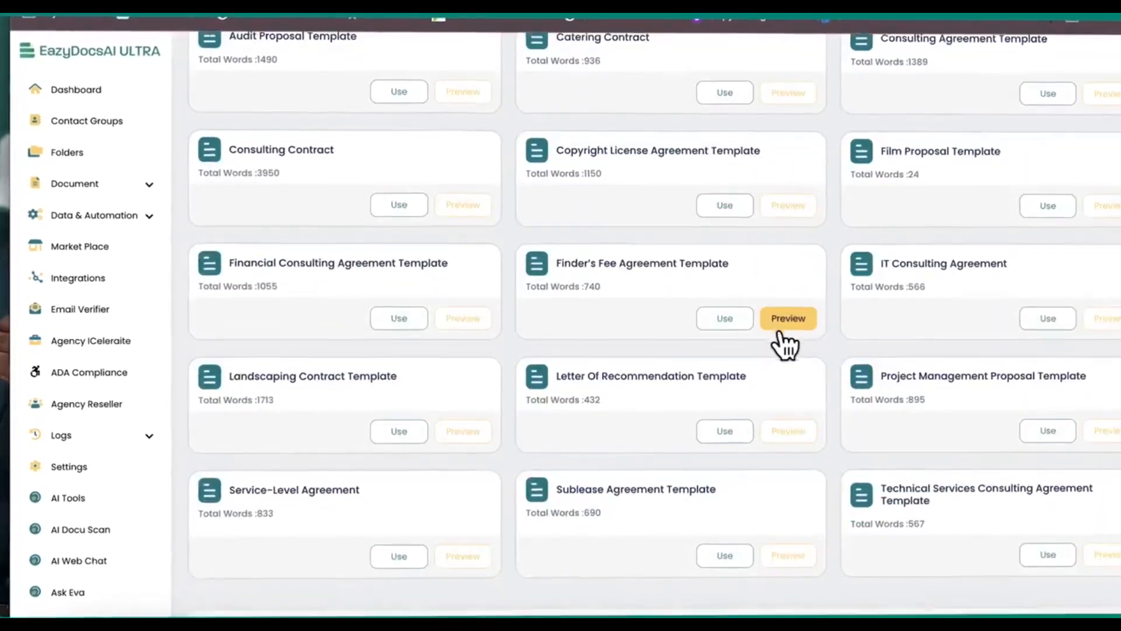
left_click(788, 318)
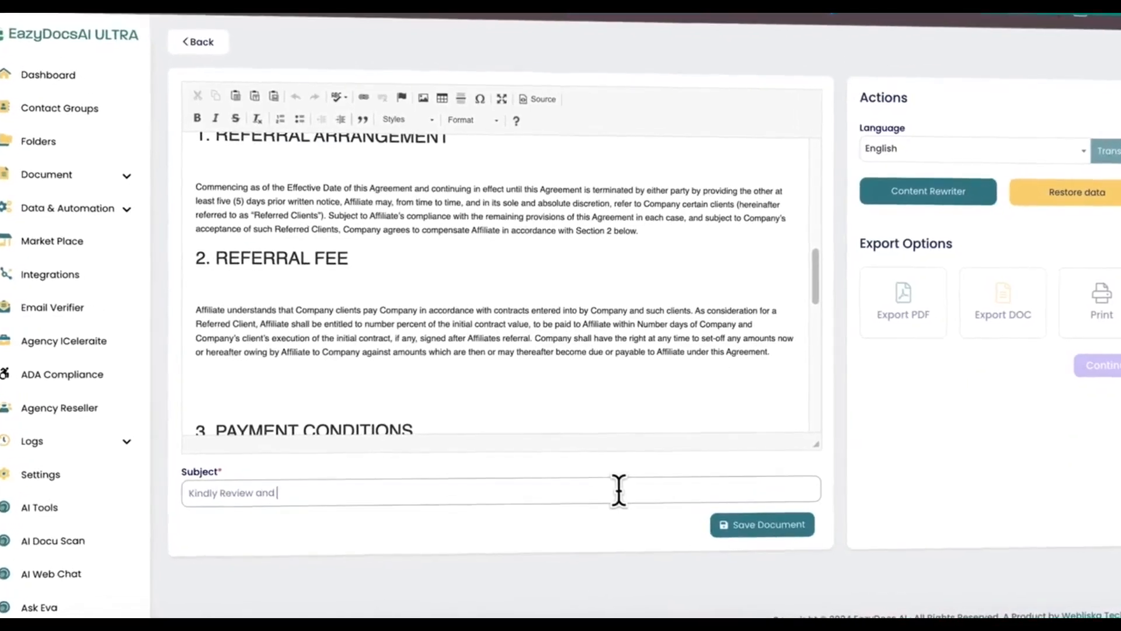
type("Append Your Confirmation")
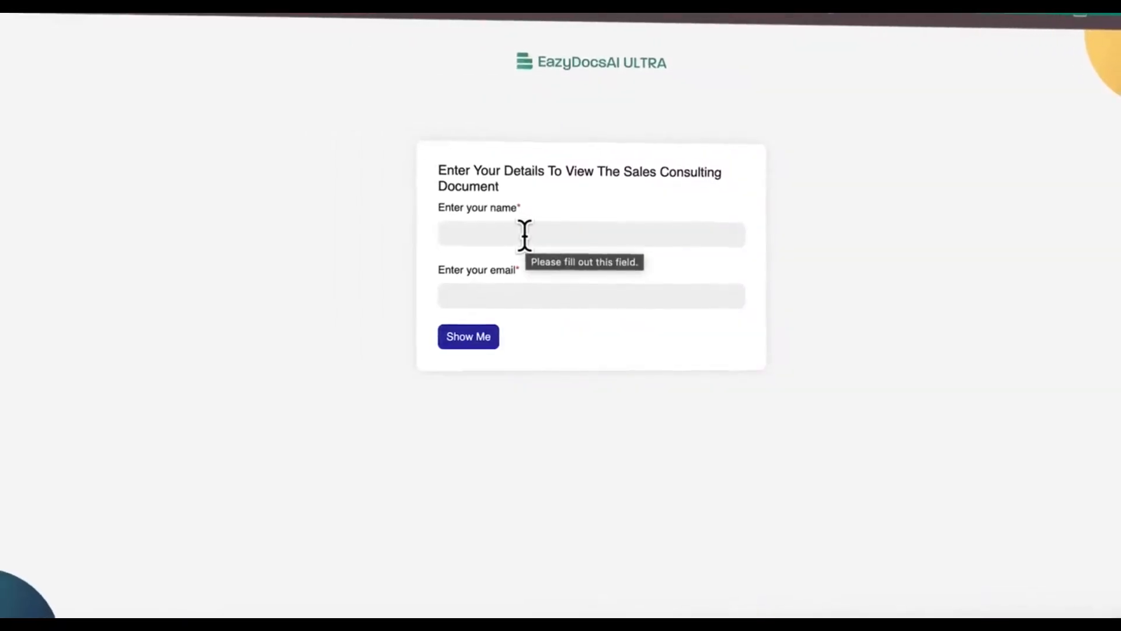
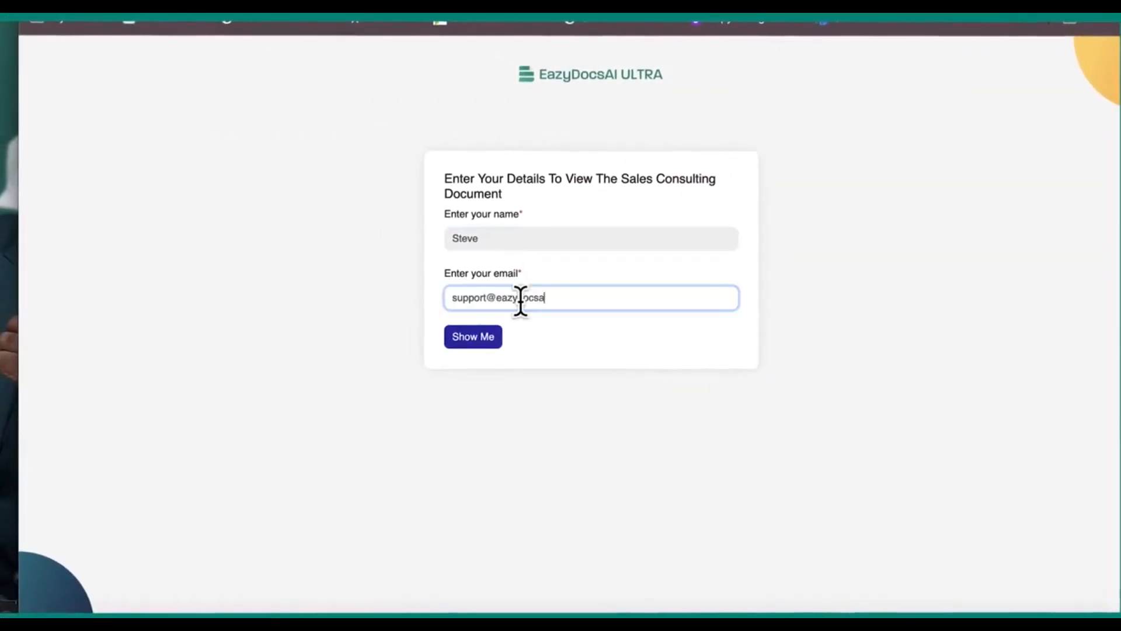
left_click(473, 337)
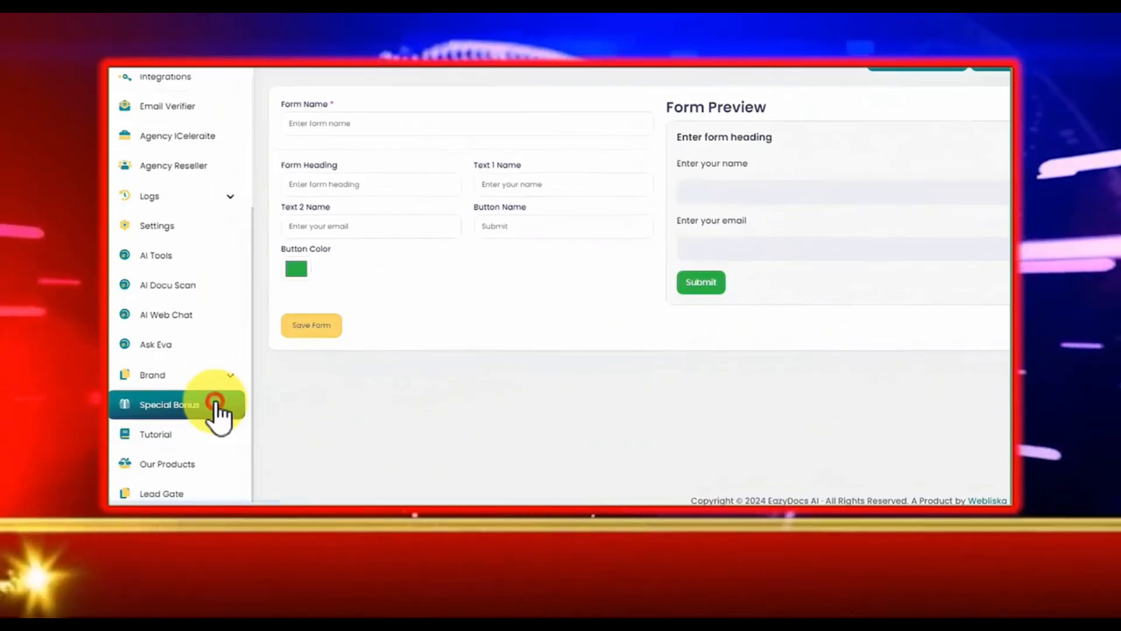
Step: Review the Special Bonus list, then send the second My Documents file for e-signature
left_click(169, 404)
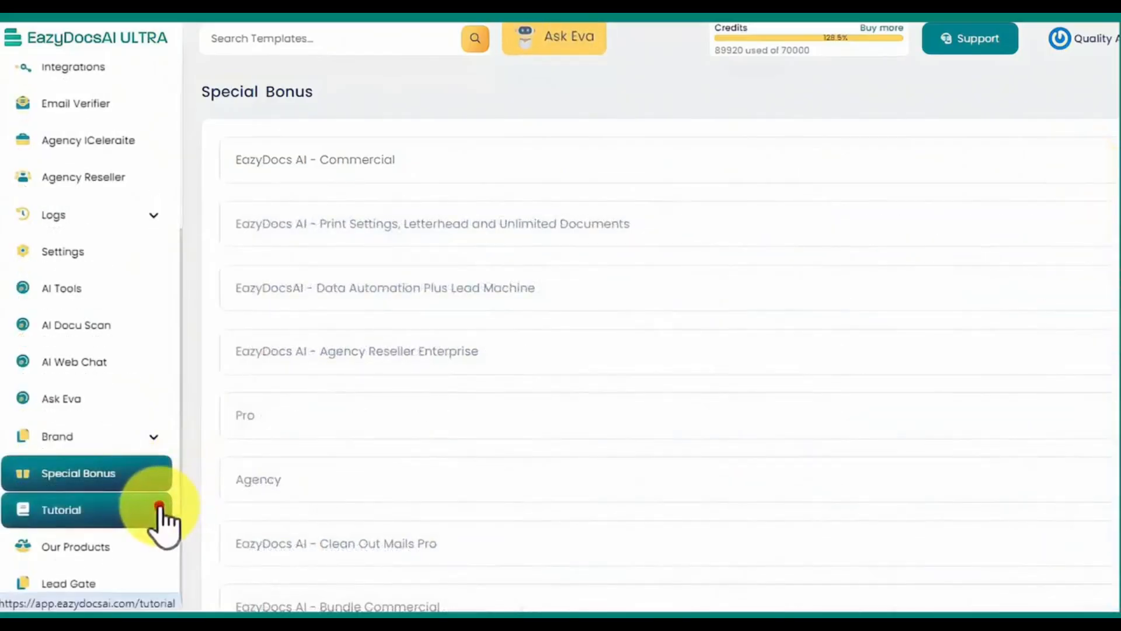
left_click(61, 509)
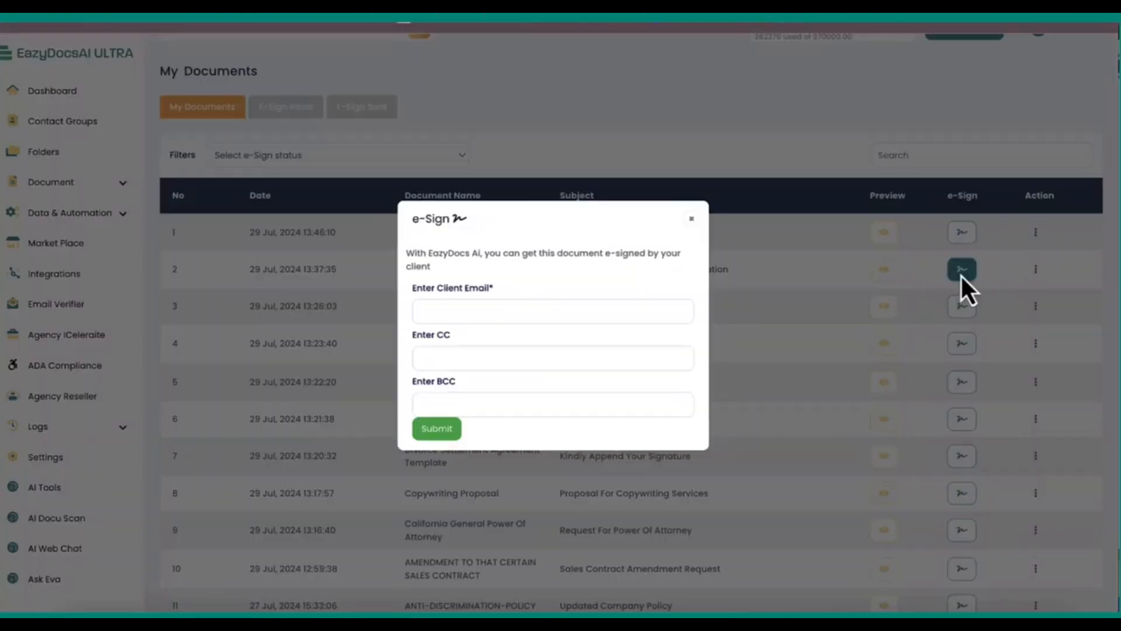
left_click(436, 429)
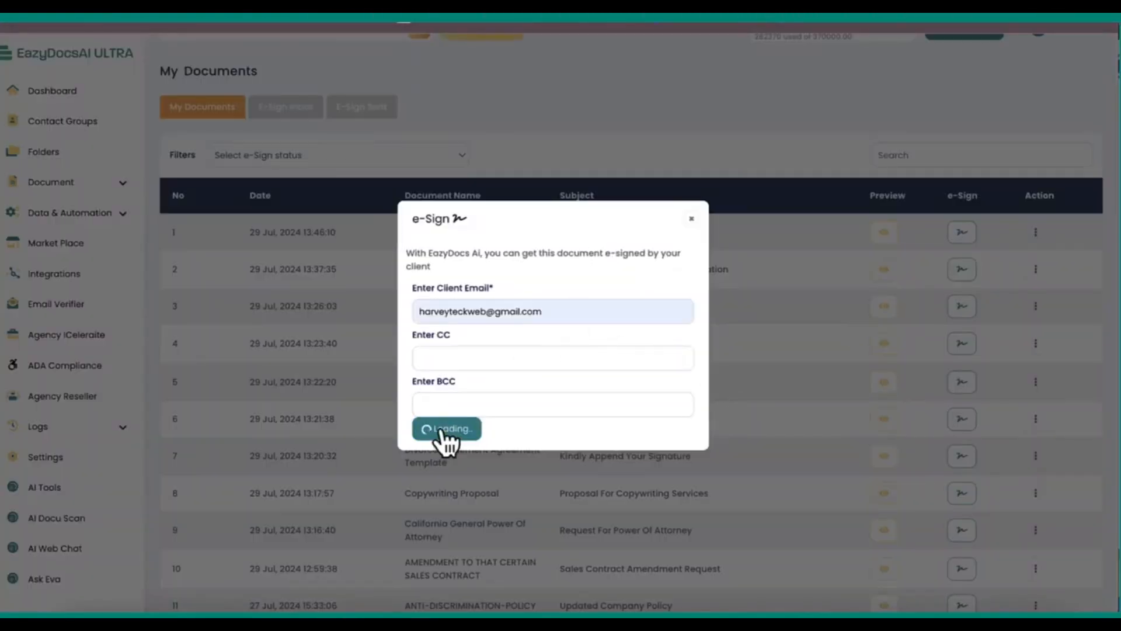